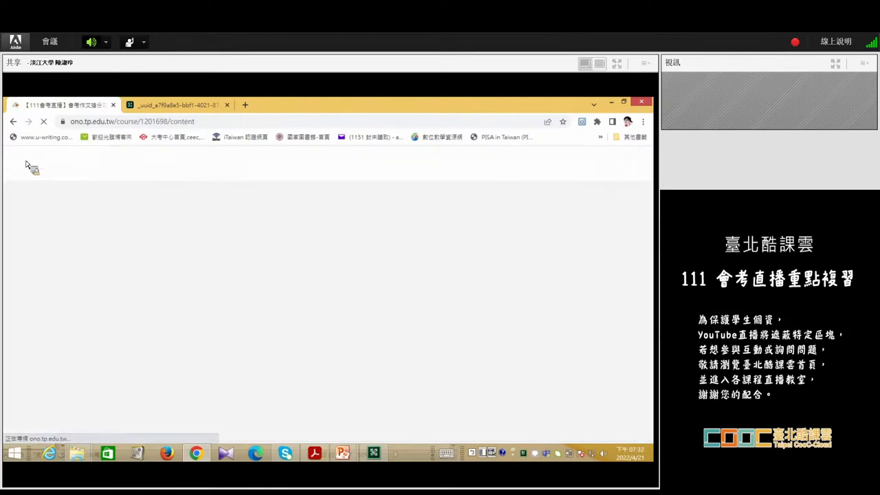
mouse_move(38, 157)
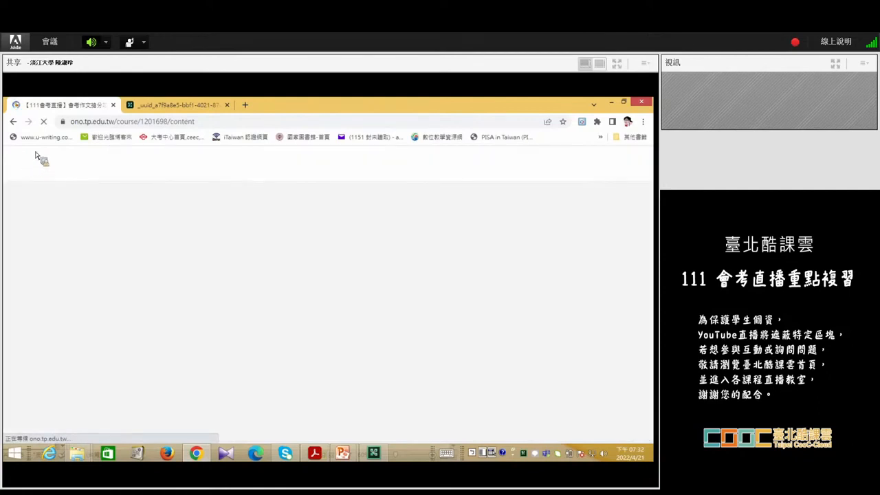
mouse_move(190, 250)
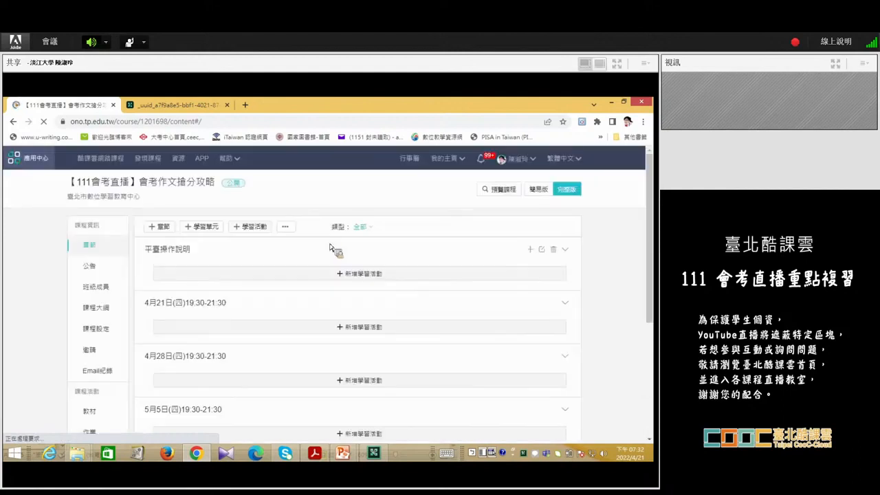
- Expand the platform instructions and open the course's 教材 materials list
left_click(564, 249)
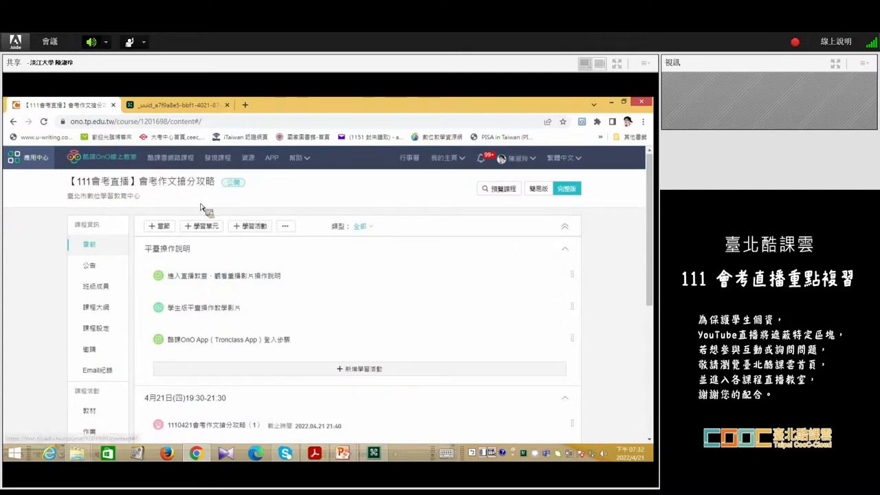
scroll("down", 3)
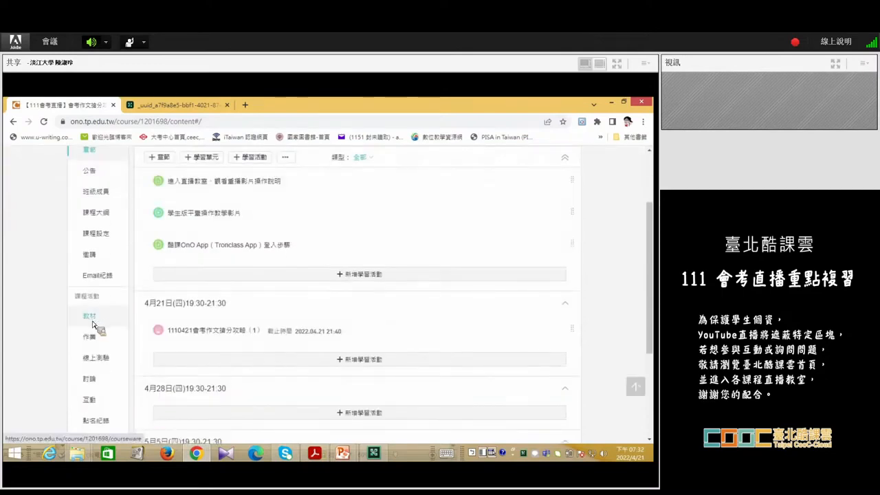
left_click(88, 315)
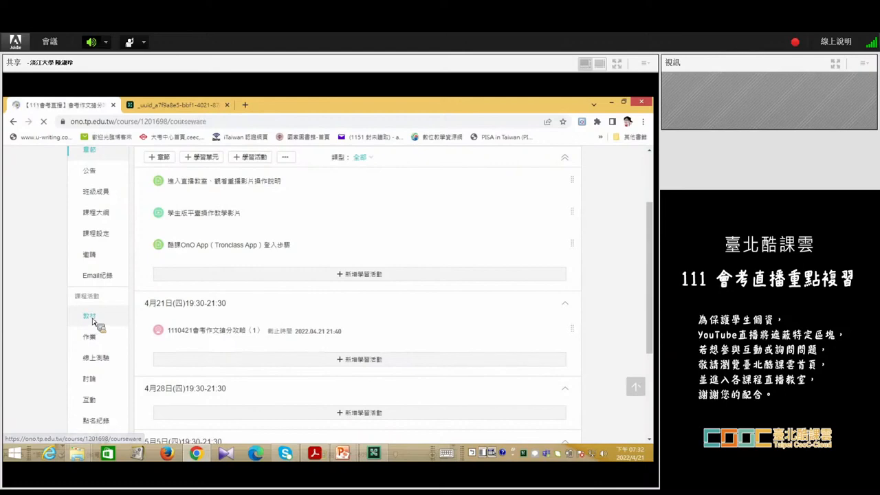
left_click(88, 315)
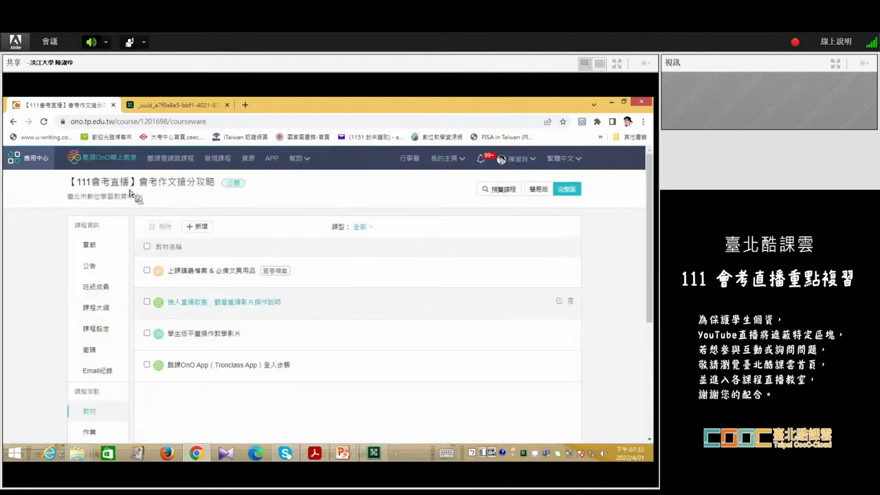
mouse_move(190, 323)
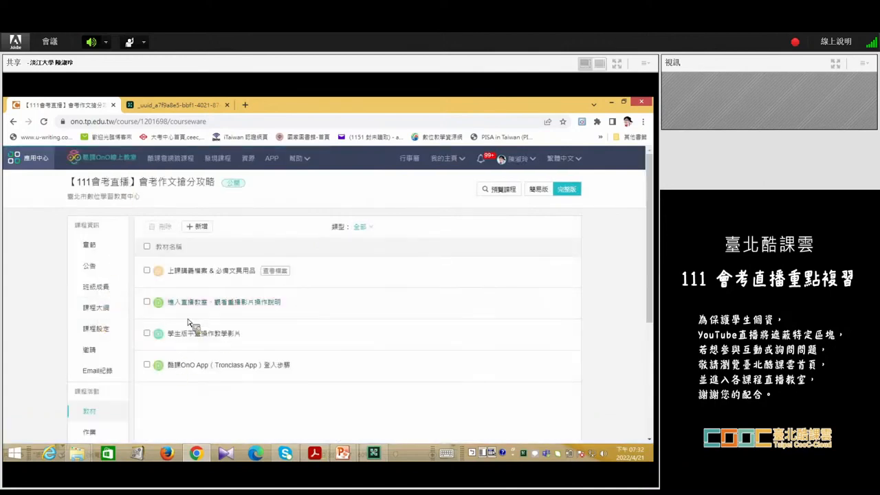
mouse_move(241, 278)
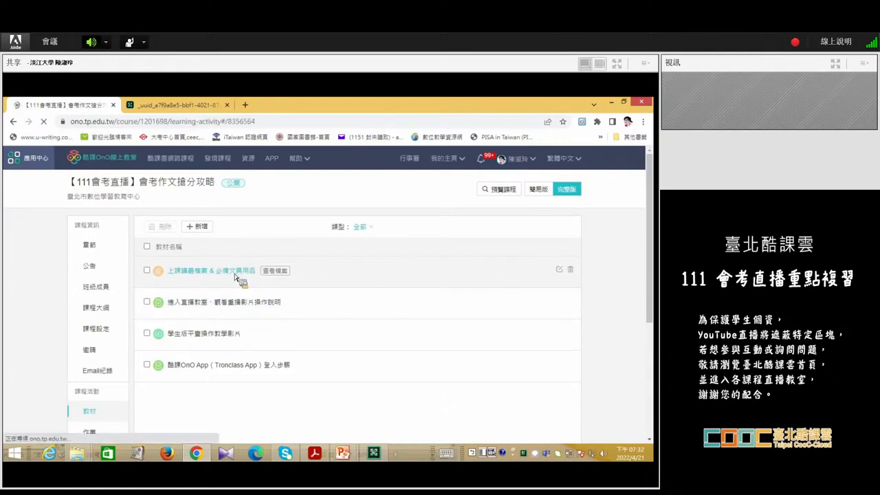
mouse_move(272, 278)
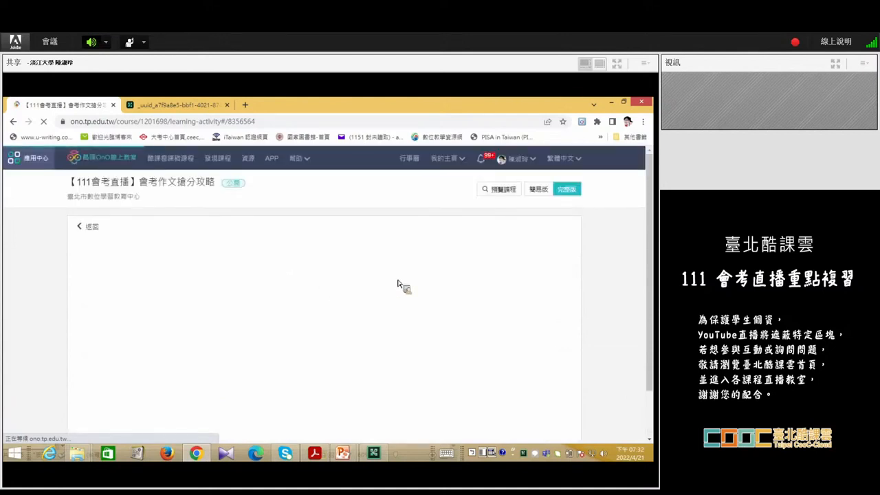
mouse_move(361, 291)
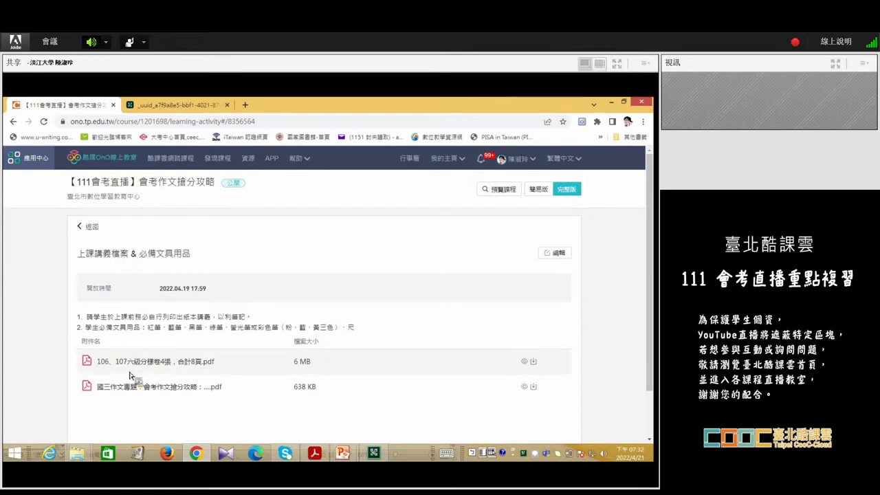
mouse_move(140, 364)
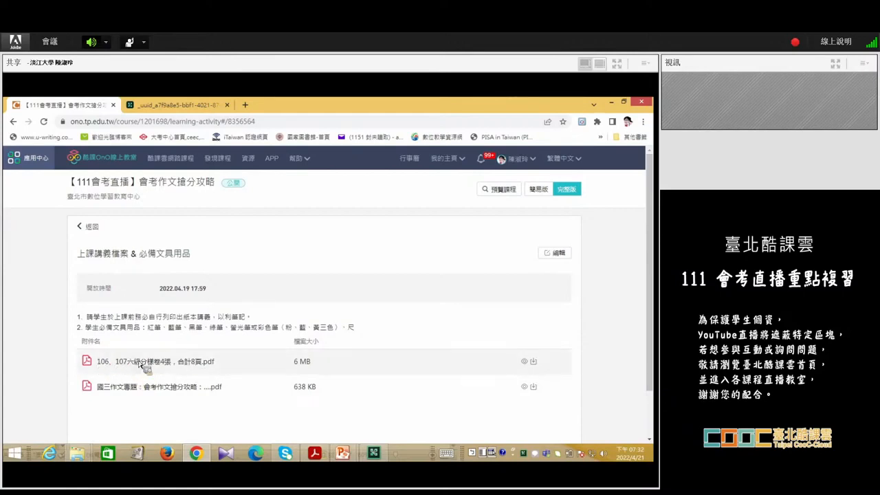
mouse_move(178, 365)
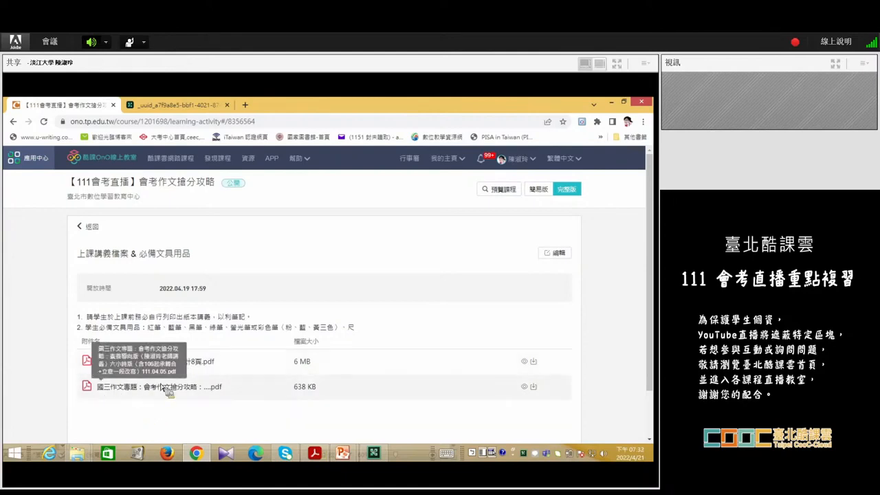
mouse_move(207, 402)
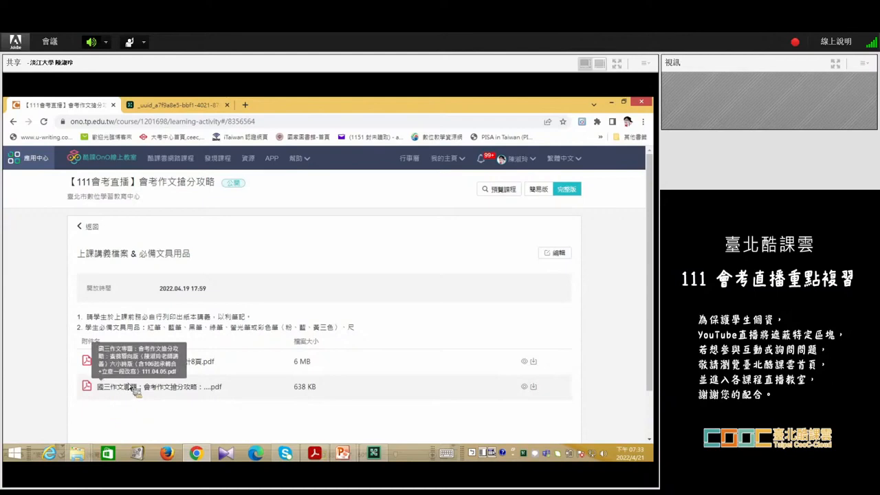
mouse_move(218, 401)
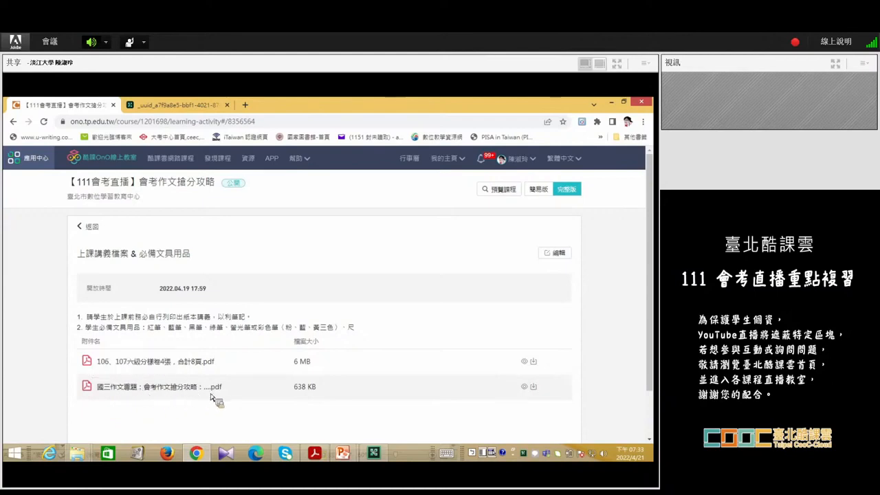
mouse_move(174, 387)
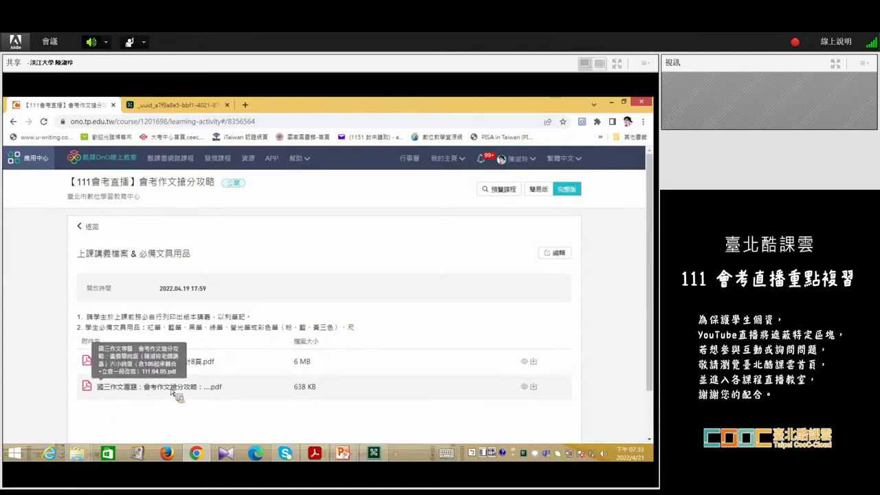
mouse_move(201, 377)
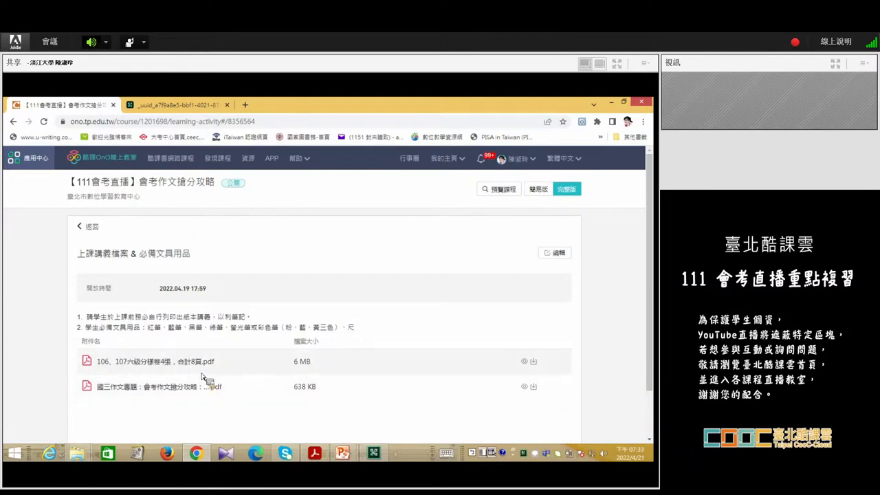
mouse_move(127, 369)
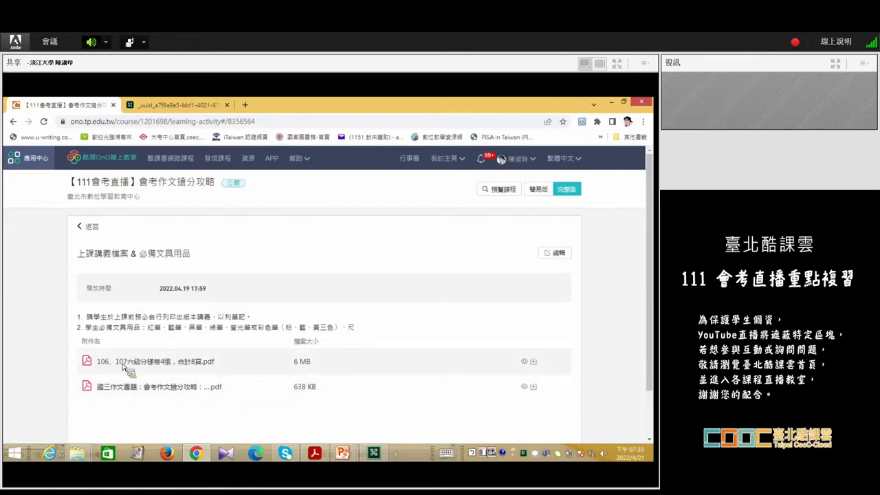
mouse_move(199, 388)
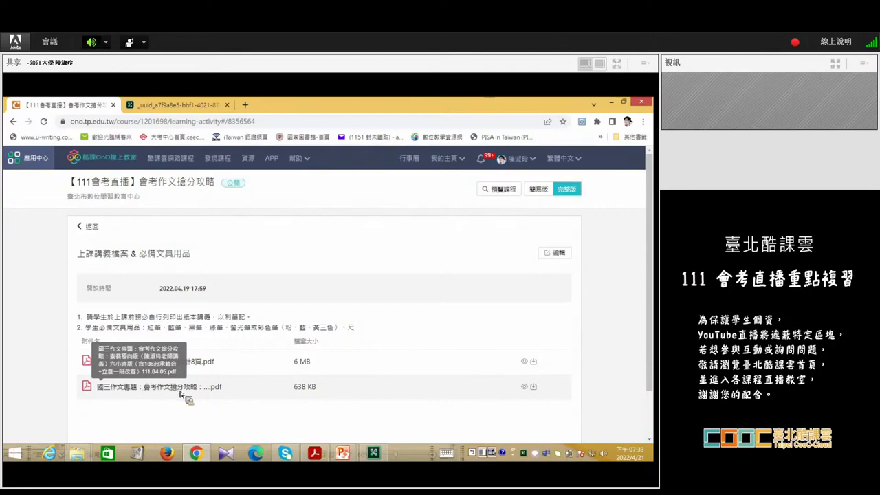
mouse_move(205, 398)
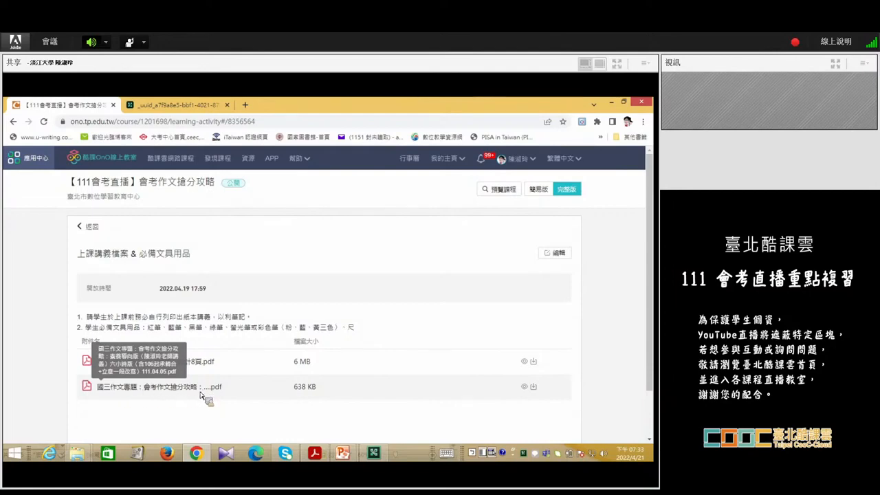
mouse_move(173, 412)
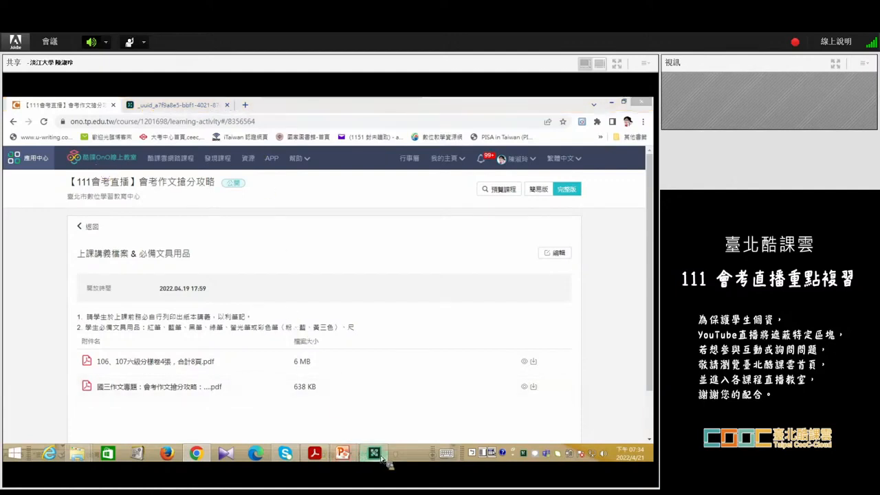
- Bring Adobe Connect forward and switch the shared screen to the lesson PowerPoint slides
left_click(374, 454)
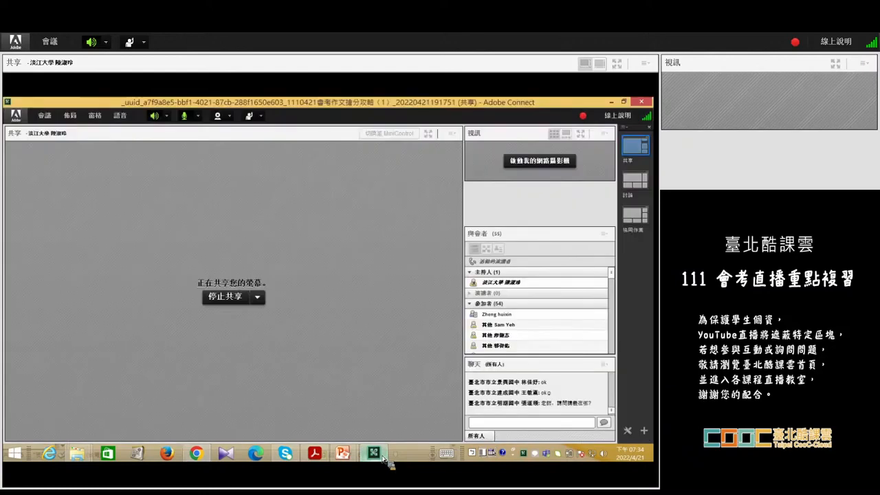
mouse_move(342, 454)
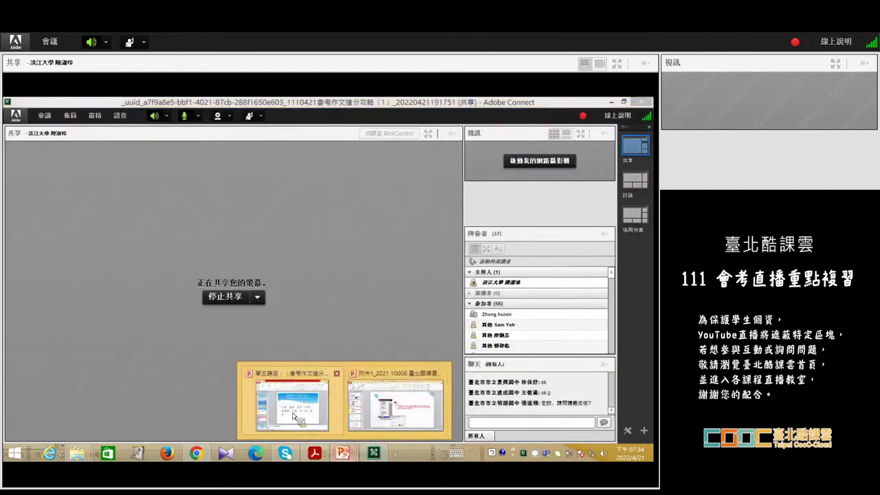
left_click(291, 405)
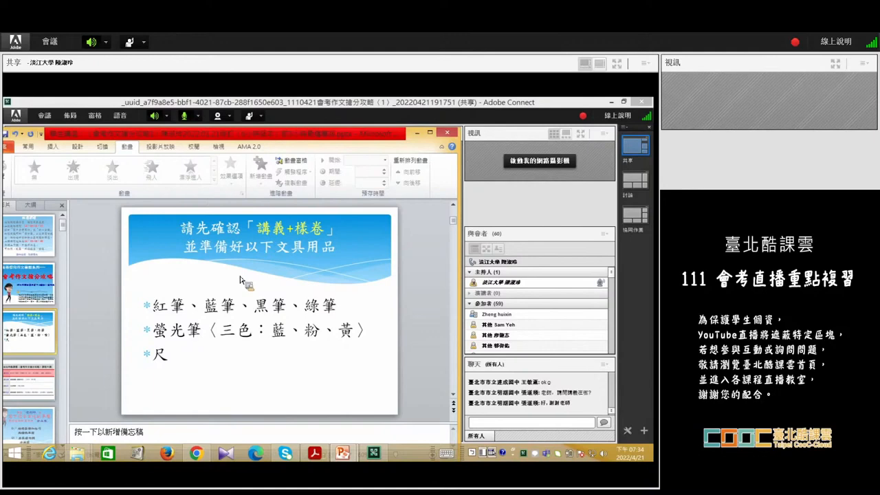
mouse_move(181, 257)
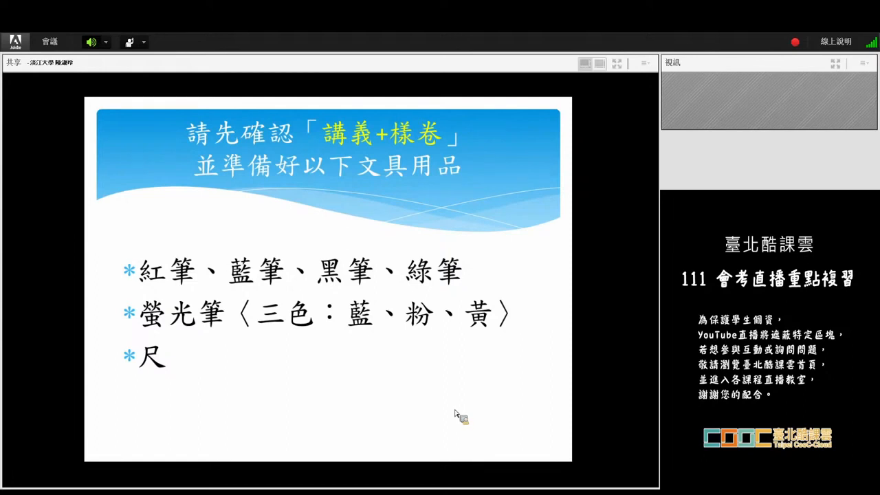
mouse_move(405, 258)
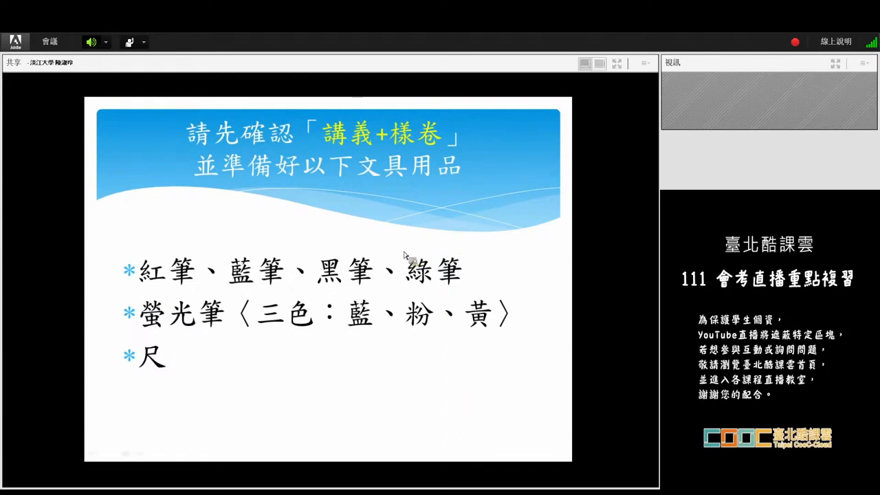
mouse_move(465, 223)
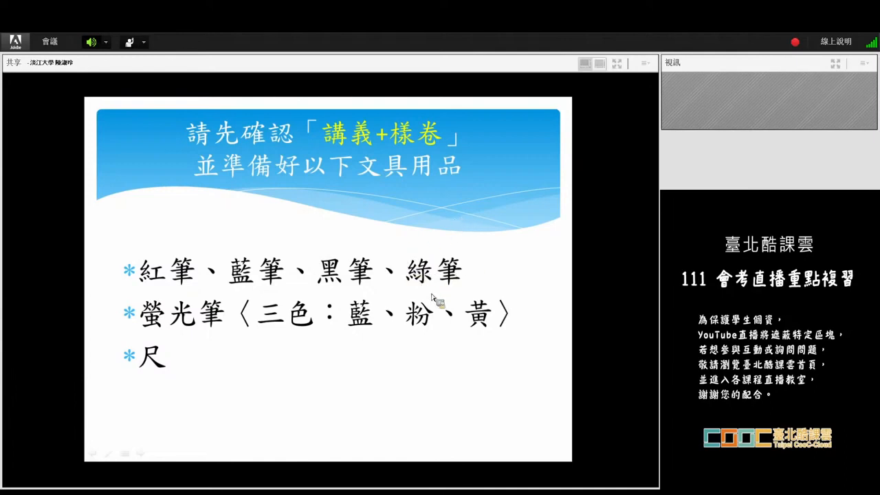
mouse_move(478, 254)
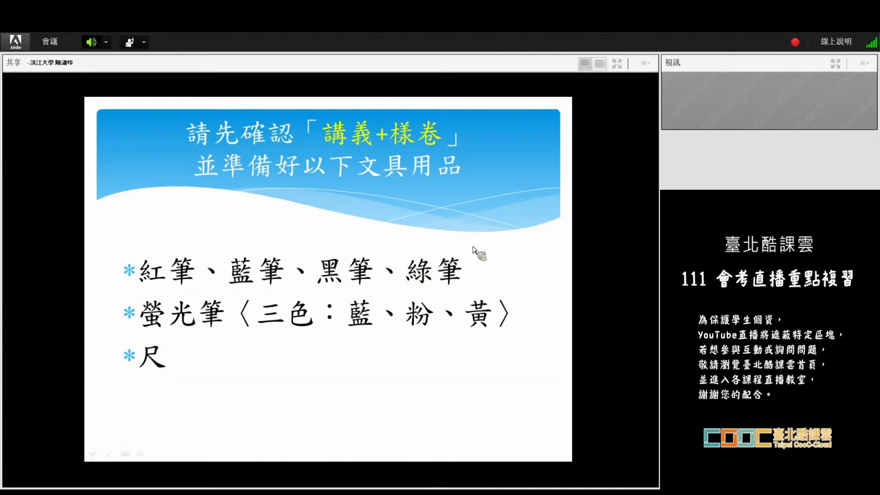
mouse_move(440, 281)
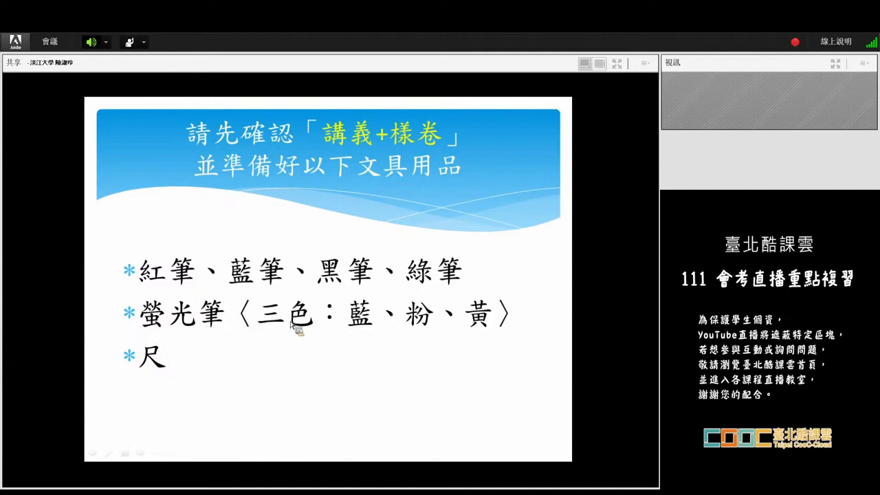
mouse_move(423, 332)
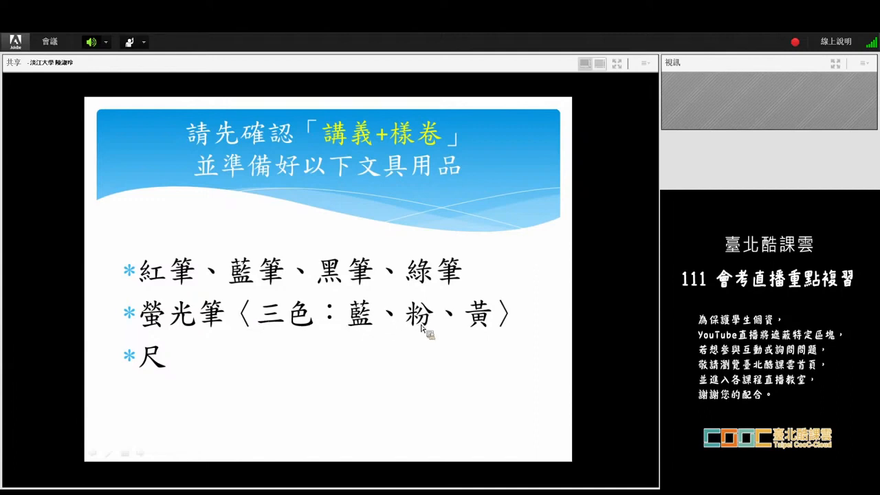
mouse_move(374, 331)
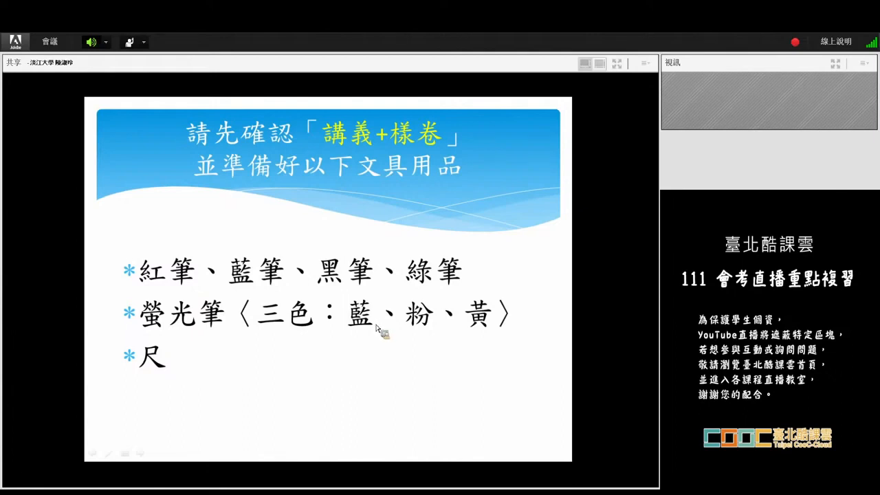
mouse_move(374, 328)
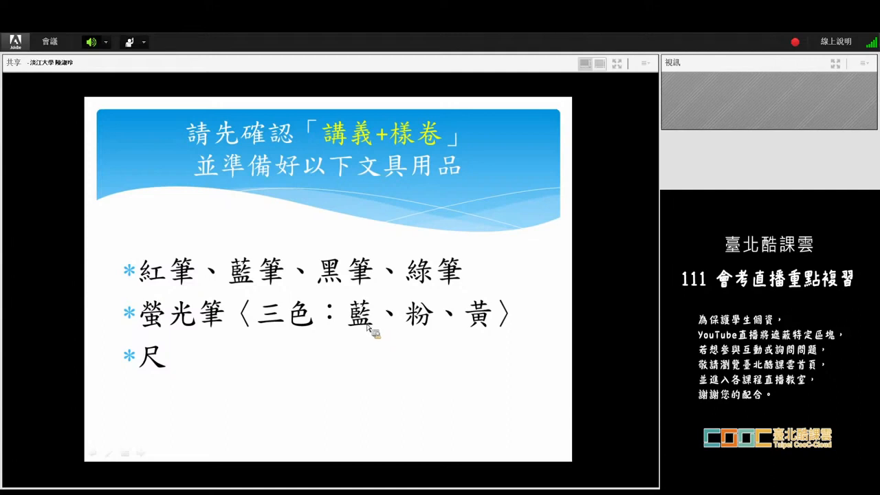
mouse_move(372, 328)
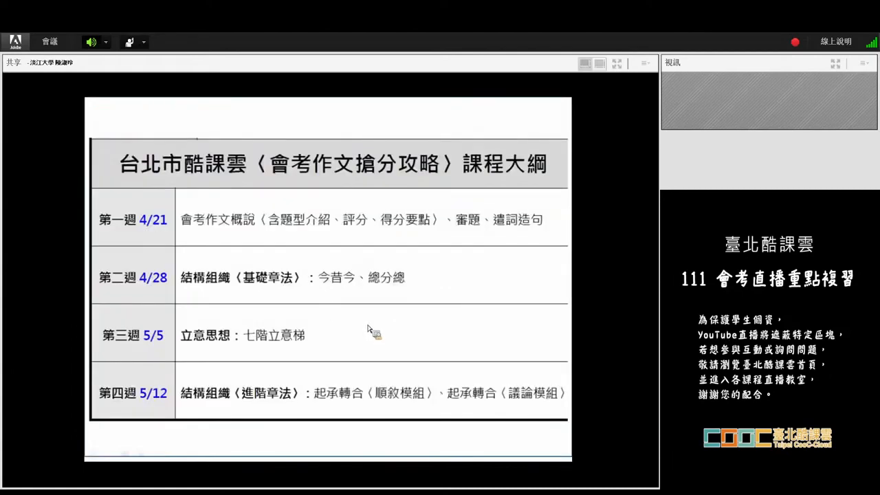
mouse_move(374, 332)
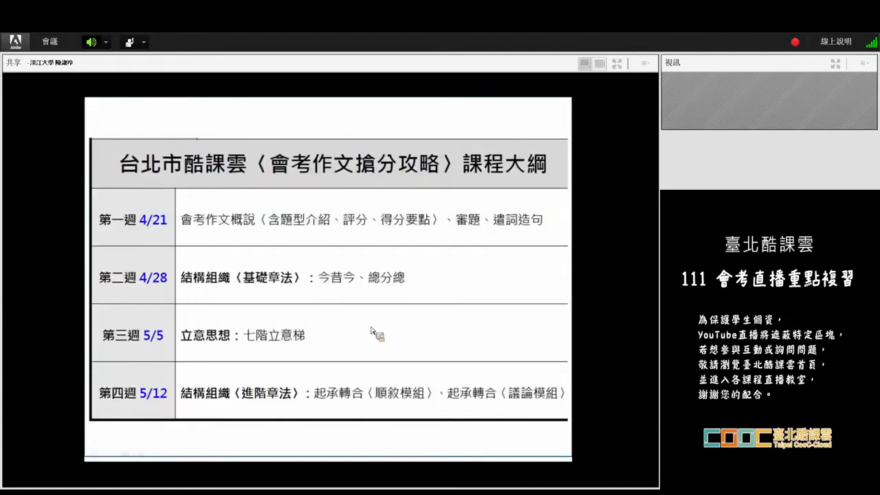
mouse_move(374, 336)
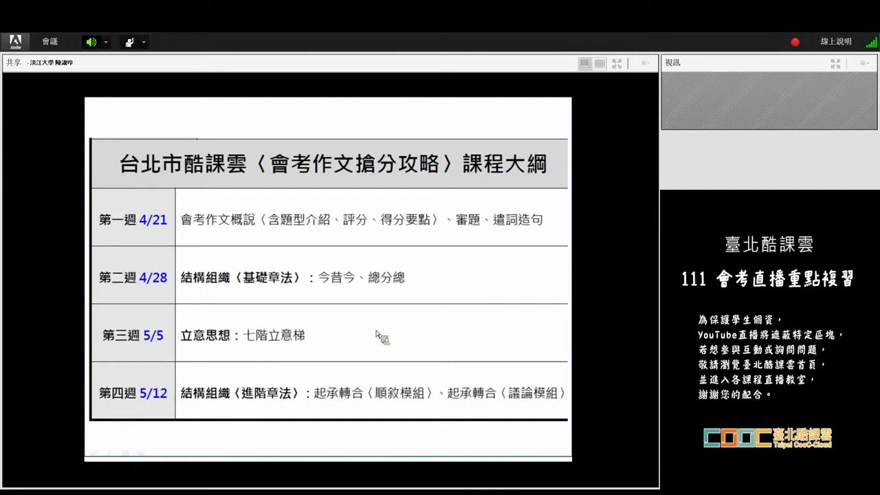
mouse_move(377, 338)
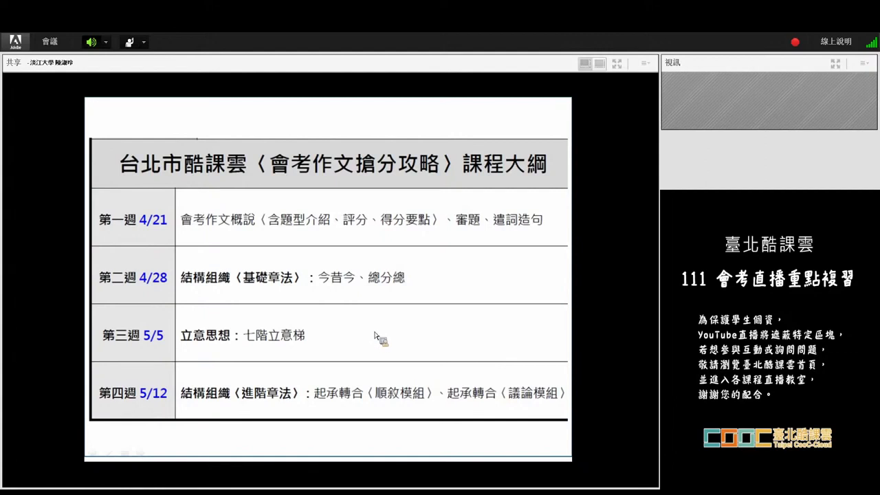
mouse_move(144, 227)
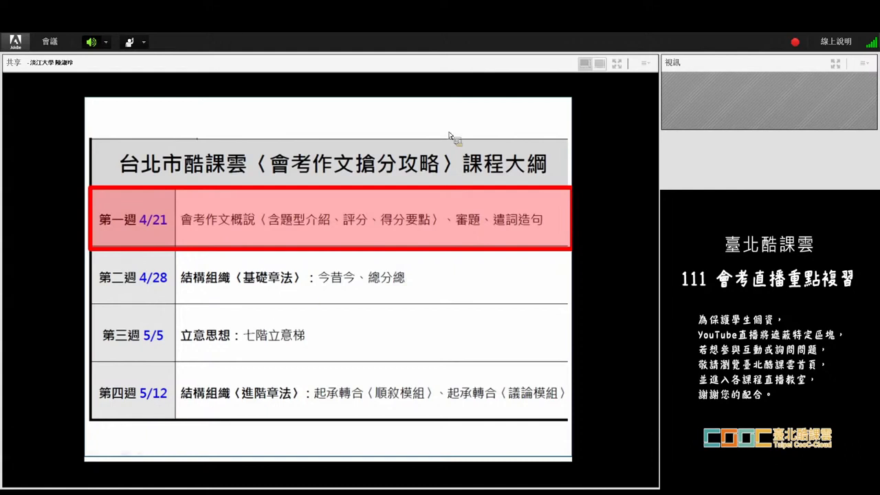
mouse_move(466, 260)
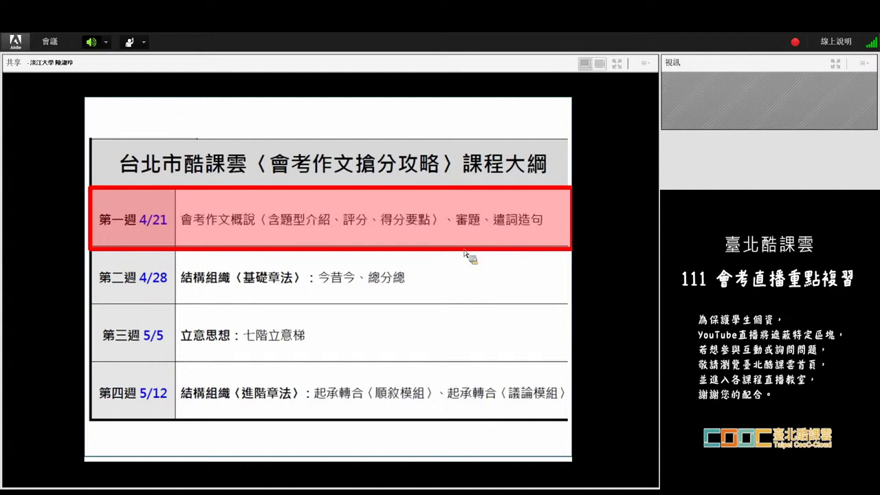
mouse_move(492, 220)
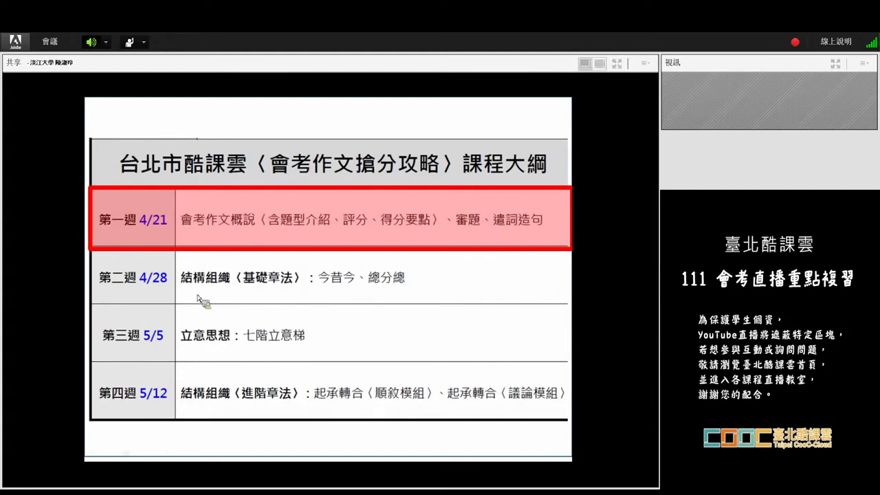
mouse_move(127, 305)
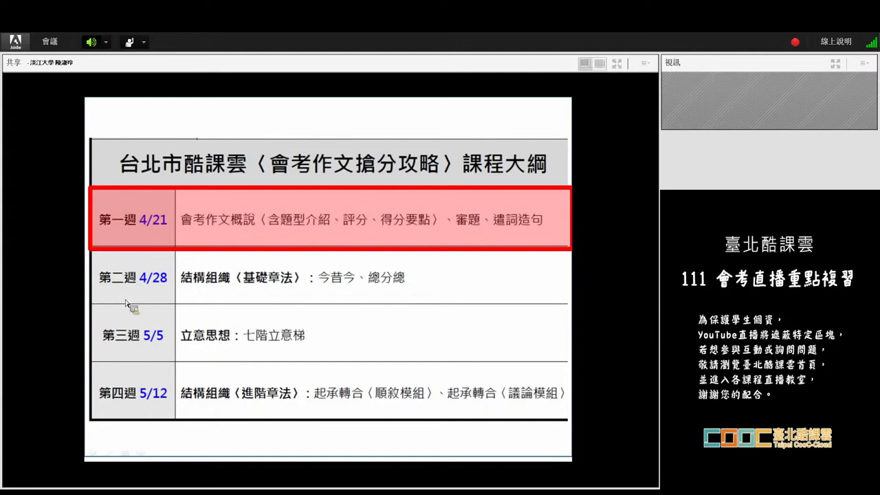
mouse_move(289, 283)
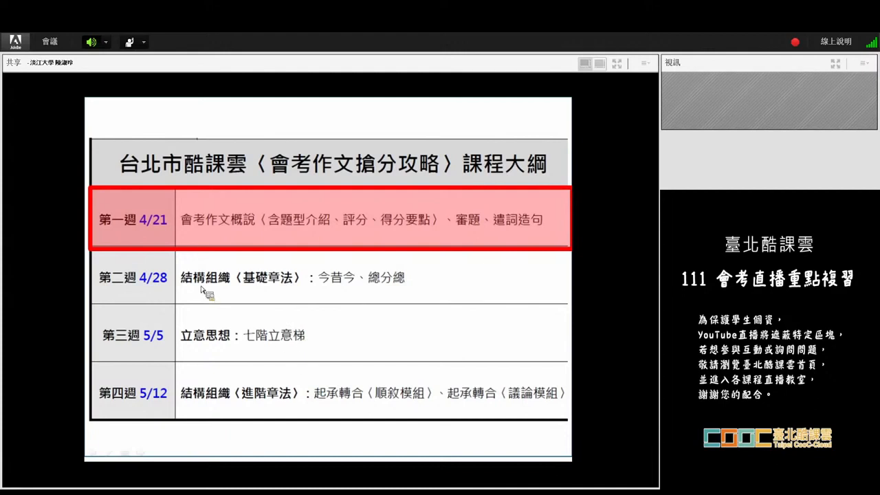
mouse_move(325, 356)
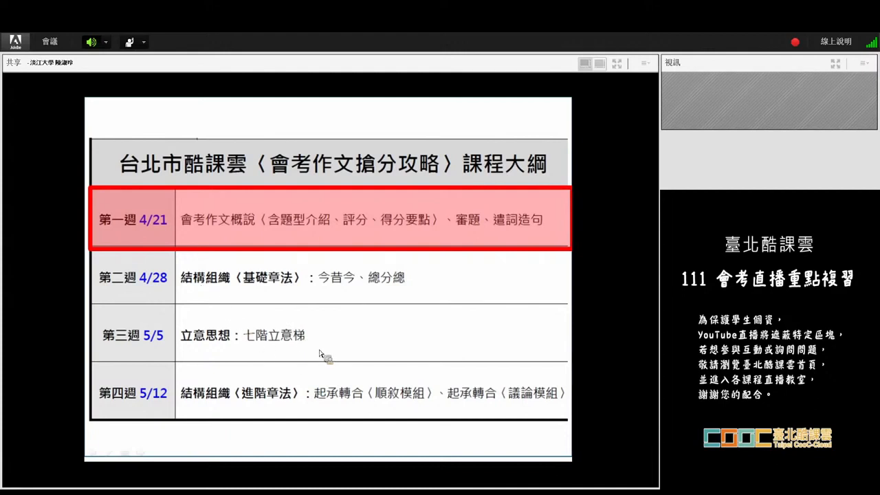
mouse_move(268, 412)
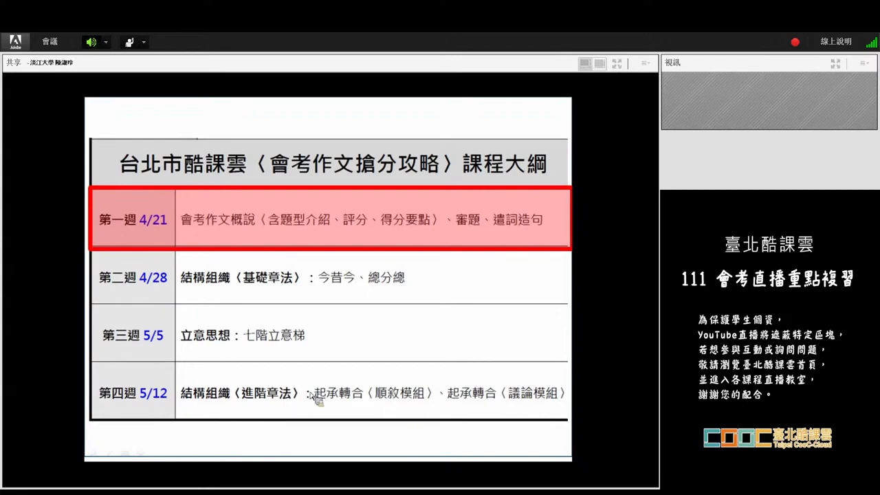
mouse_move(219, 369)
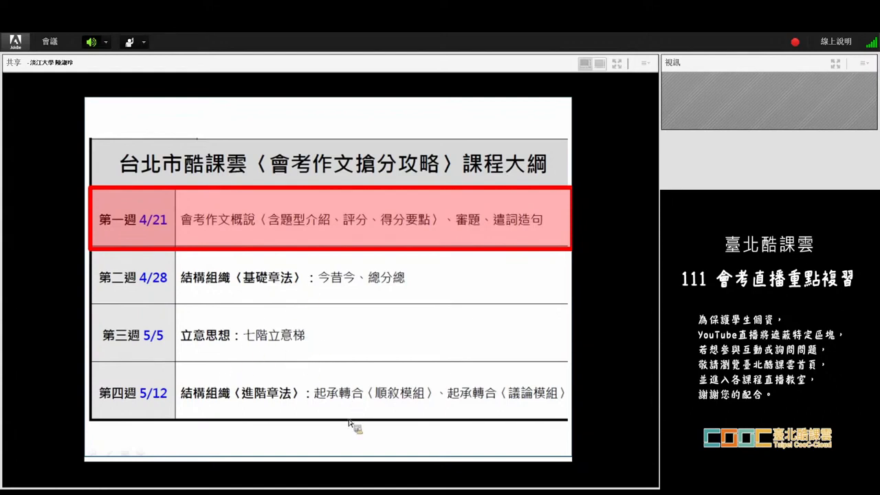
mouse_move(412, 402)
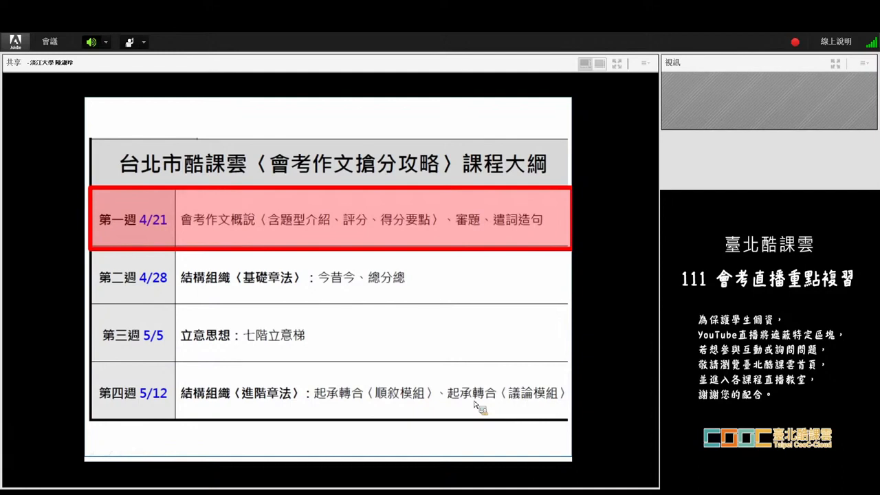
mouse_move(292, 282)
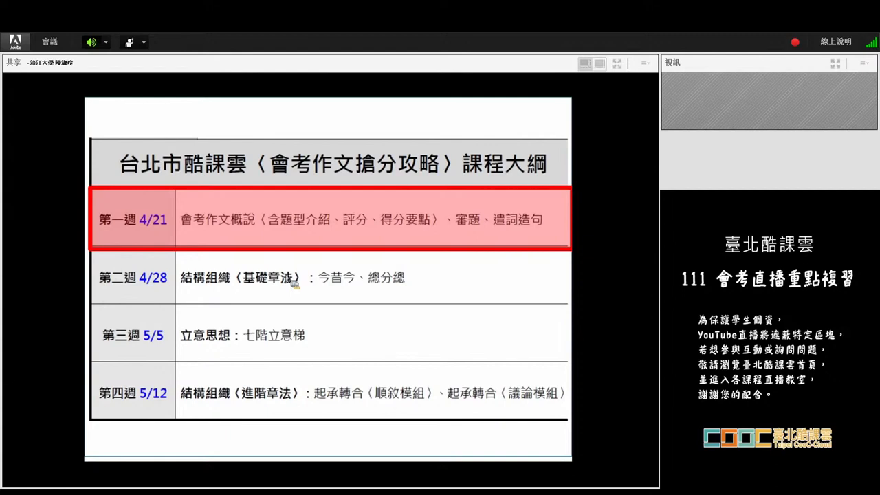
mouse_move(121, 231)
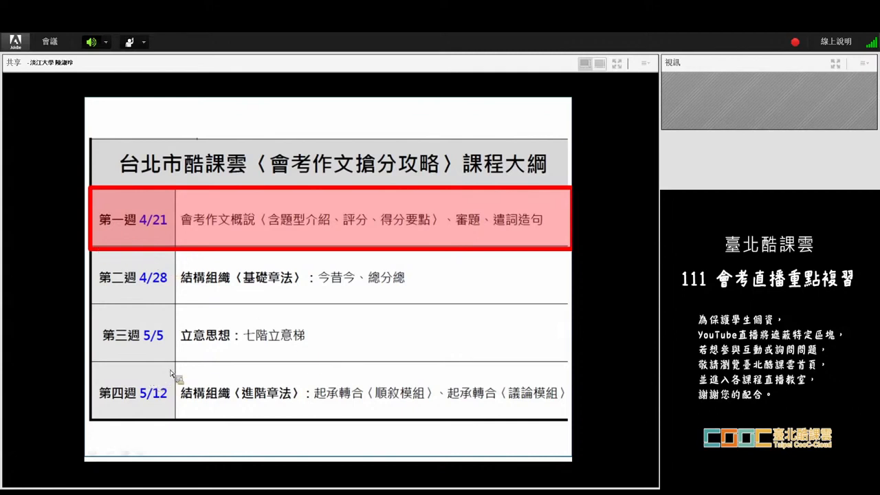
mouse_move(429, 217)
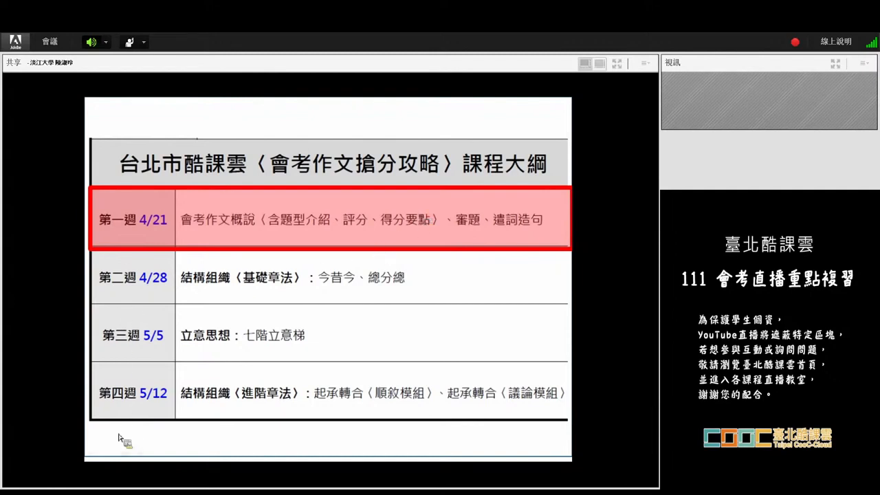
mouse_move(319, 250)
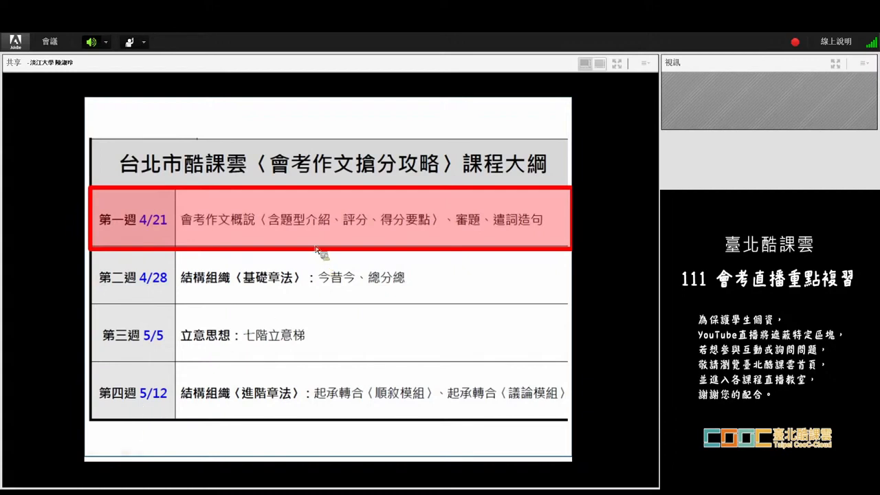
mouse_move(198, 378)
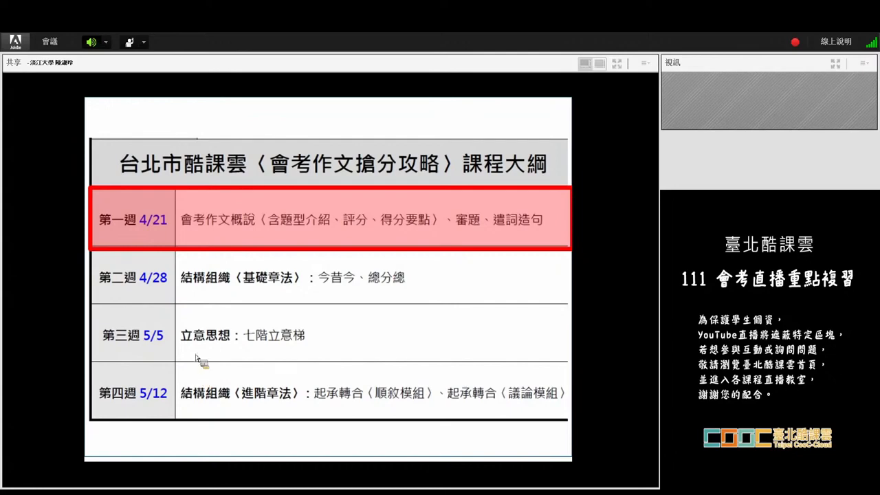
- End the full-screen slideshow, leaving the syllabus slide in PowerPoint's editing window
right_click(199, 358)
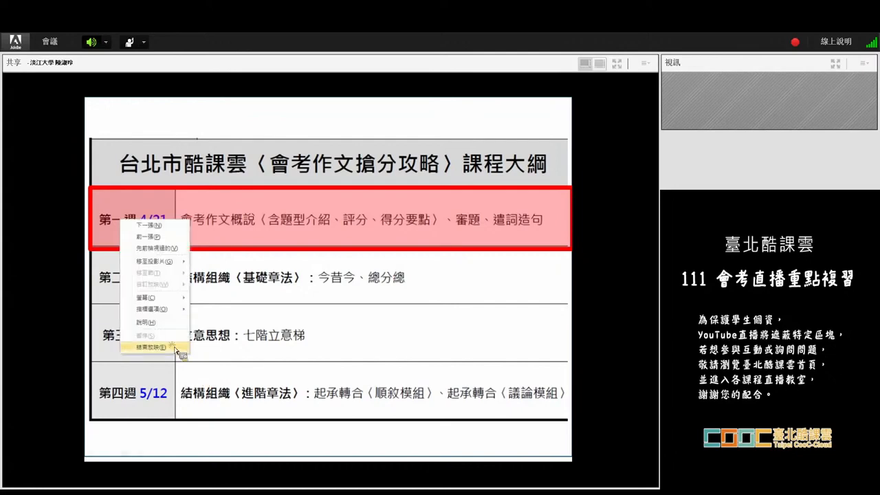
left_click(151, 346)
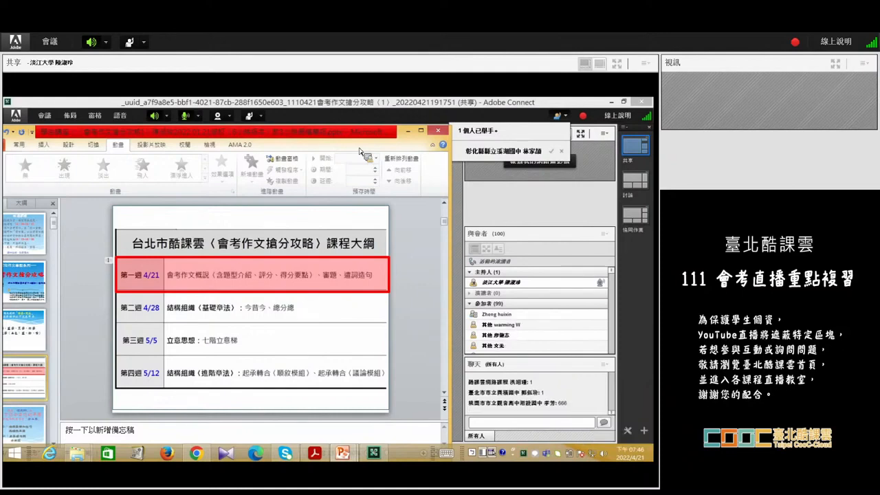
mouse_move(371, 154)
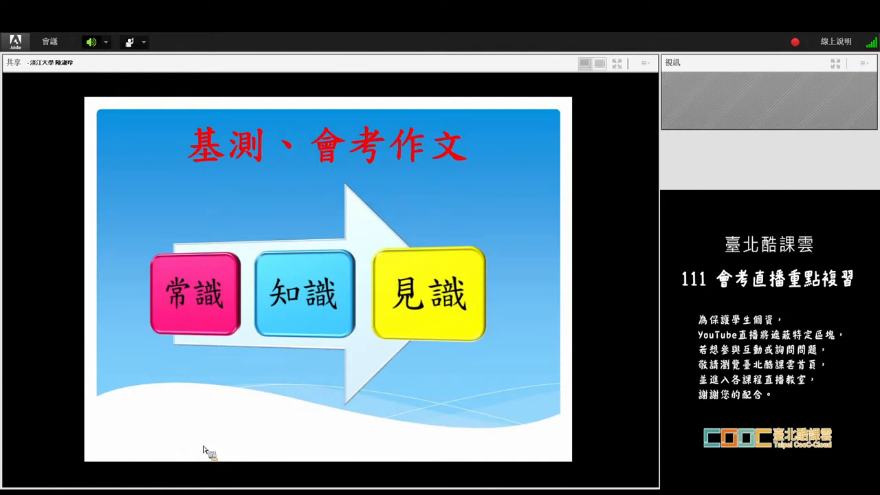
mouse_move(193, 443)
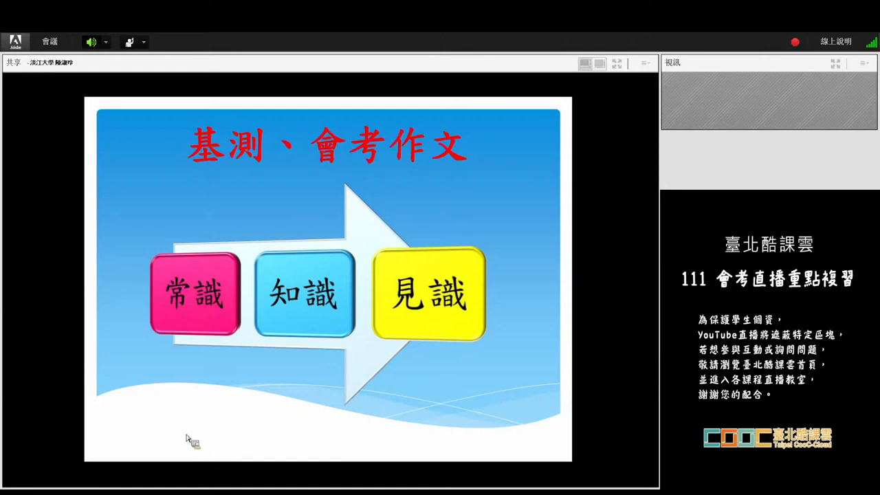
mouse_move(148, 319)
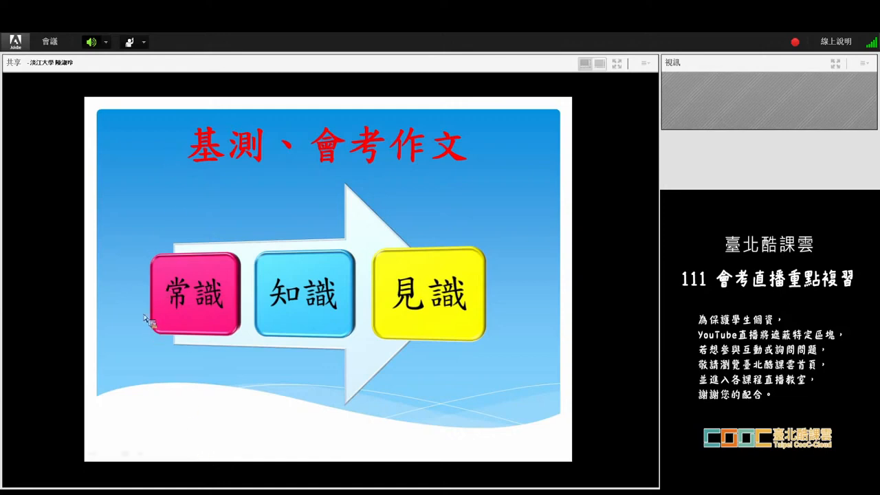
mouse_move(186, 299)
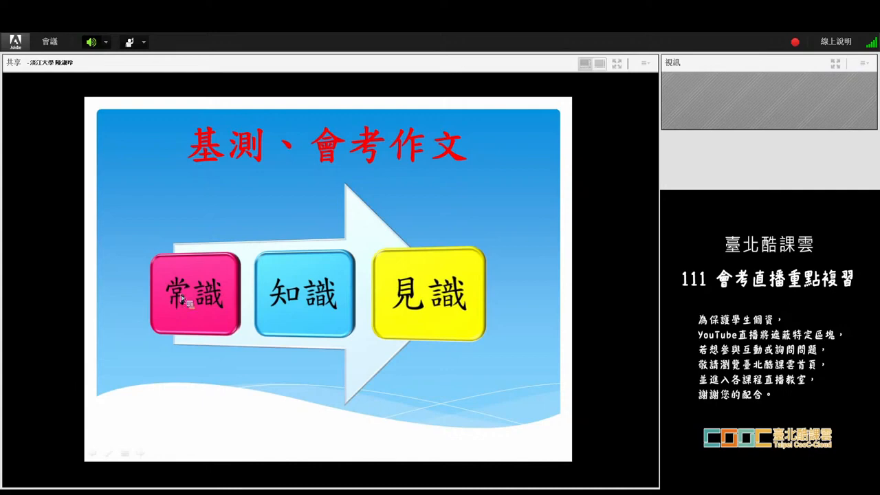
mouse_move(447, 314)
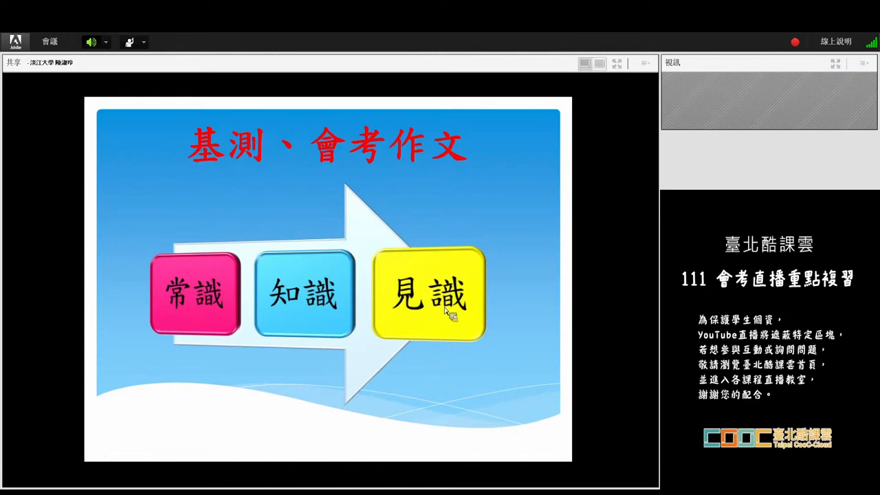
mouse_move(413, 291)
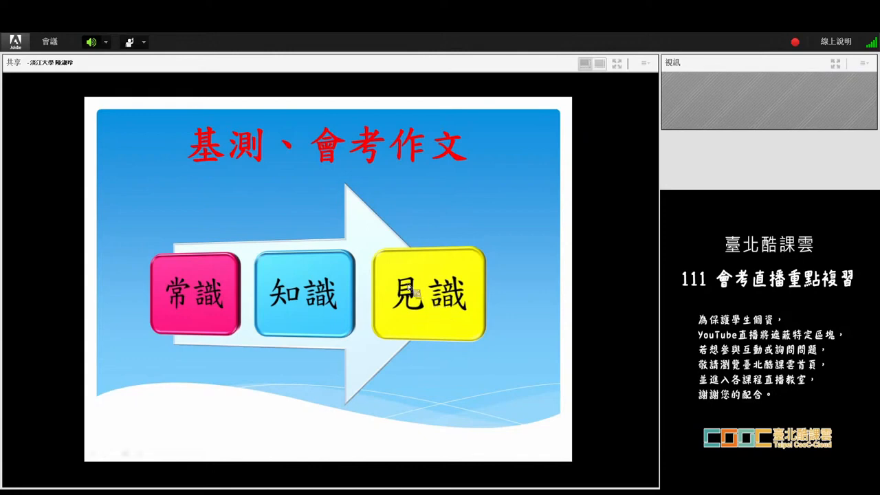
mouse_move(387, 267)
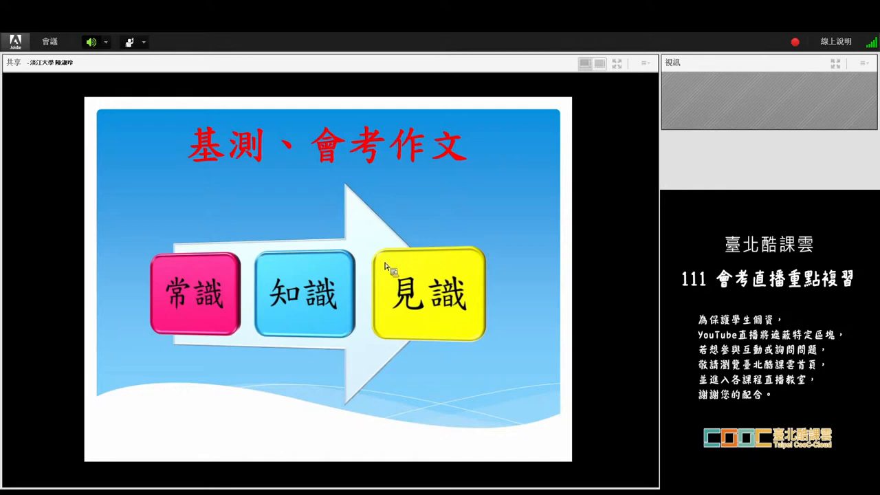
mouse_move(344, 232)
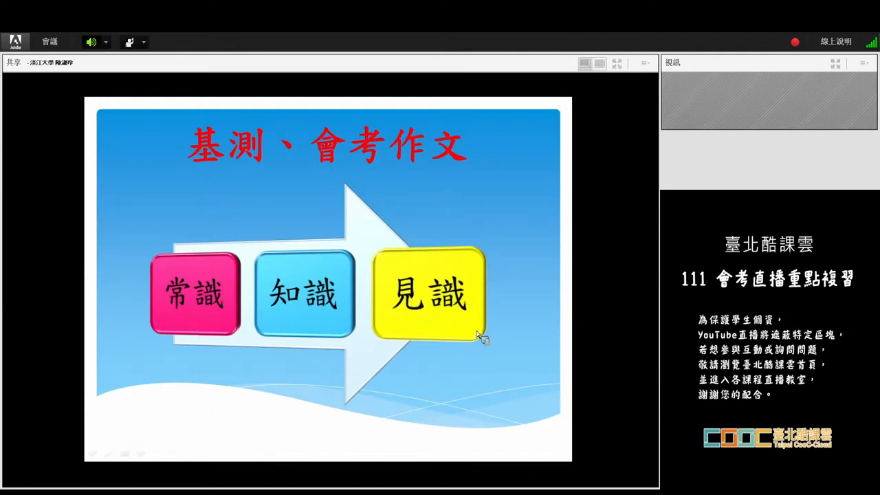
mouse_move(327, 310)
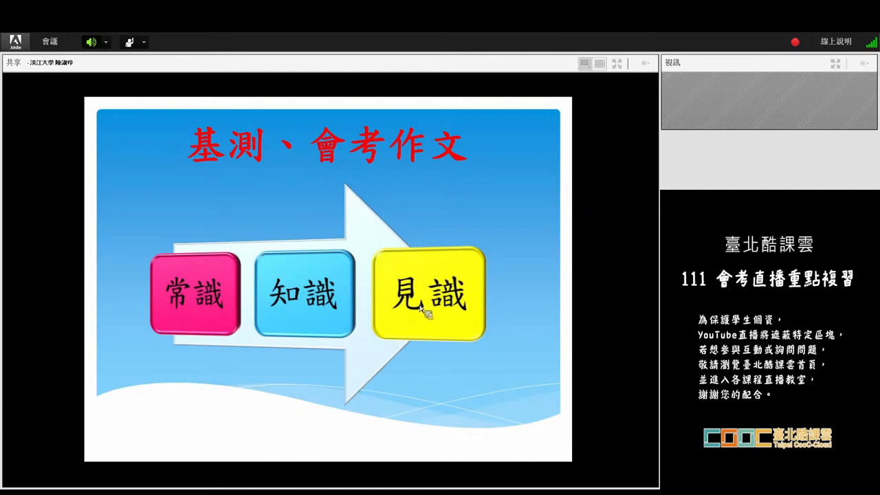
mouse_move(412, 289)
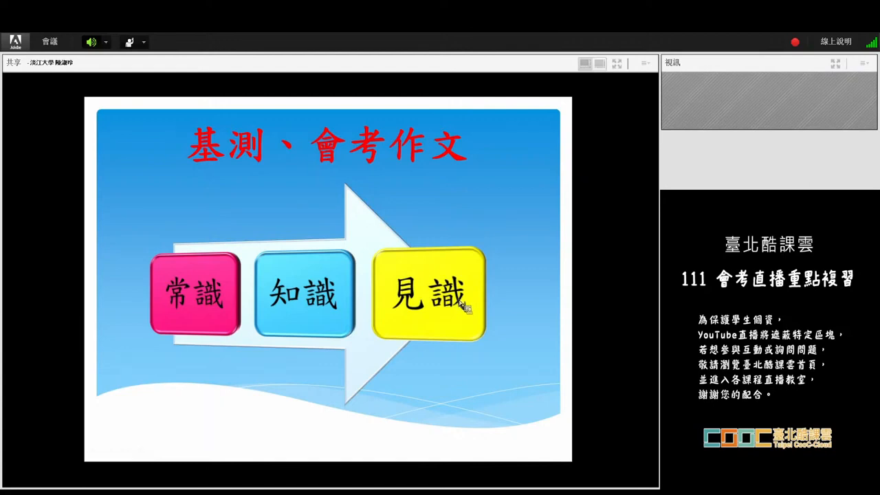
mouse_move(459, 318)
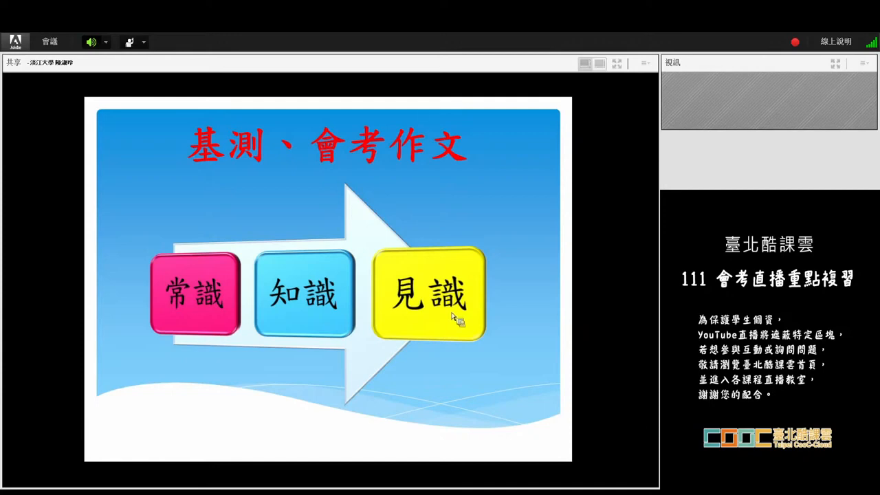
mouse_move(461, 300)
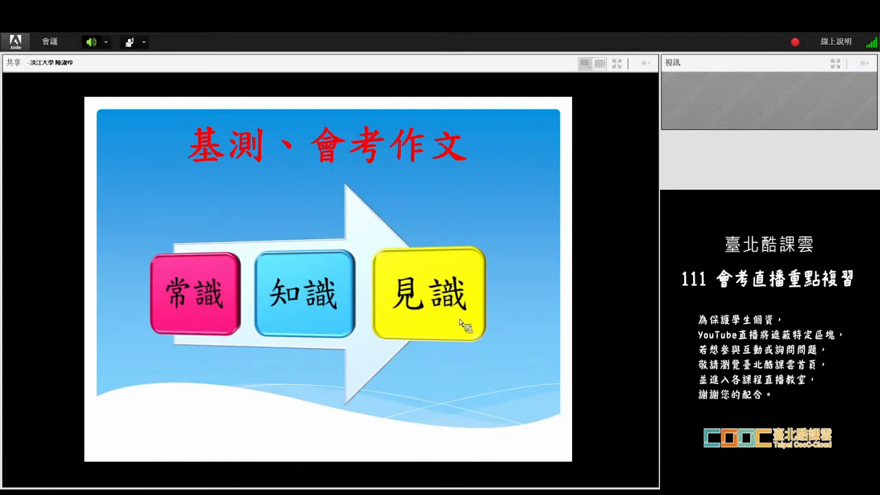
mouse_move(471, 341)
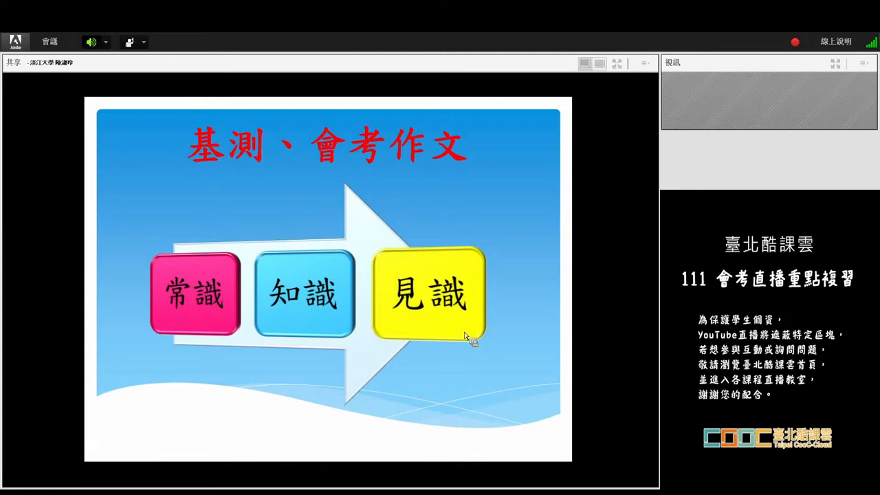
mouse_move(300, 268)
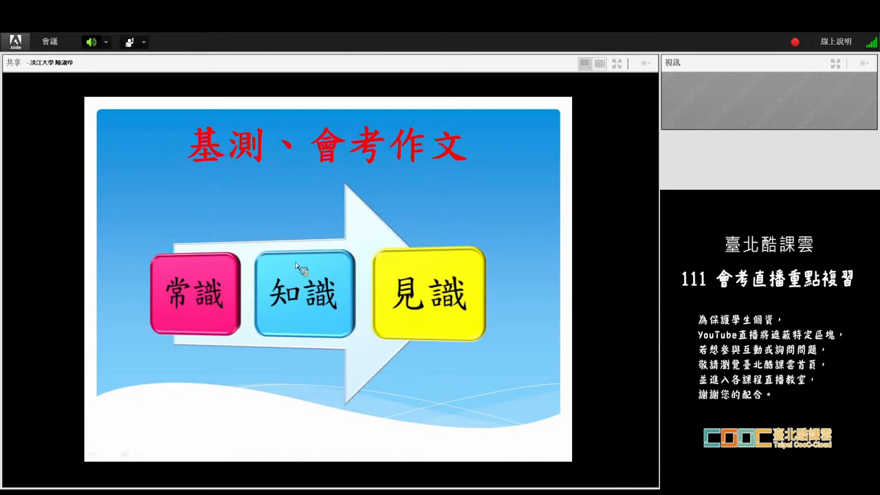
mouse_move(419, 350)
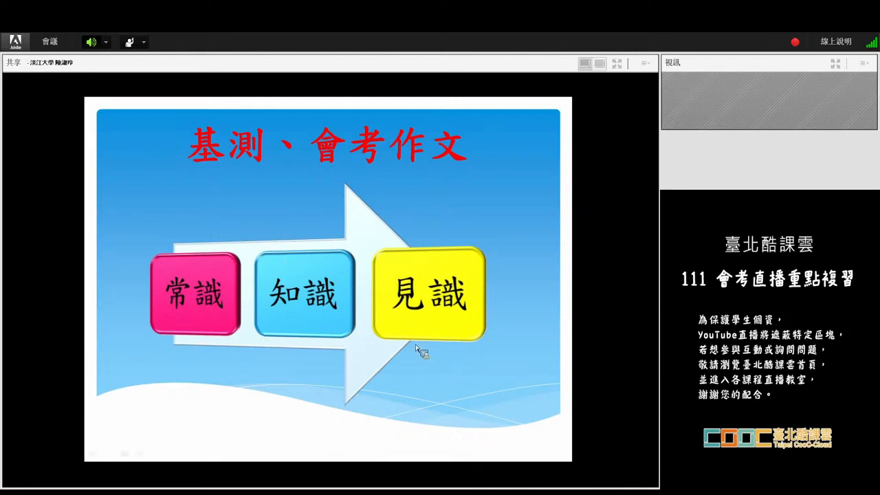
mouse_move(388, 369)
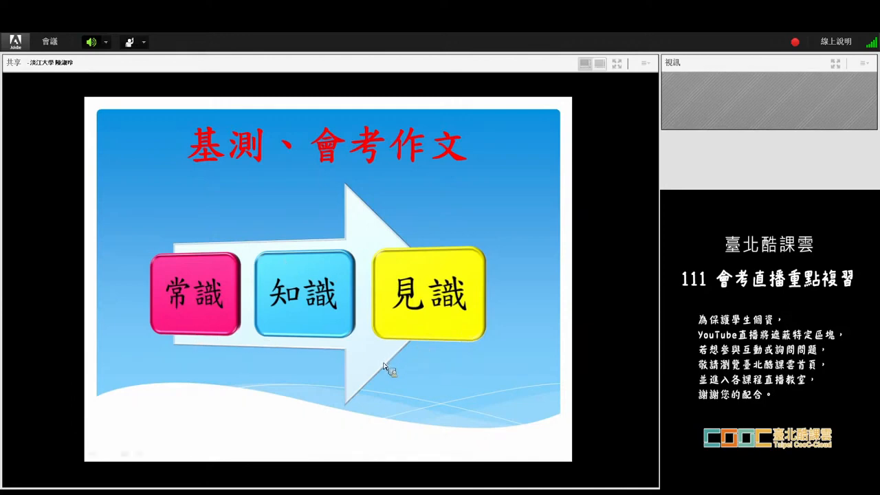
mouse_move(392, 369)
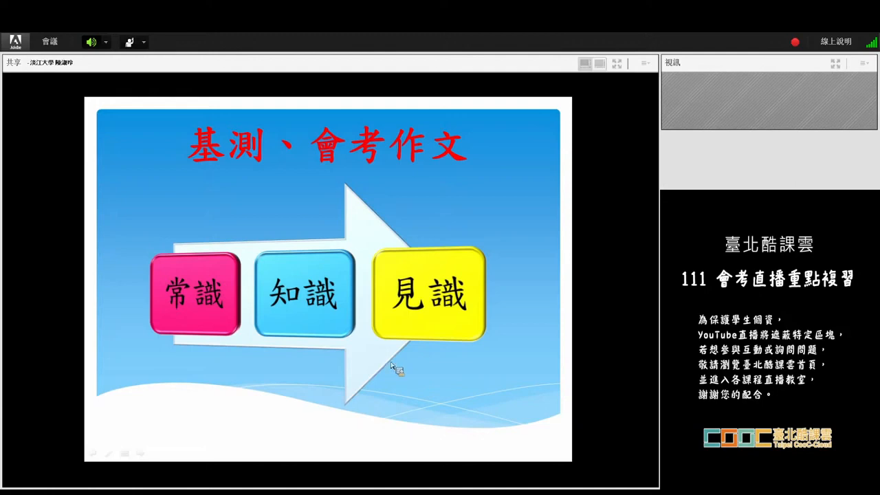
mouse_move(424, 366)
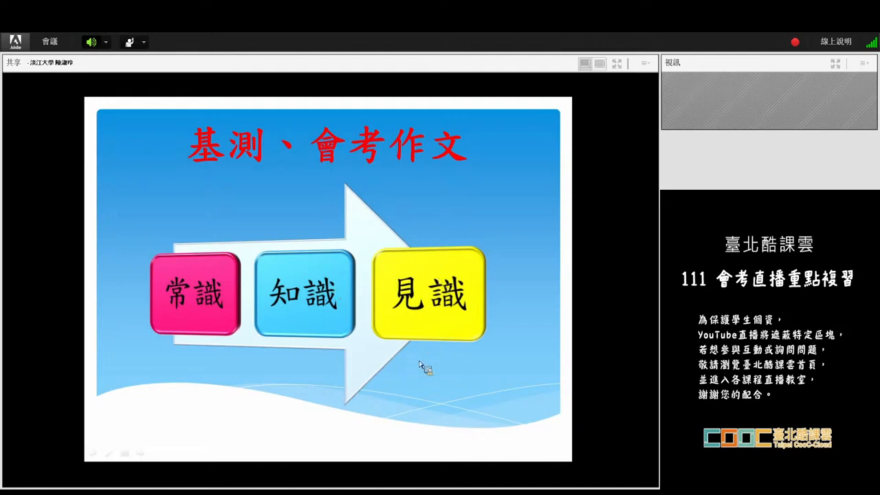
mouse_move(420, 341)
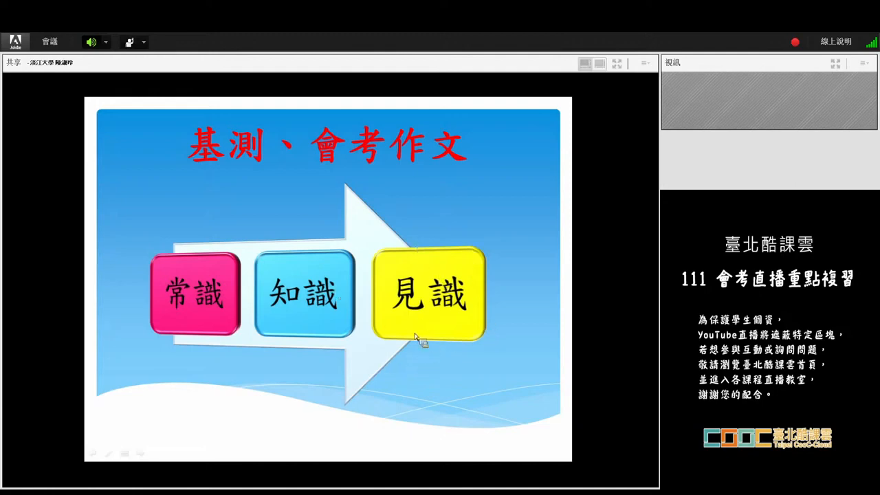
mouse_move(433, 242)
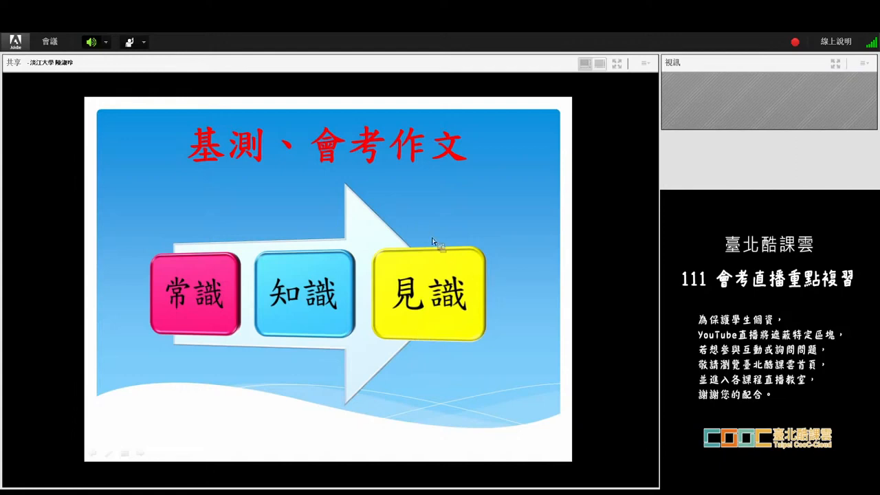
mouse_move(468, 277)
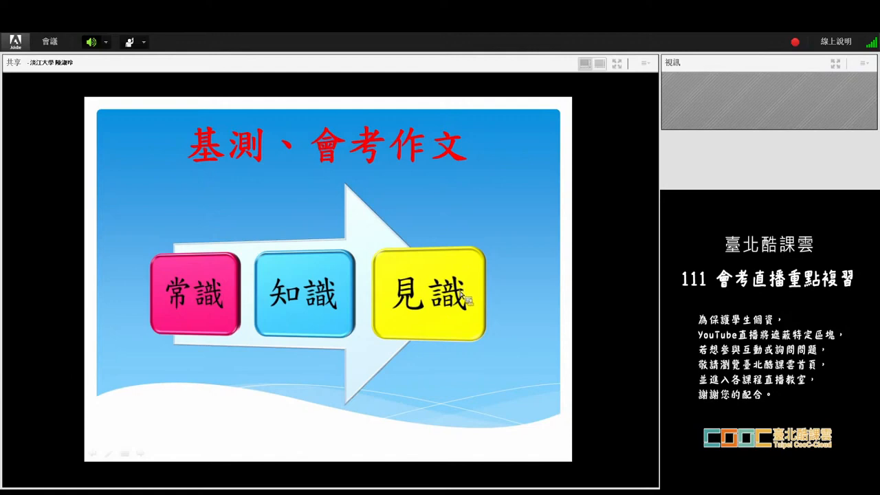
mouse_move(272, 330)
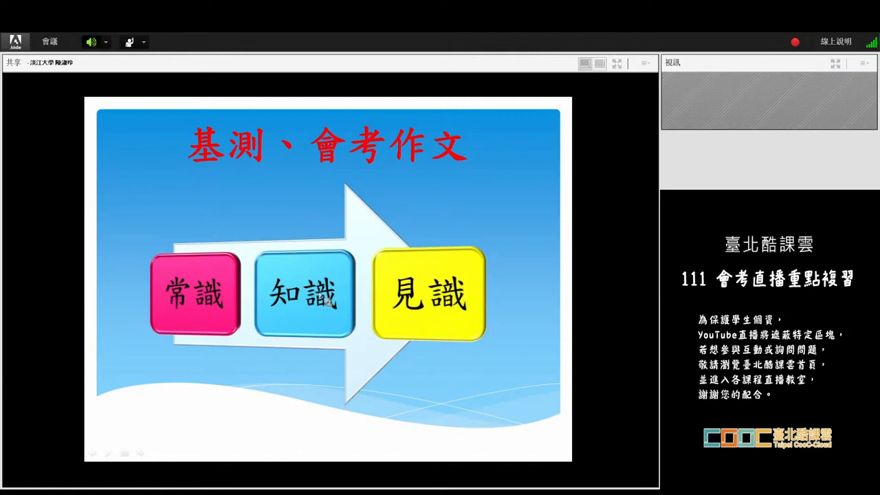
mouse_move(337, 313)
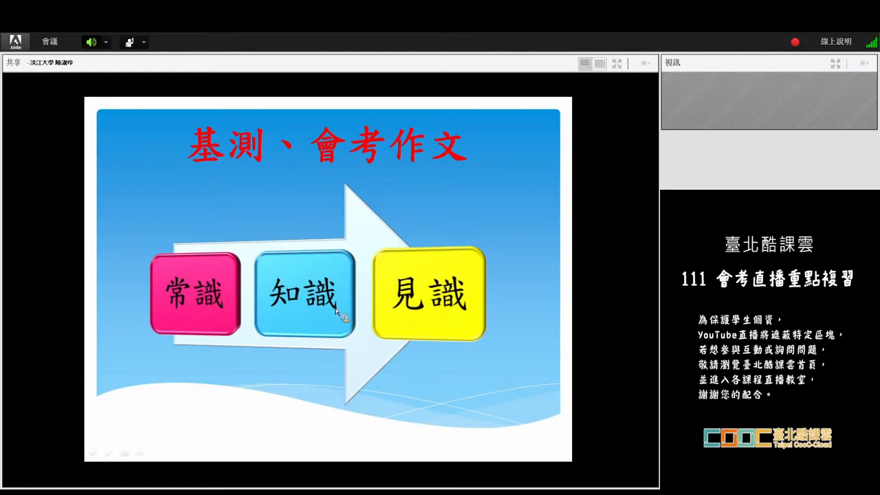
mouse_move(303, 167)
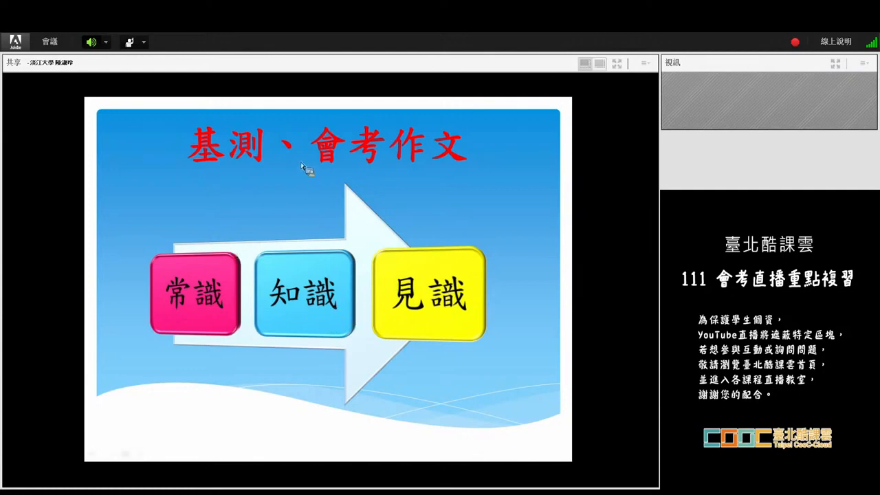
mouse_move(195, 314)
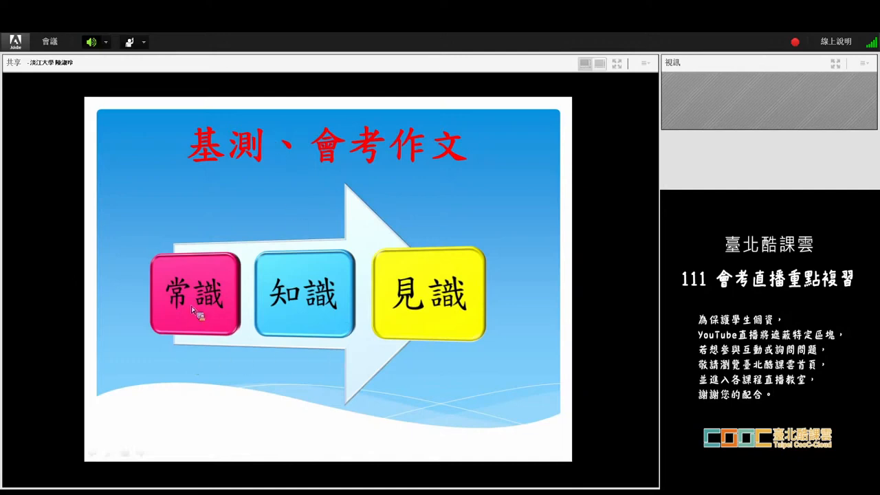
mouse_move(192, 398)
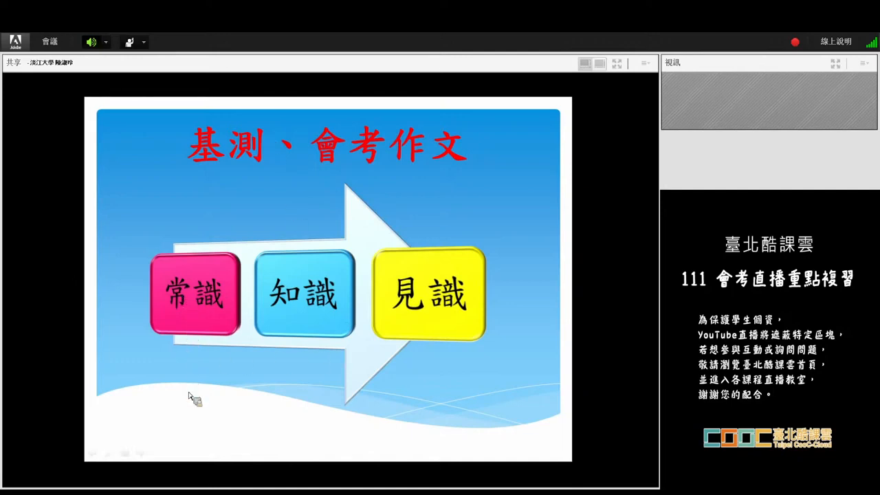
mouse_move(300, 317)
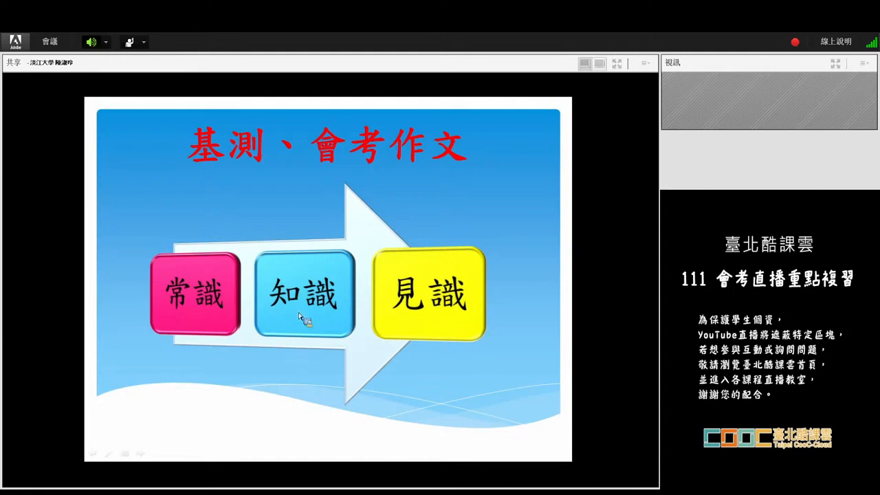
mouse_move(274, 315)
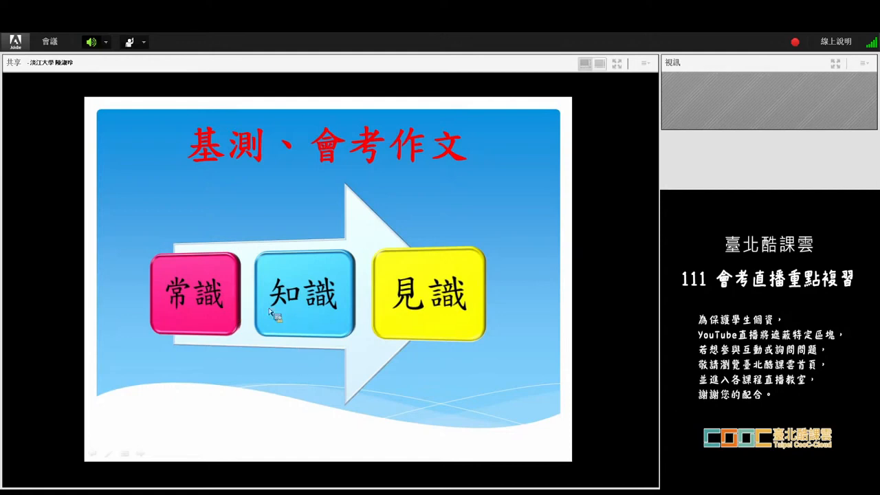
mouse_move(190, 300)
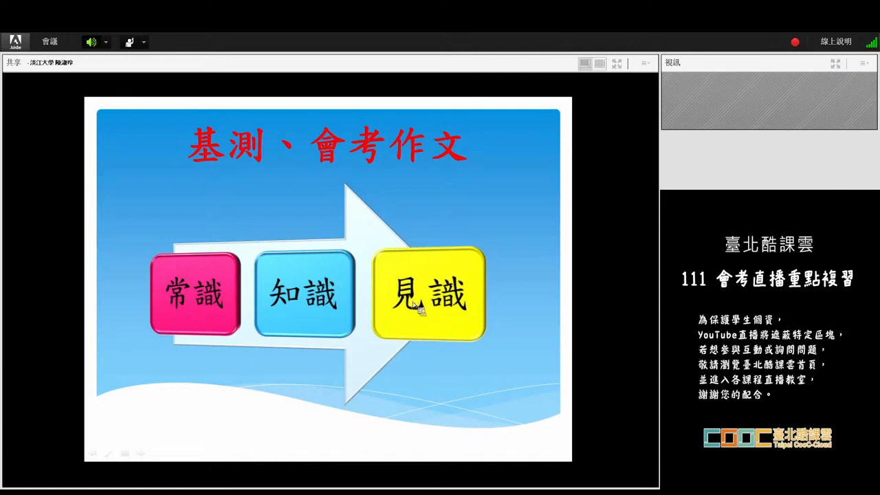
mouse_move(212, 305)
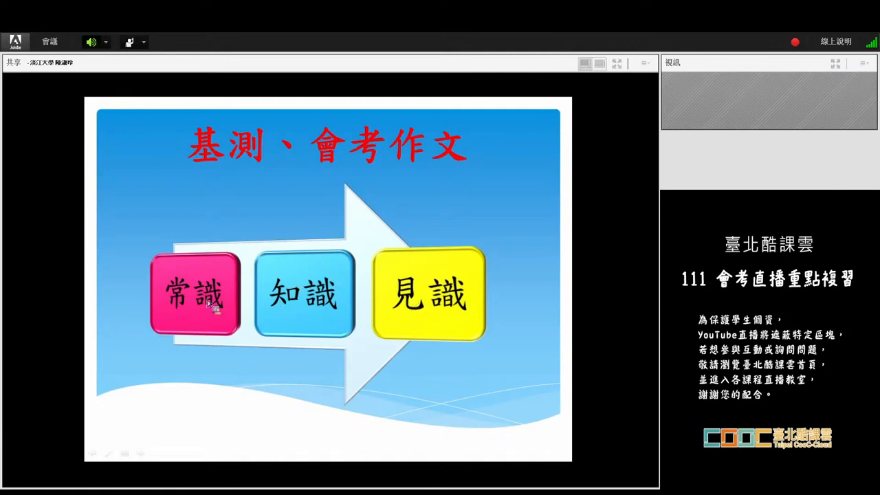
mouse_move(272, 292)
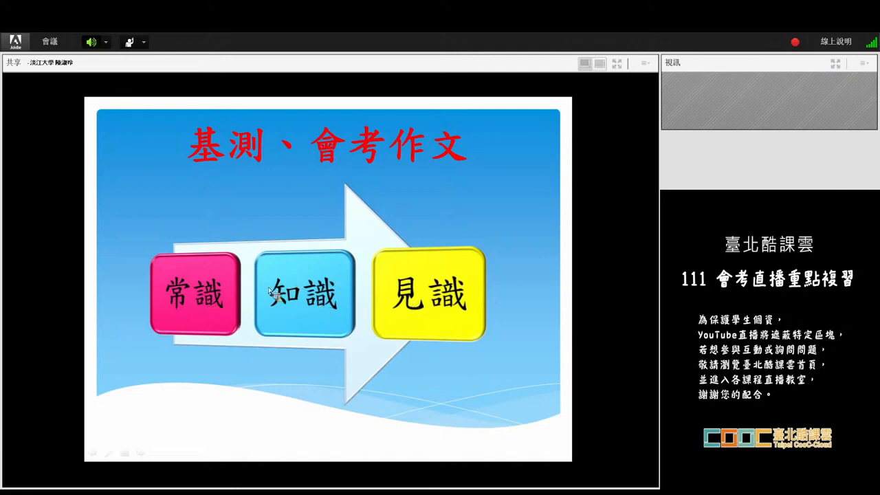
mouse_move(406, 272)
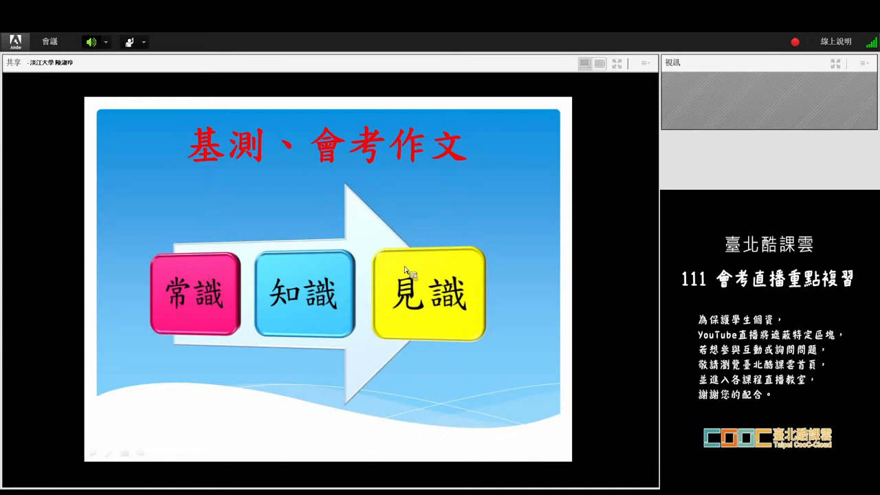
mouse_move(349, 301)
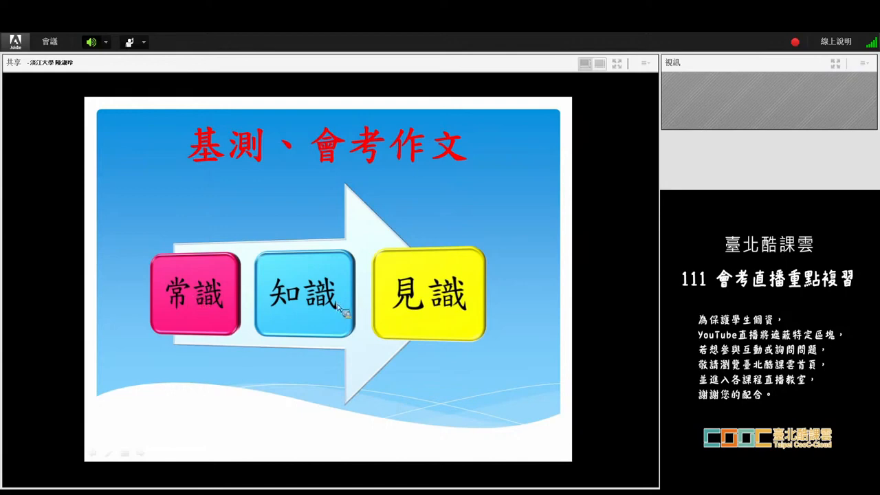
mouse_move(429, 316)
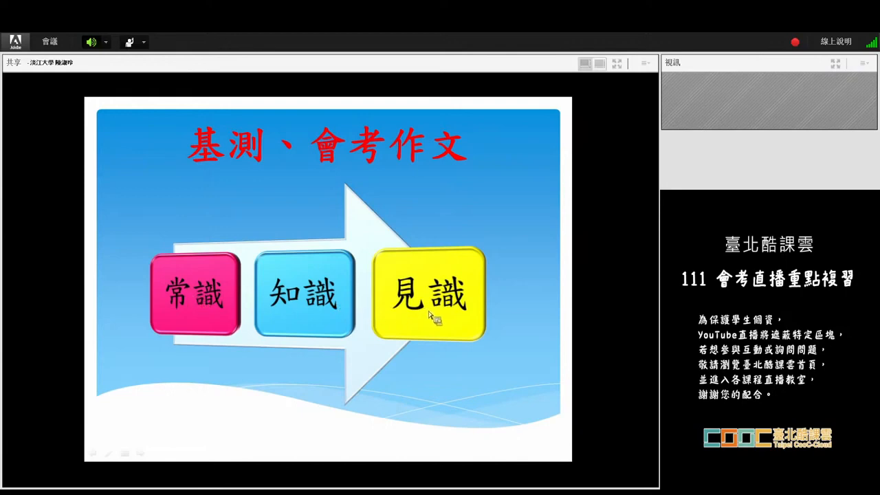
mouse_move(429, 327)
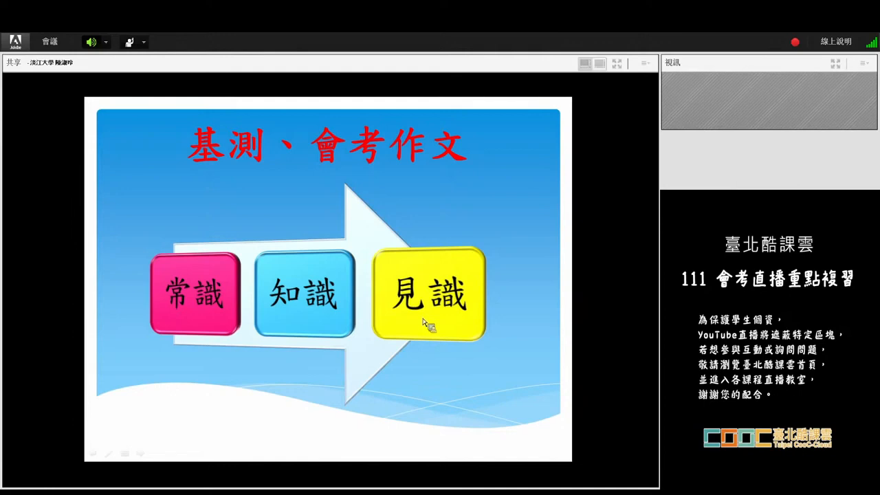
mouse_move(420, 324)
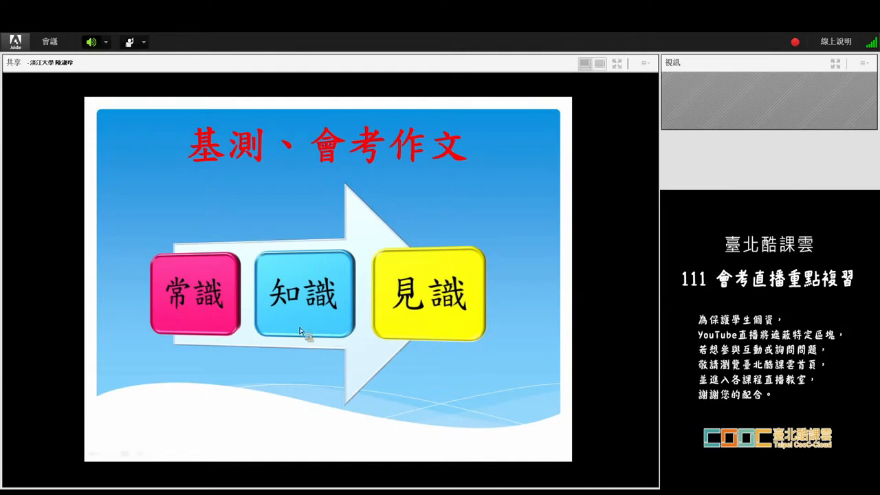
mouse_move(292, 330)
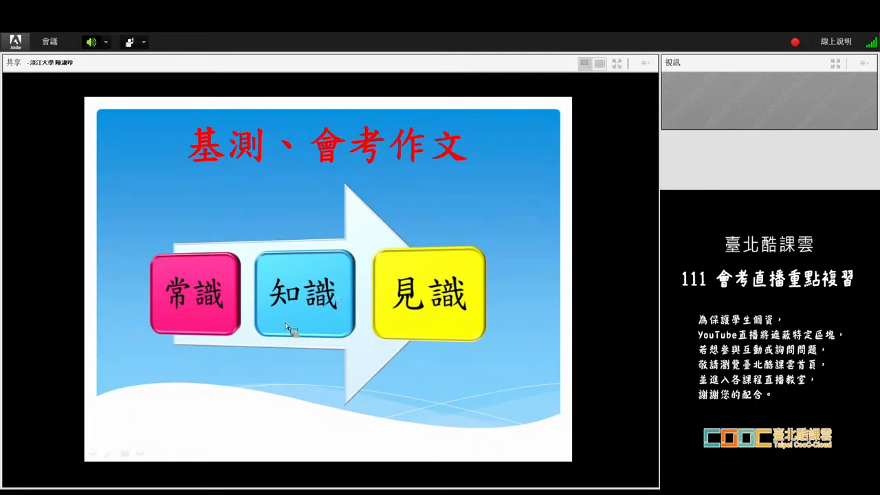
mouse_move(309, 433)
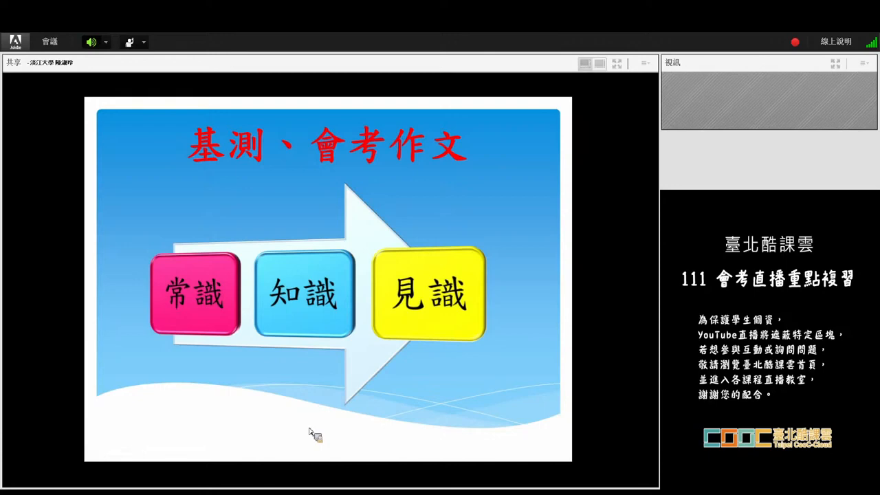
mouse_move(301, 432)
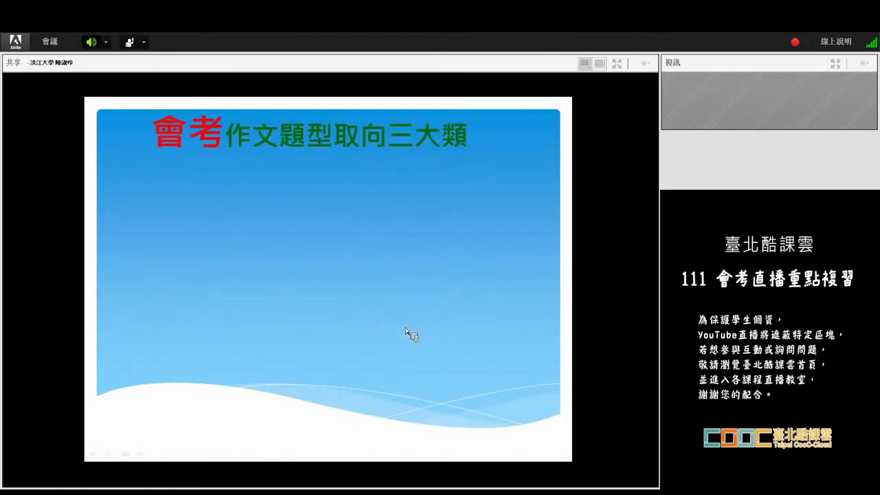
mouse_move(411, 337)
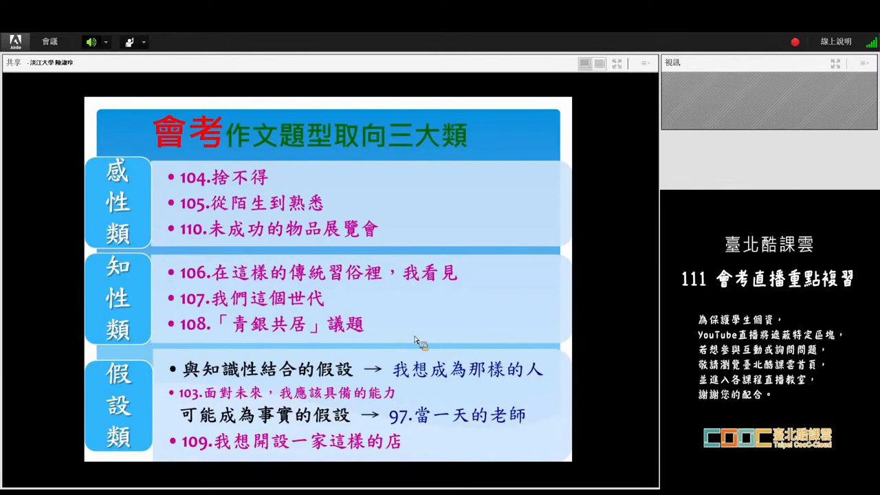
mouse_move(426, 323)
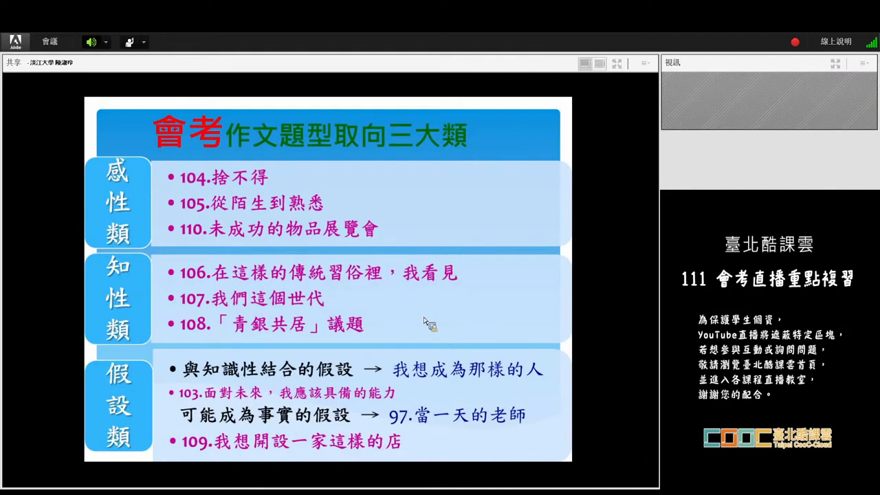
mouse_move(415, 311)
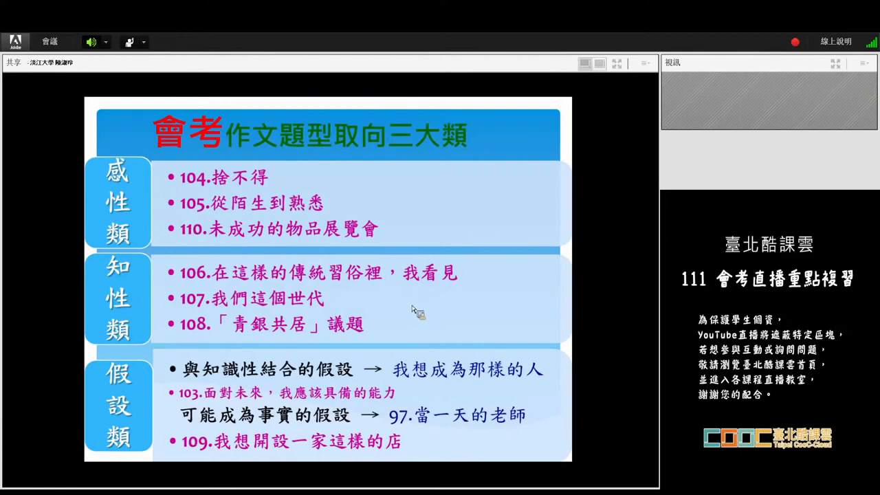
mouse_move(99, 210)
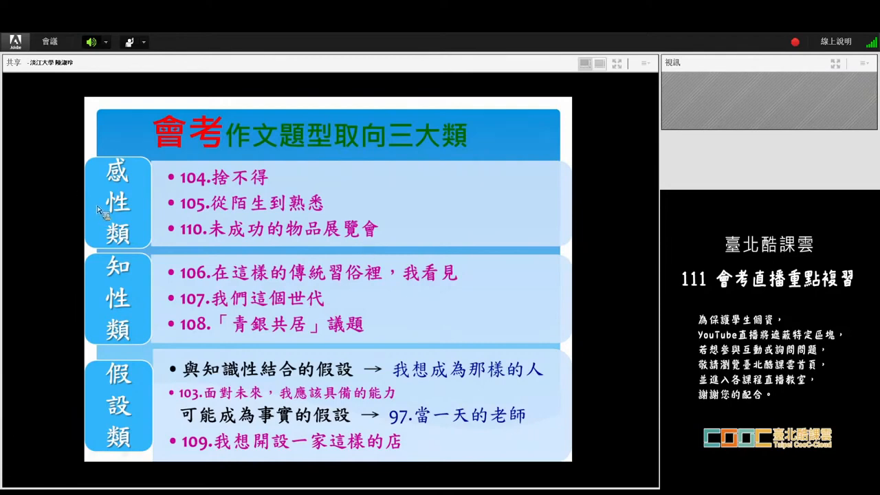
mouse_move(282, 168)
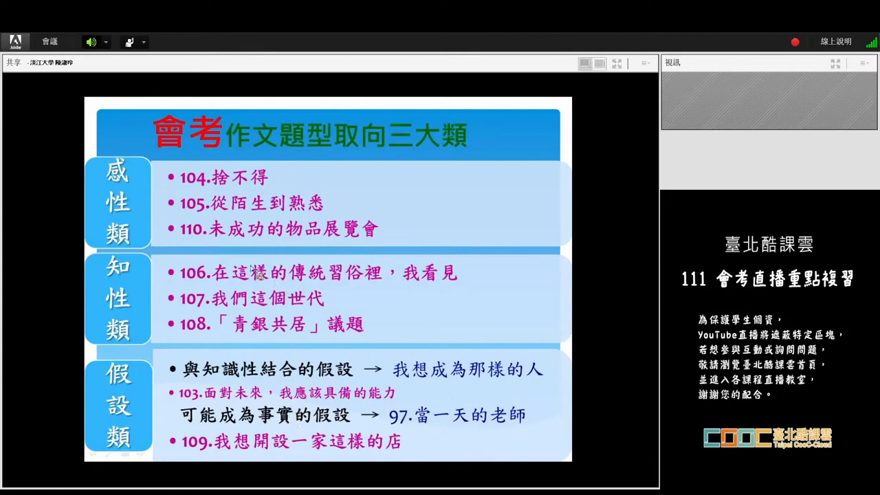
mouse_move(254, 334)
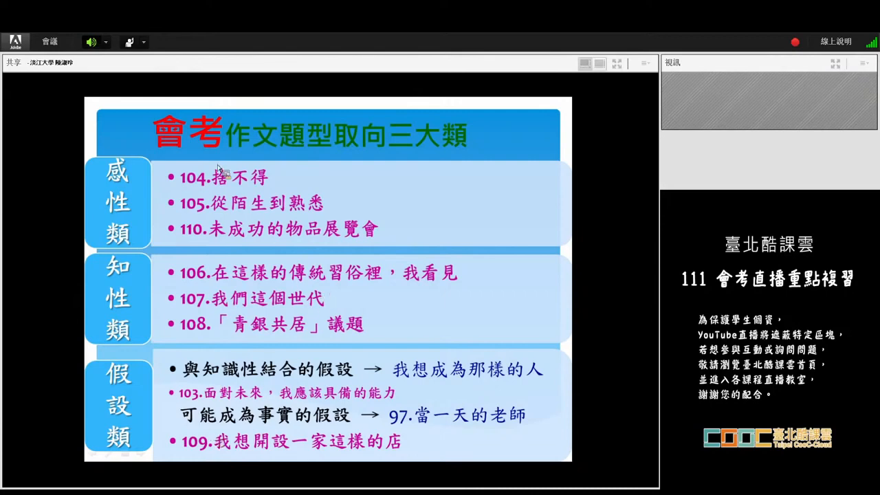
mouse_move(215, 184)
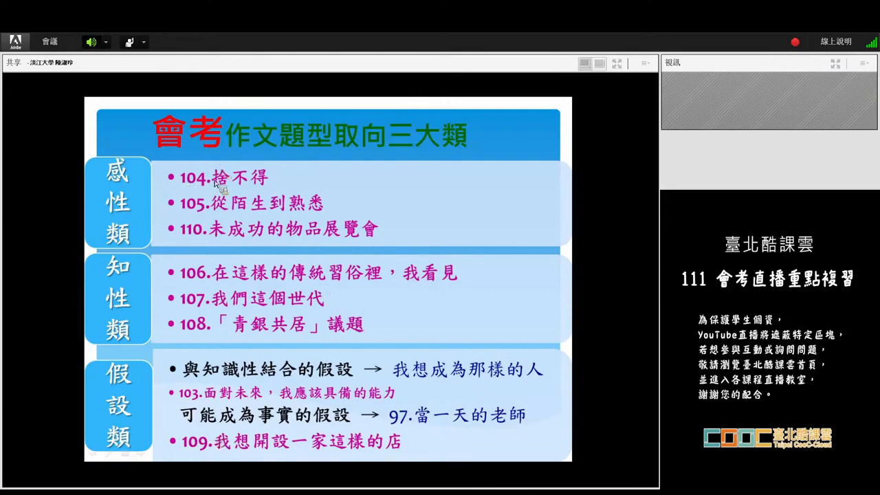
mouse_move(206, 191)
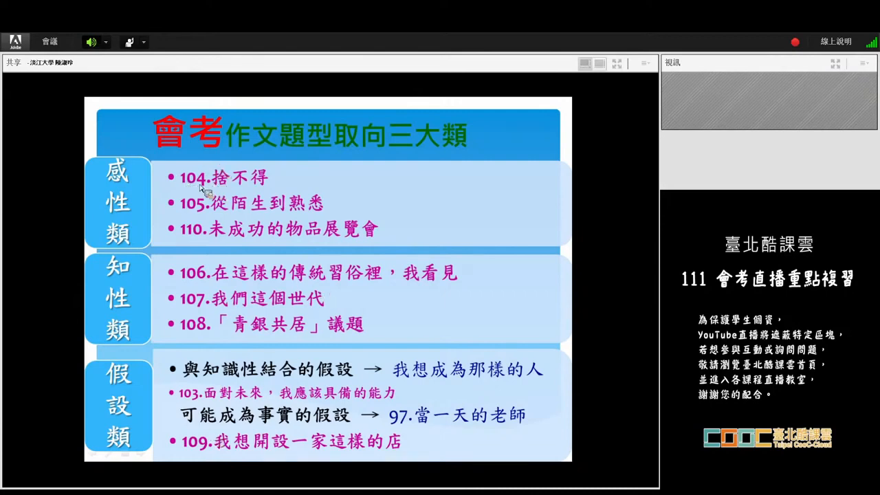
mouse_move(289, 187)
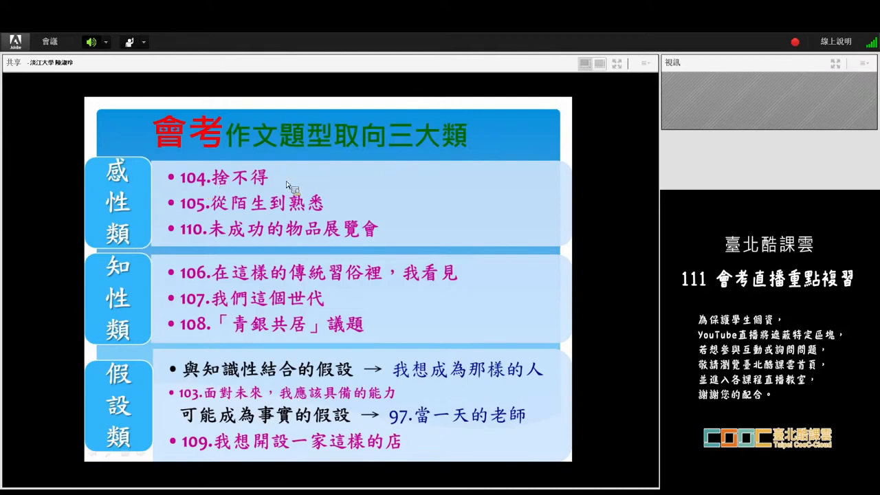
mouse_move(476, 260)
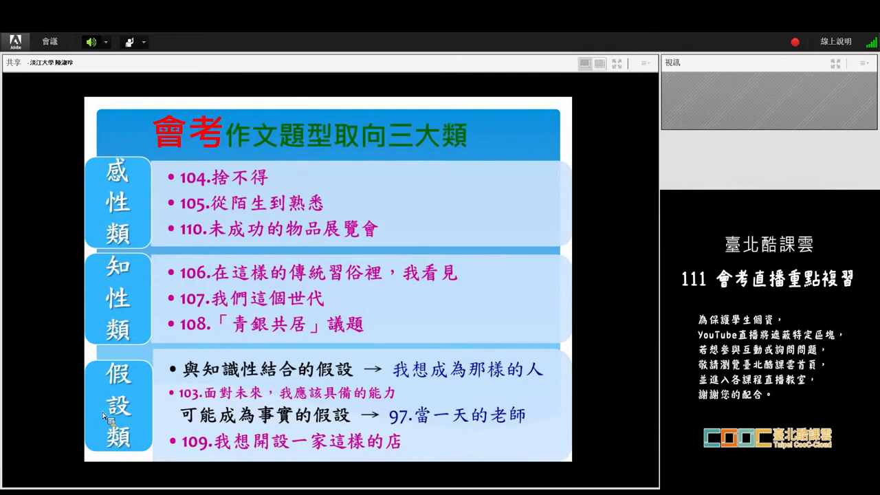
mouse_move(112, 192)
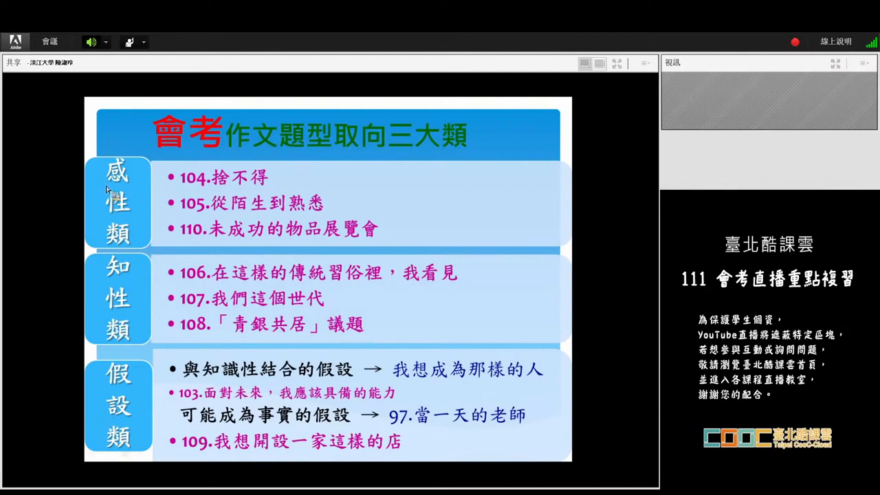
mouse_move(213, 167)
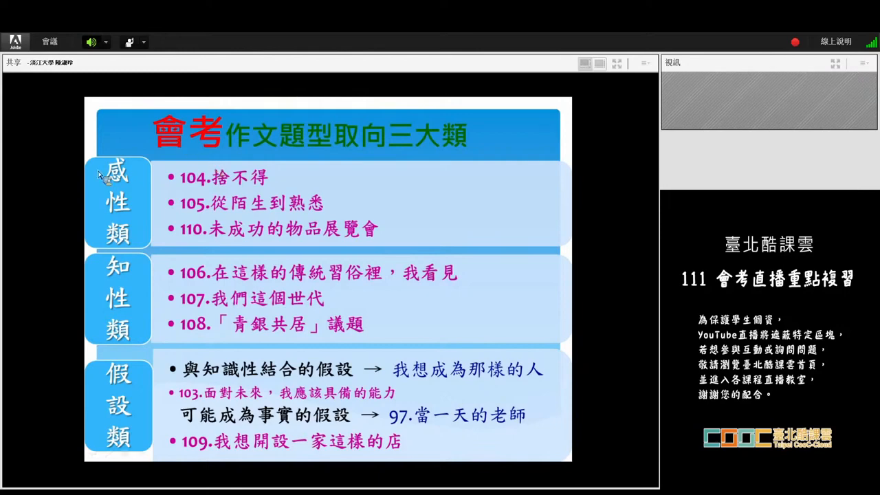
mouse_move(295, 247)
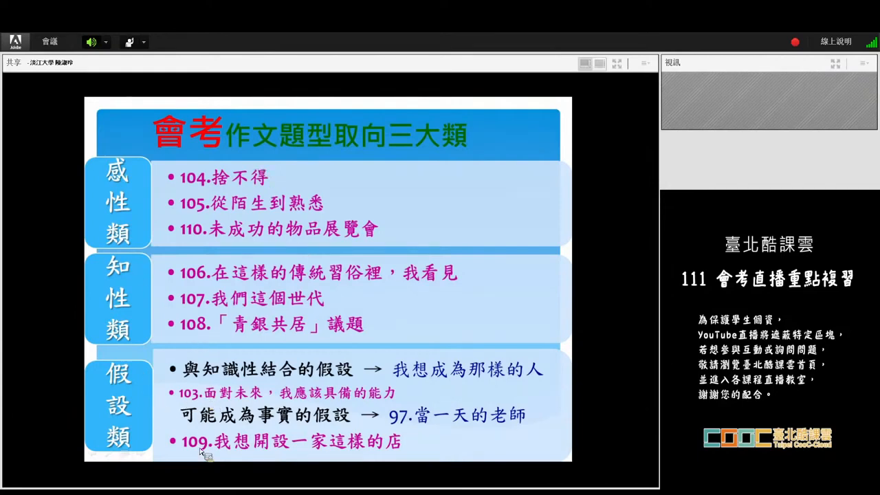
mouse_move(205, 470)
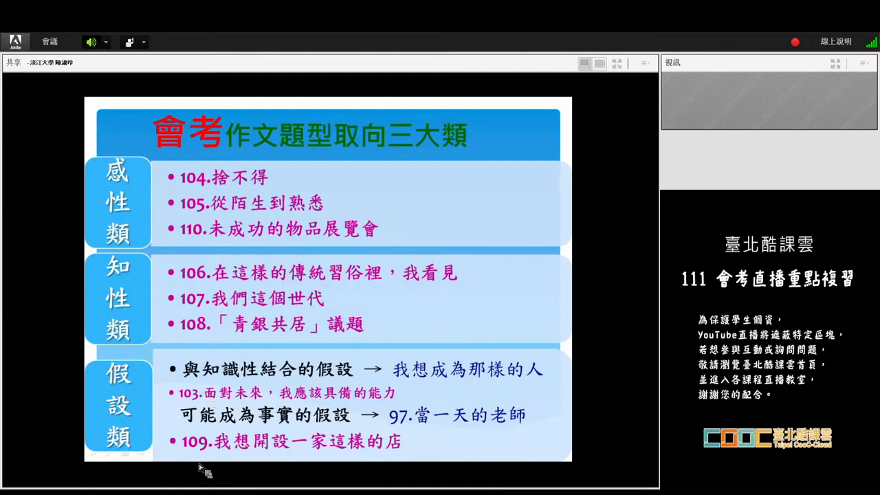
mouse_move(258, 360)
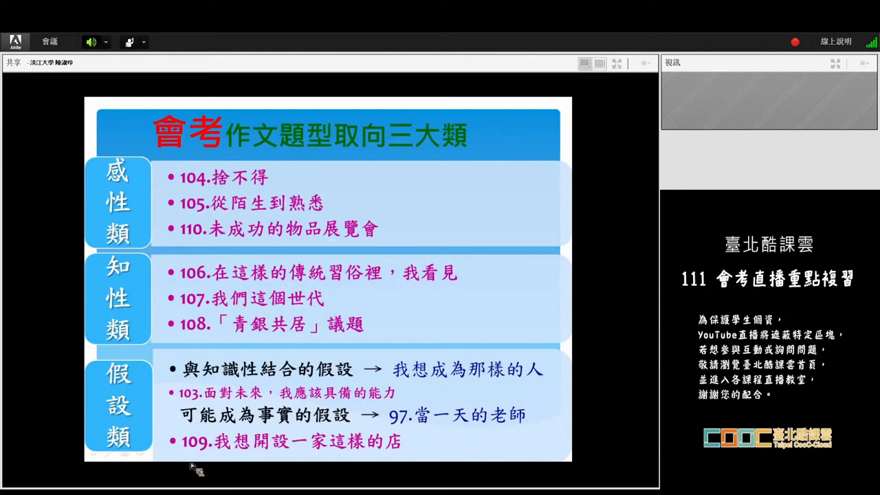
mouse_move(123, 205)
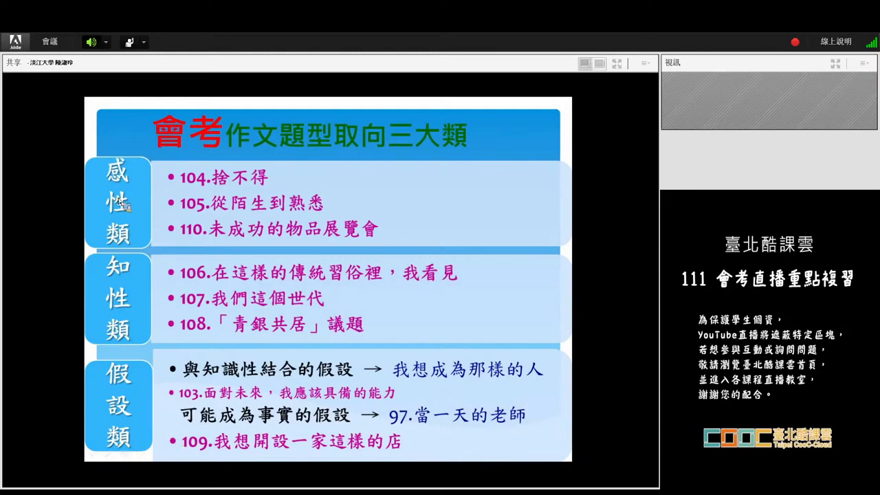
mouse_move(214, 213)
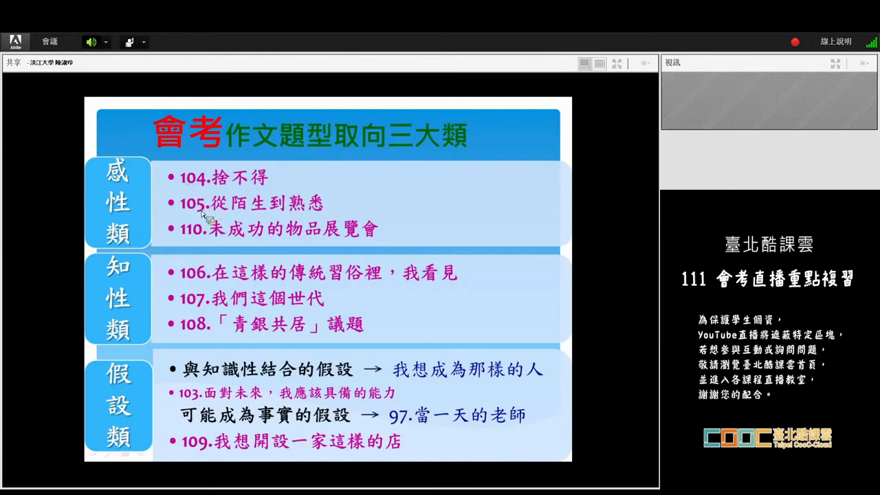
mouse_move(186, 234)
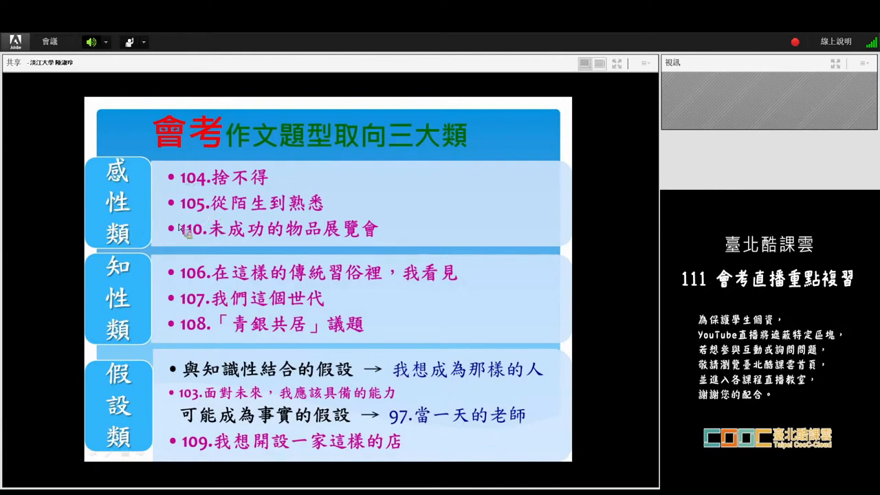
mouse_move(341, 246)
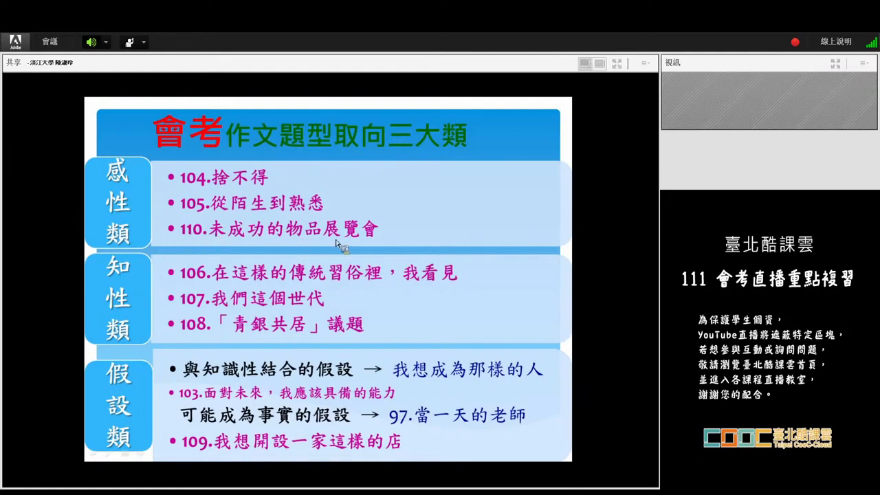
mouse_move(186, 245)
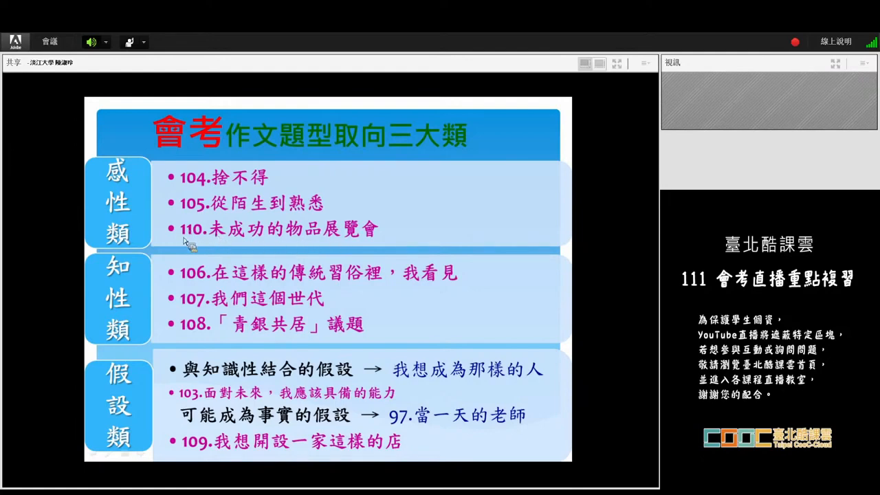
mouse_move(374, 251)
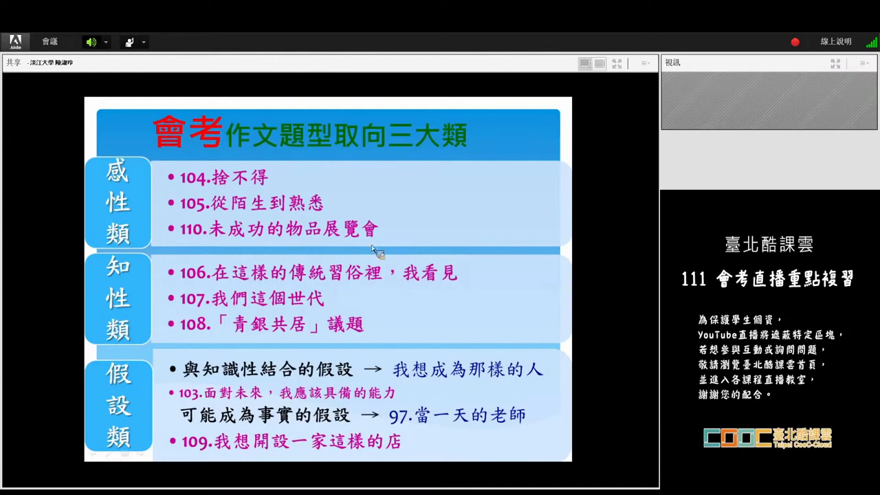
mouse_move(368, 249)
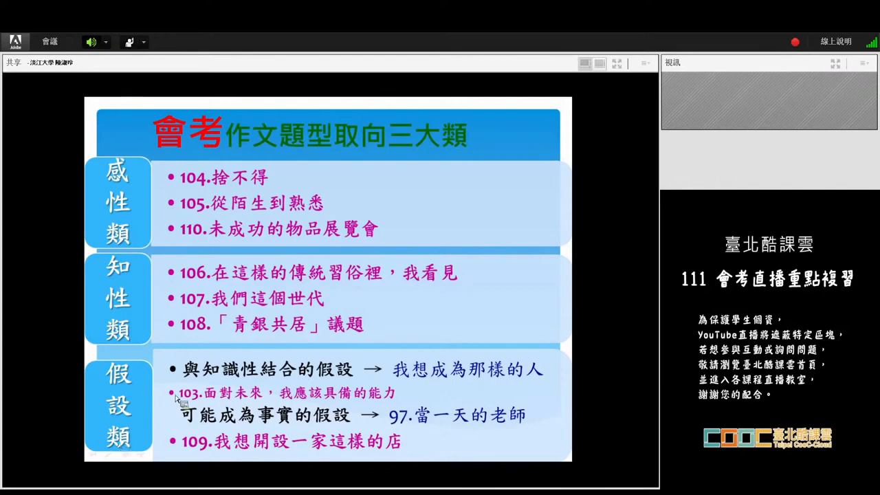
mouse_move(358, 407)
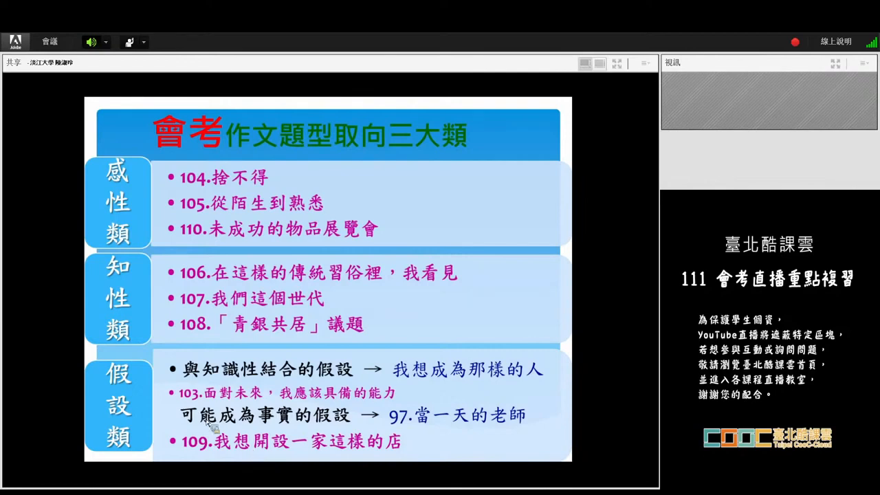
mouse_move(126, 383)
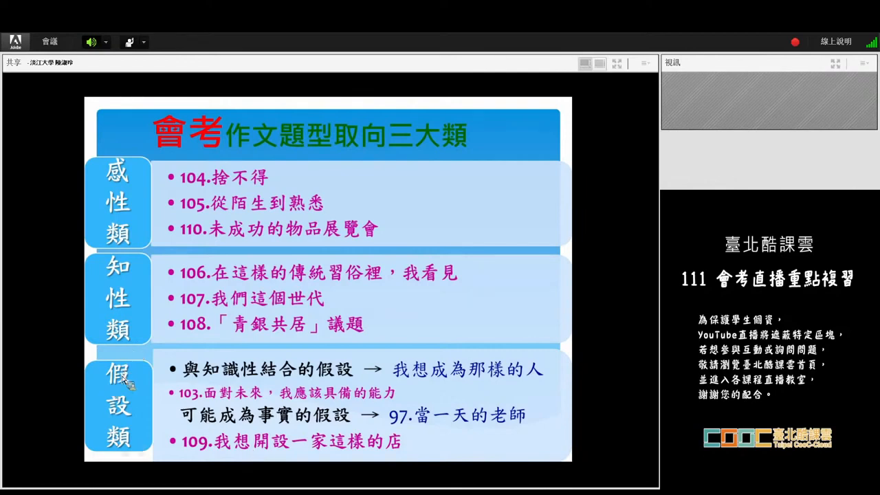
mouse_move(127, 382)
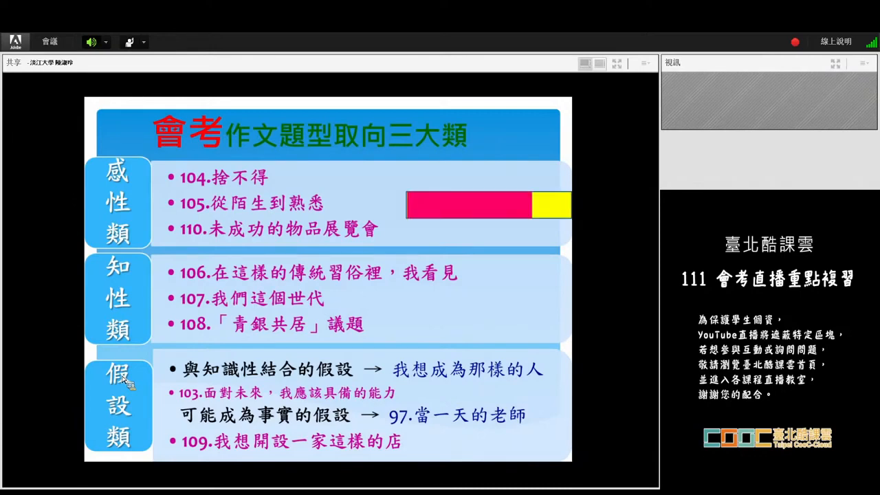
mouse_move(493, 213)
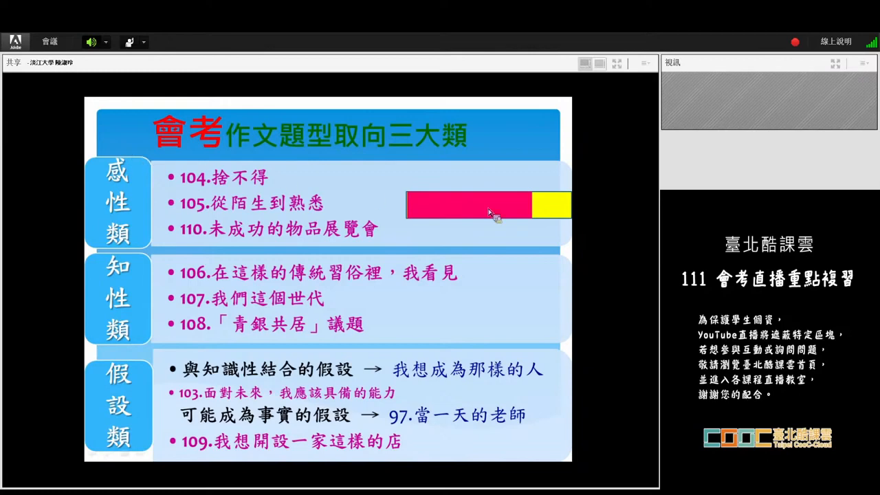
mouse_move(506, 239)
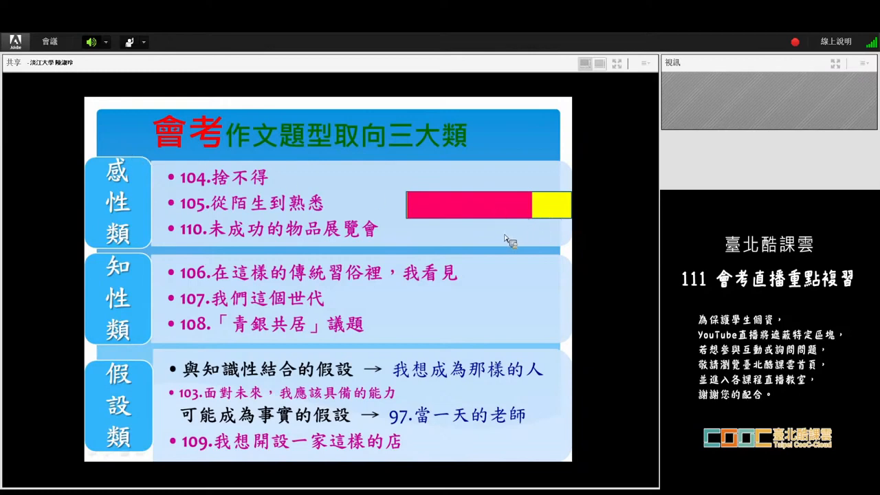
mouse_move(509, 156)
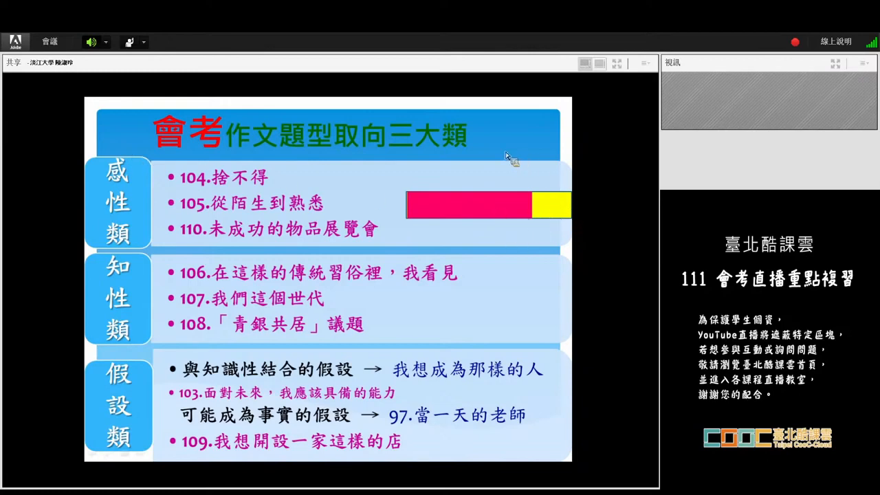
mouse_move(547, 176)
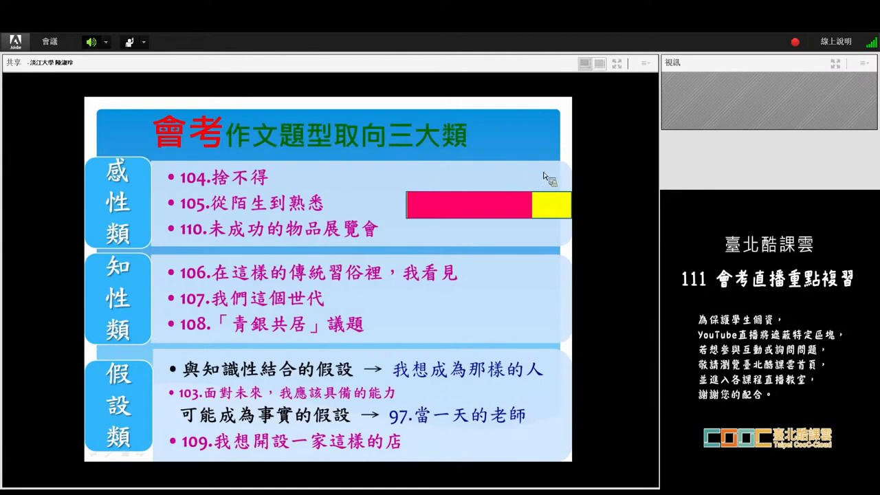
mouse_move(536, 206)
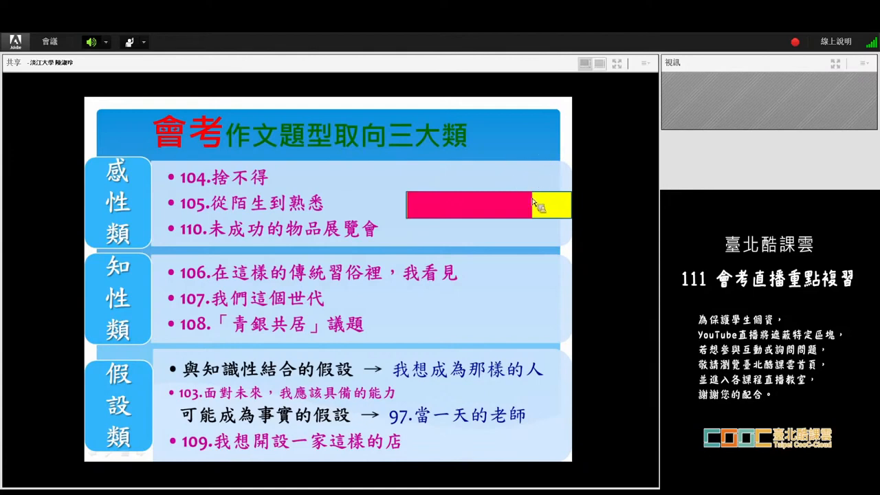
mouse_move(580, 218)
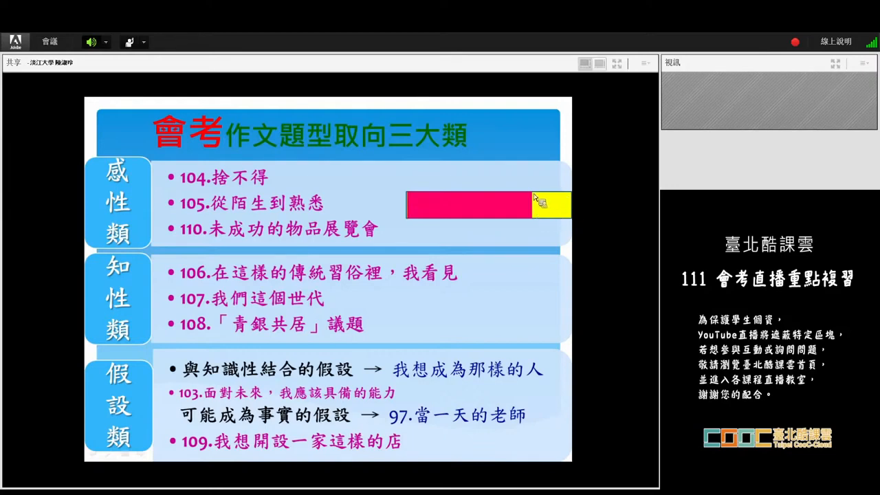
mouse_move(580, 209)
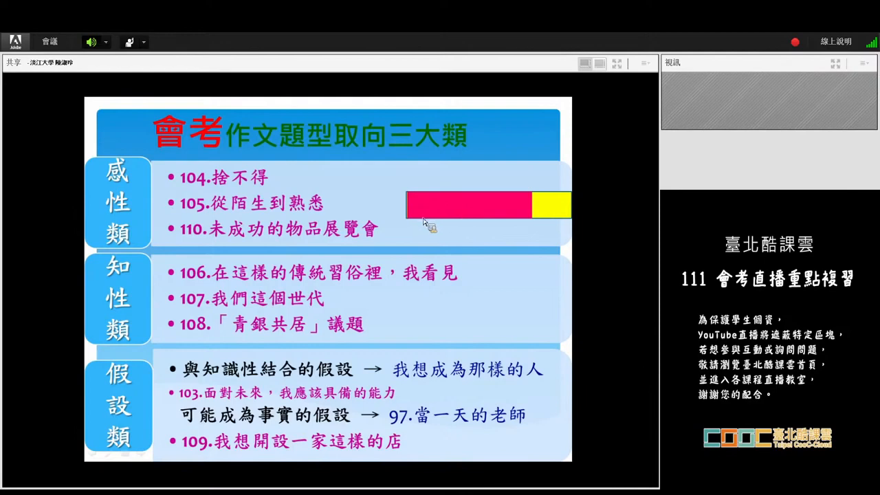
mouse_move(410, 226)
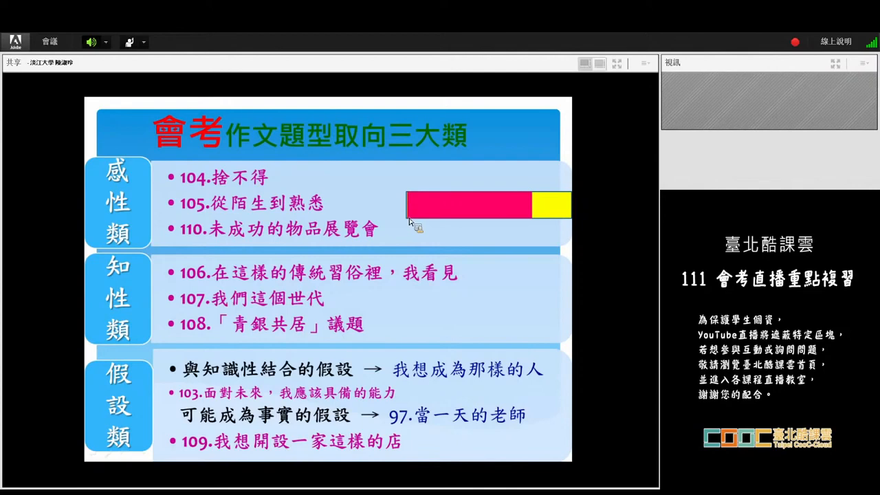
mouse_move(578, 220)
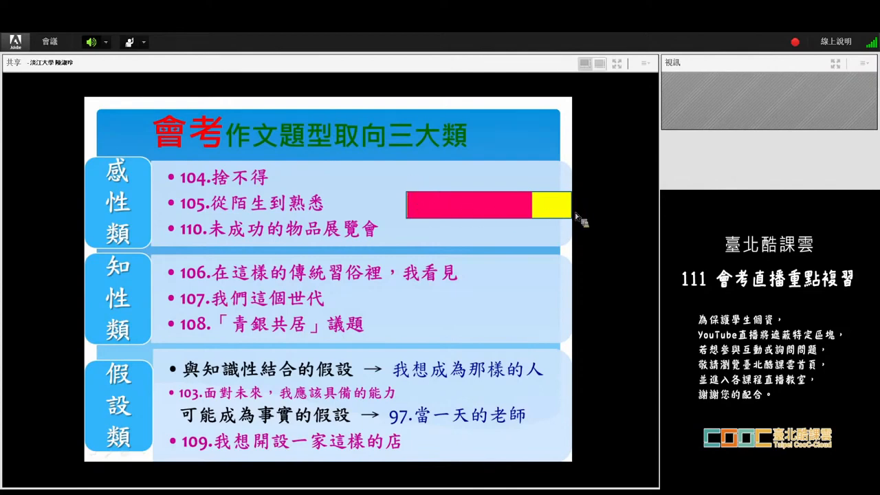
mouse_move(581, 217)
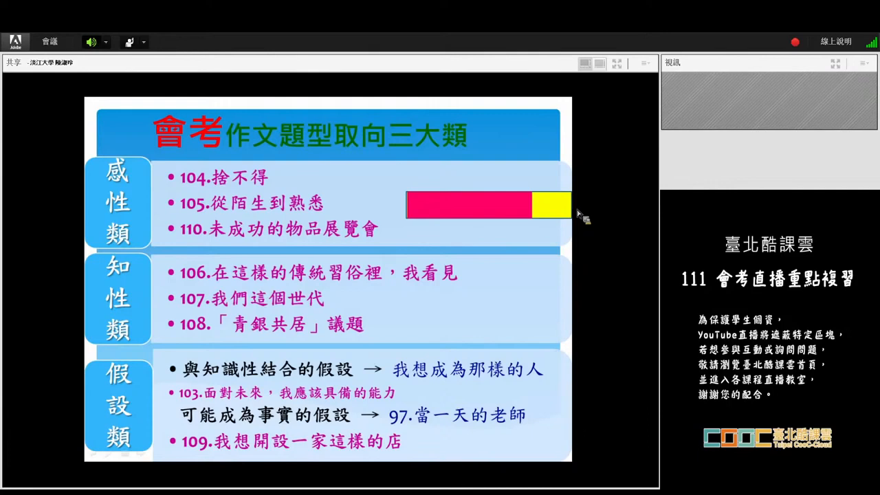
mouse_move(581, 214)
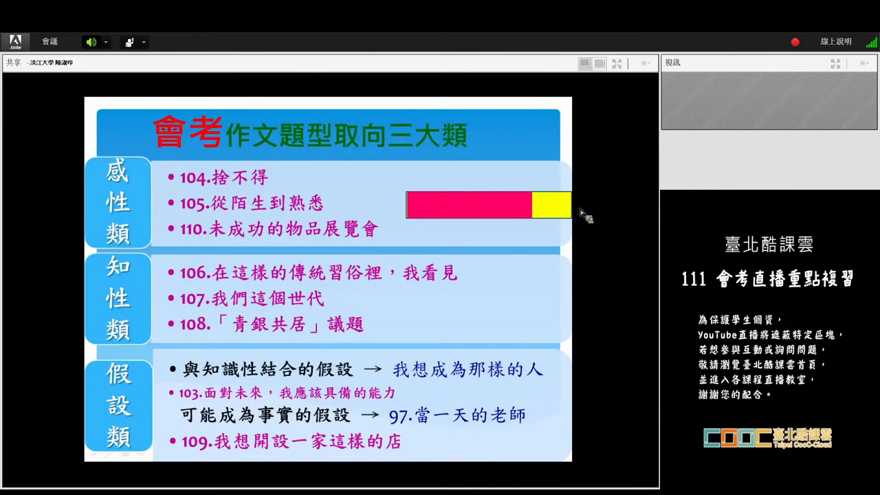
mouse_move(580, 214)
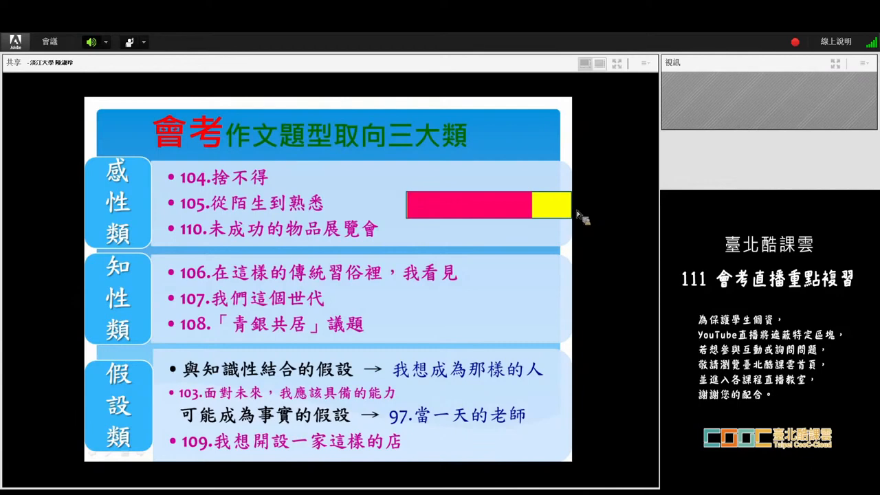
mouse_move(583, 214)
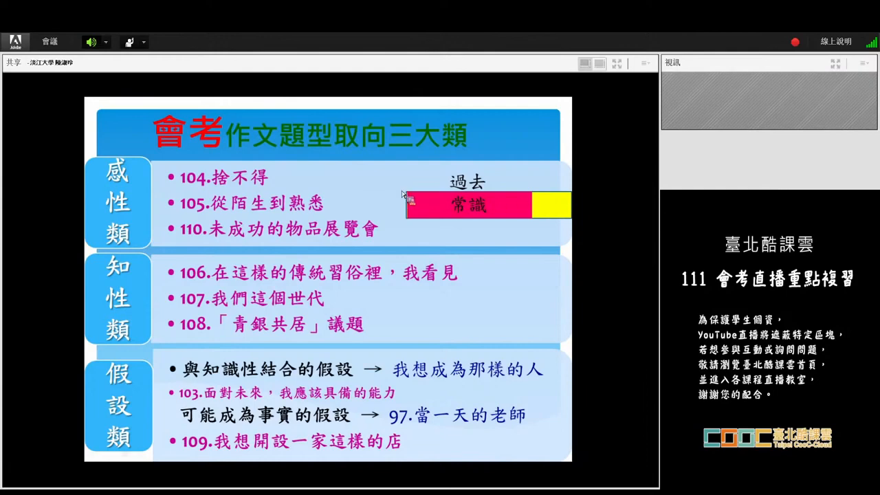
mouse_move(305, 220)
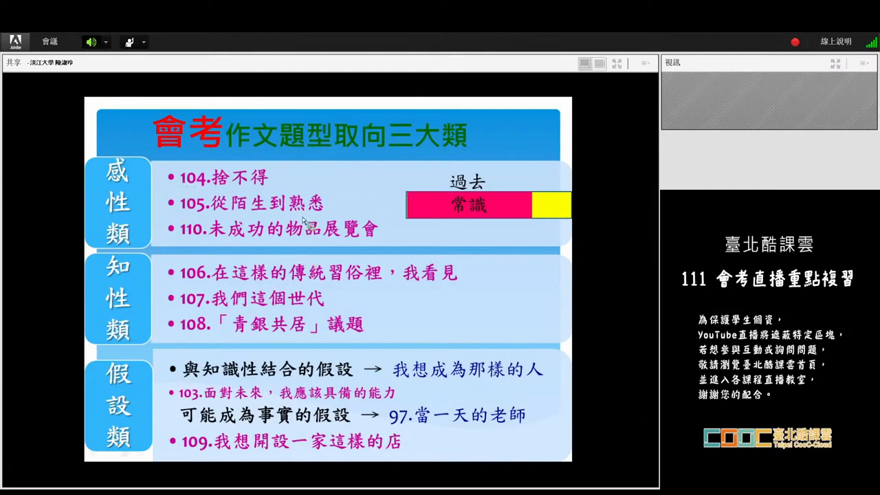
mouse_move(303, 237)
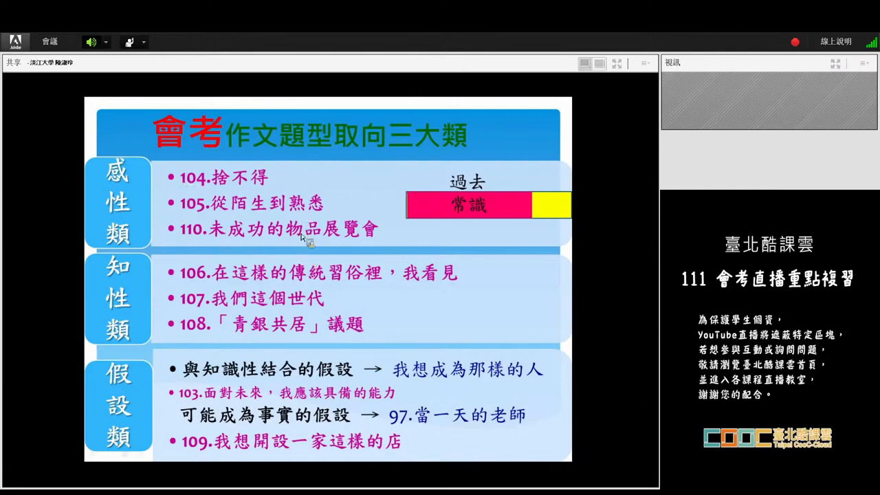
mouse_move(268, 186)
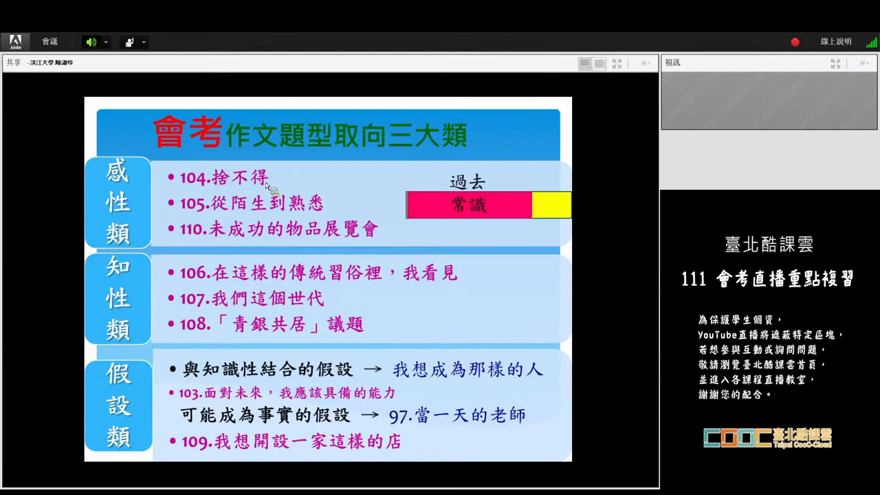
mouse_move(289, 178)
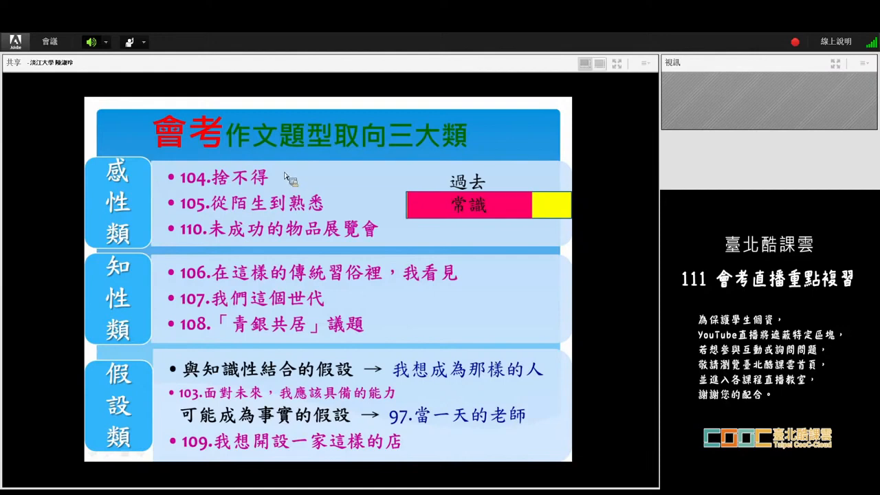
mouse_move(506, 162)
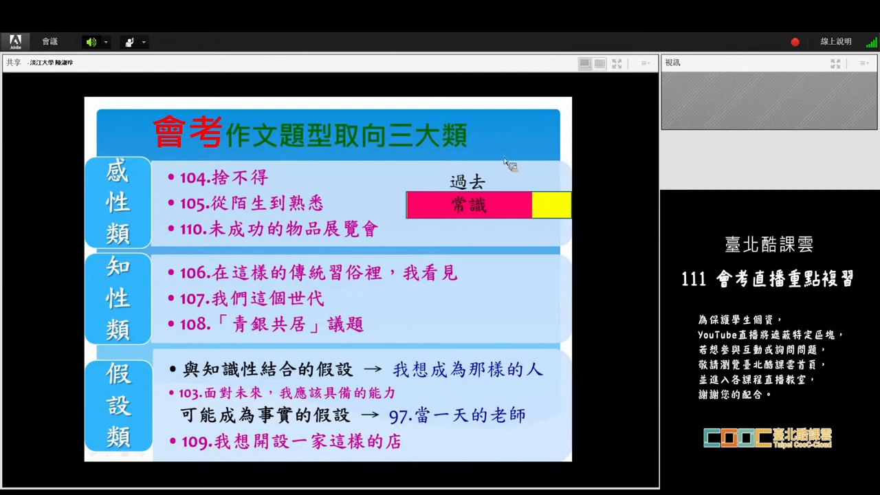
mouse_move(401, 168)
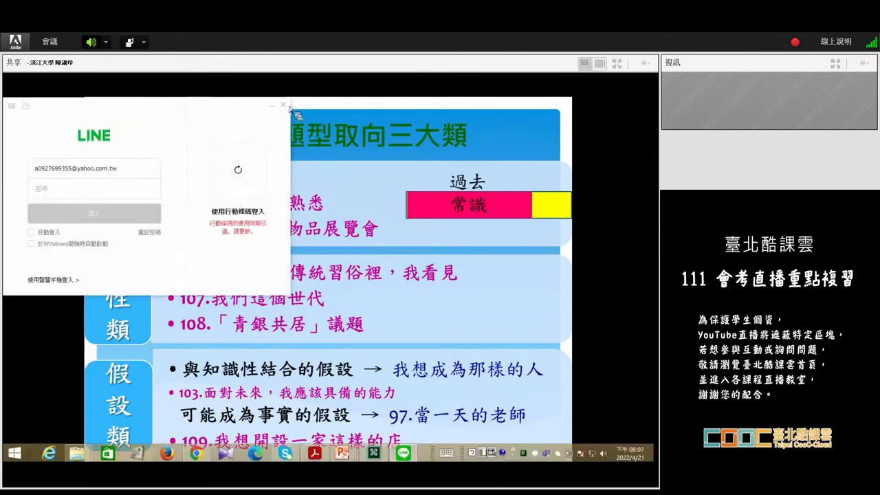
- Bring the 會考作文題型取向三大類 slide back in front of the LINE login window
left_click(283, 104)
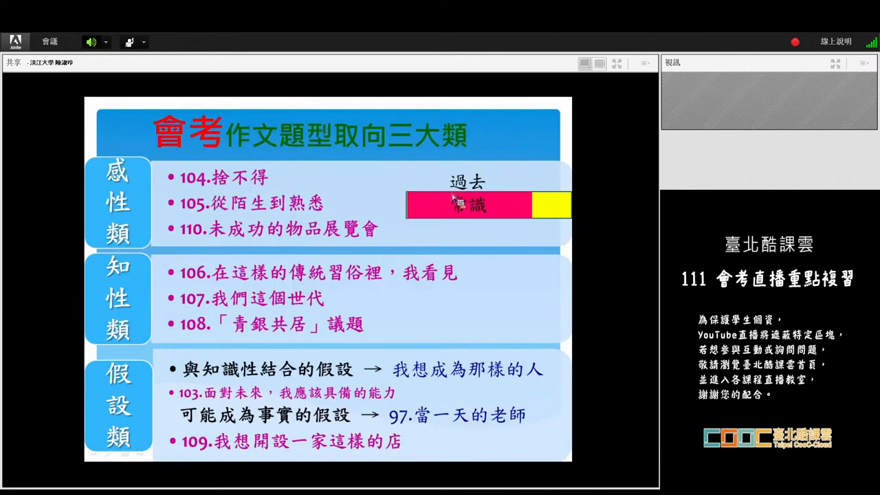
mouse_move(484, 211)
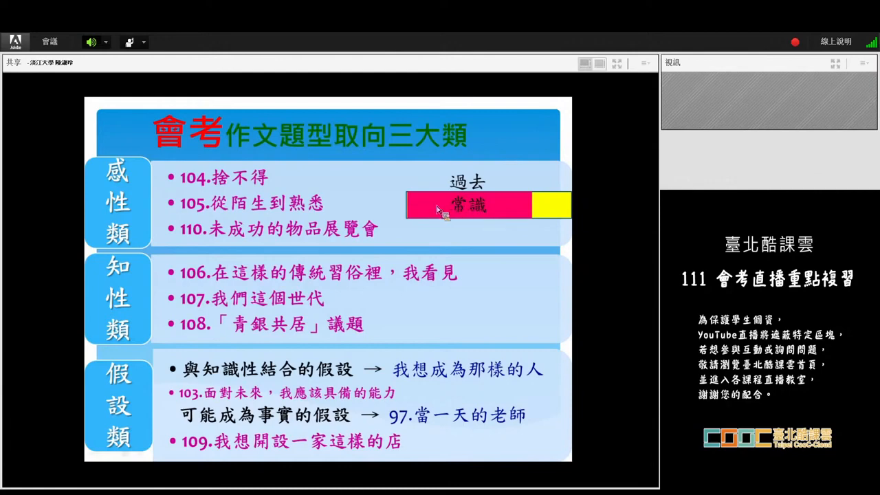
mouse_move(447, 209)
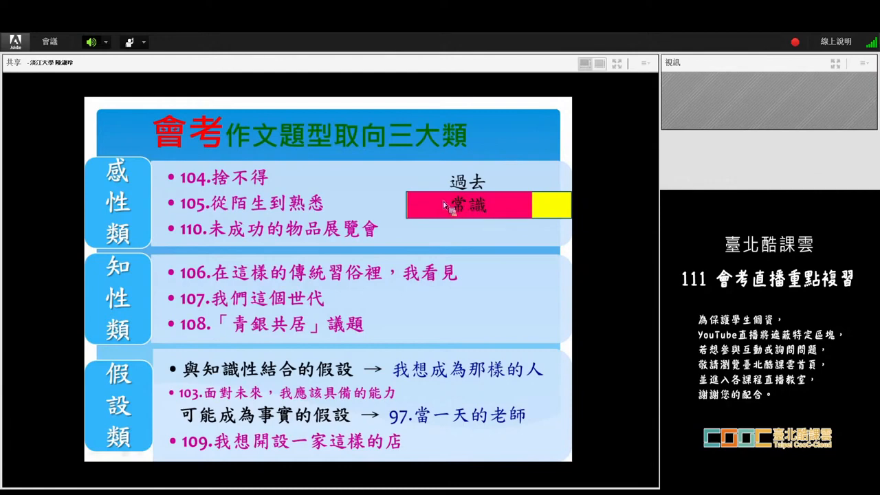
mouse_move(451, 239)
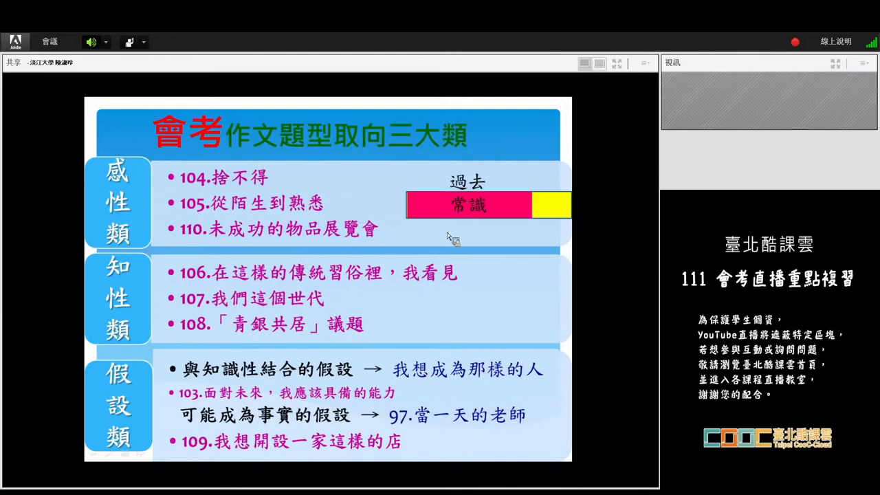
mouse_move(484, 213)
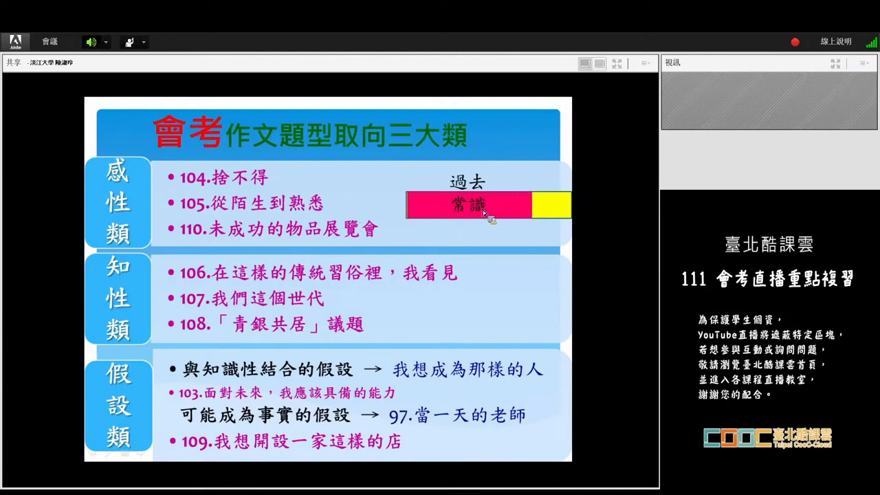
mouse_move(580, 228)
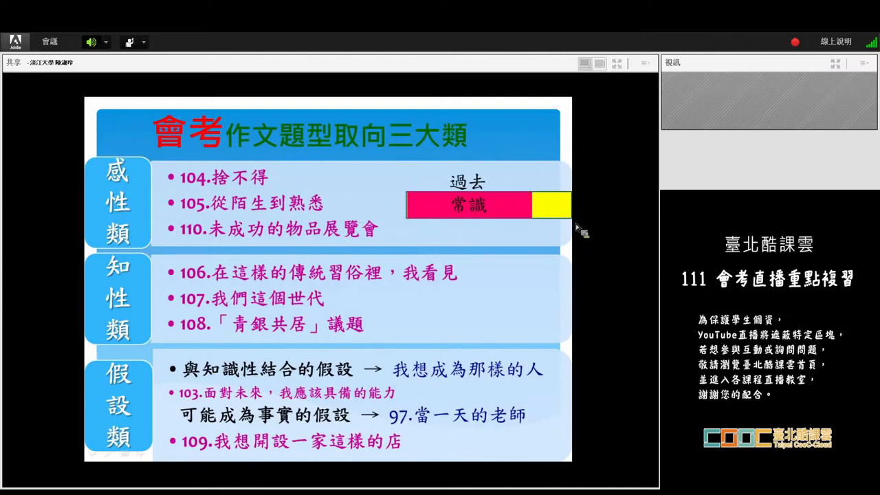
mouse_move(578, 231)
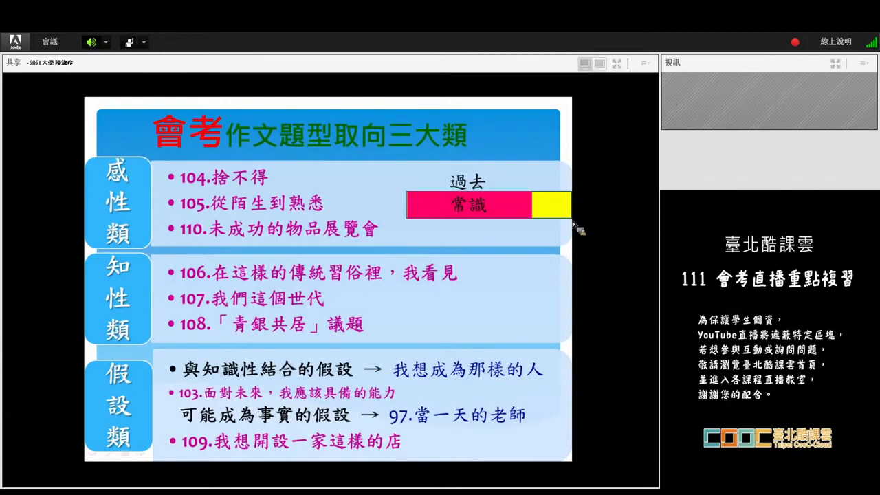
mouse_move(572, 226)
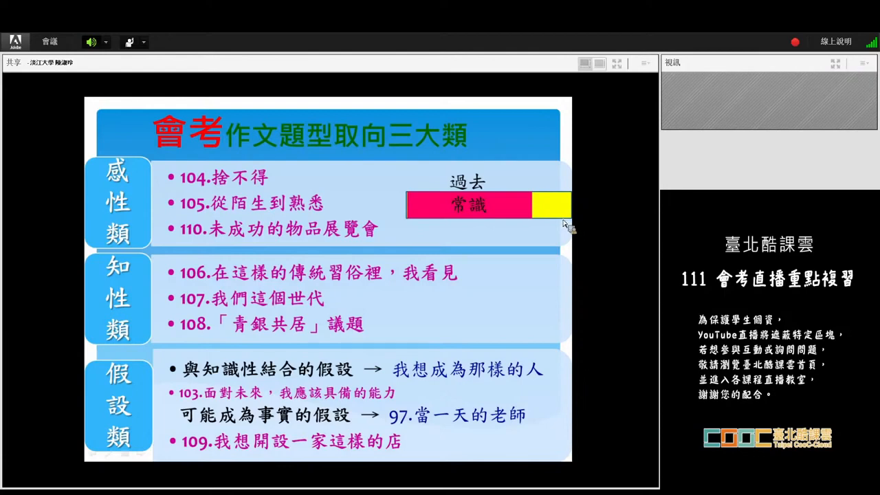
mouse_move(567, 226)
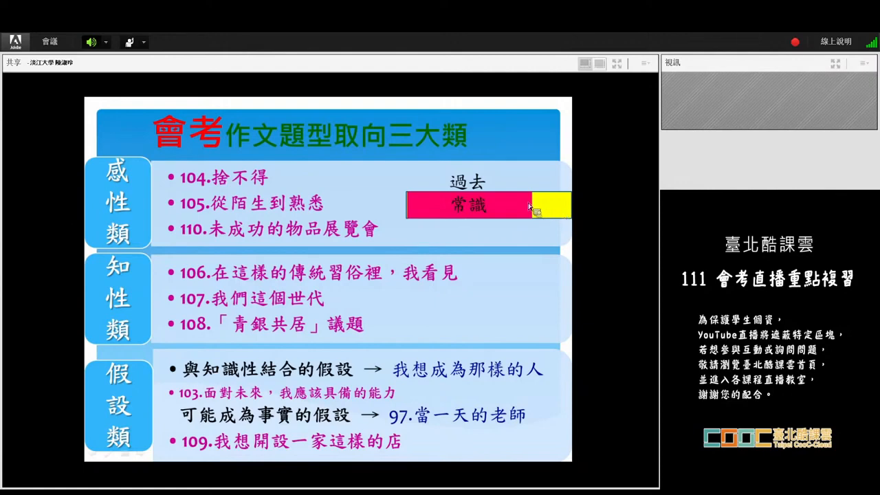
mouse_move(575, 236)
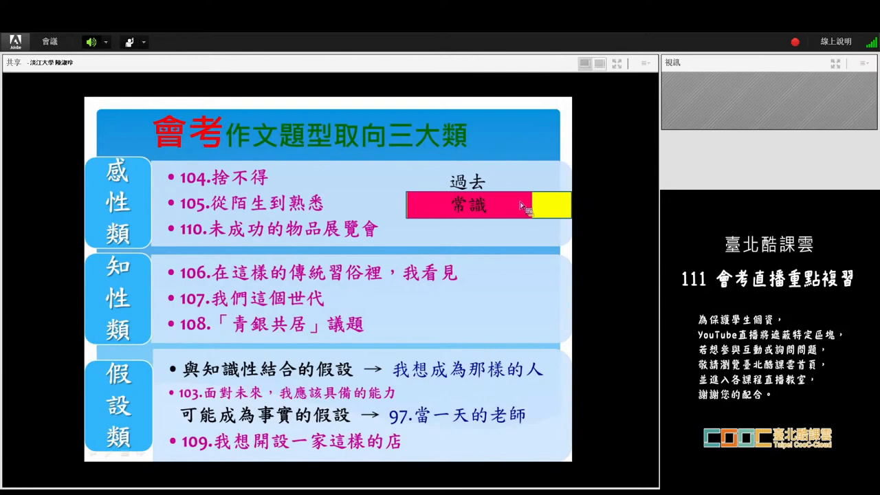
mouse_move(529, 219)
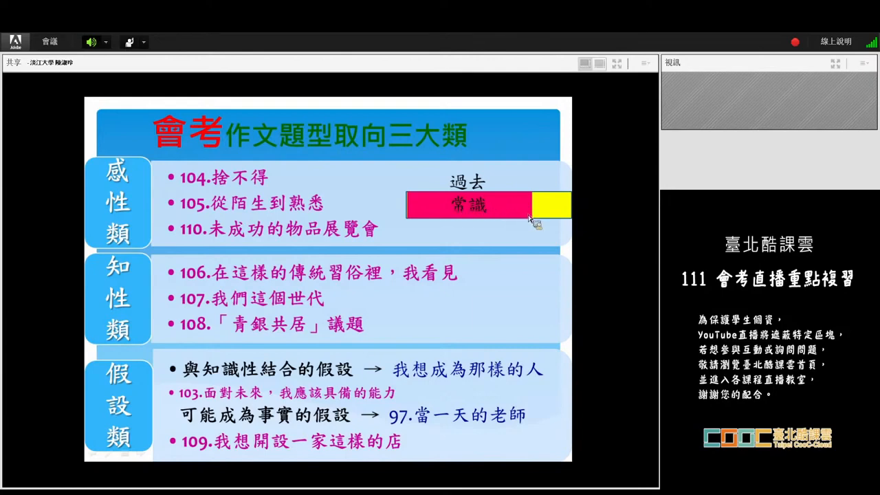
mouse_move(506, 199)
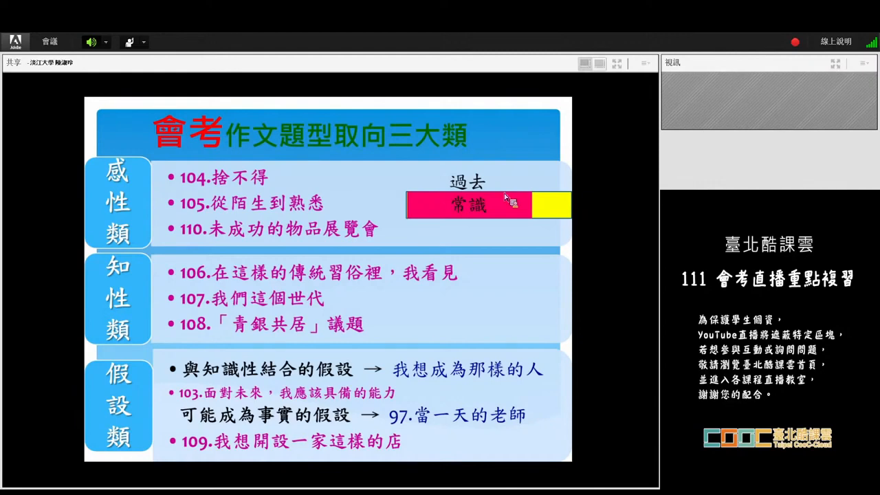
mouse_move(413, 209)
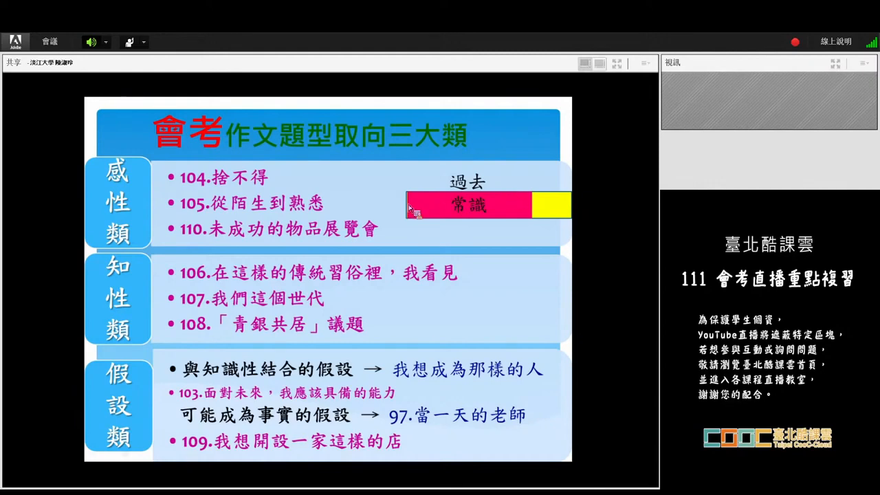
mouse_move(529, 219)
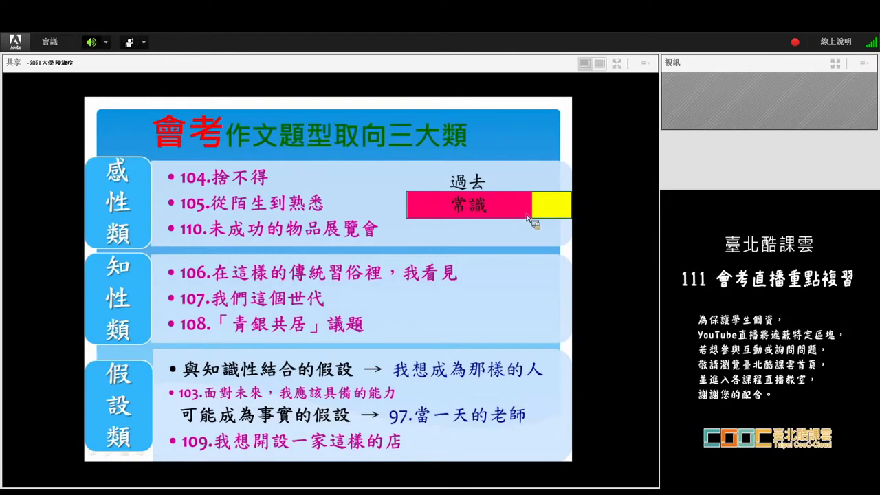
mouse_move(515, 200)
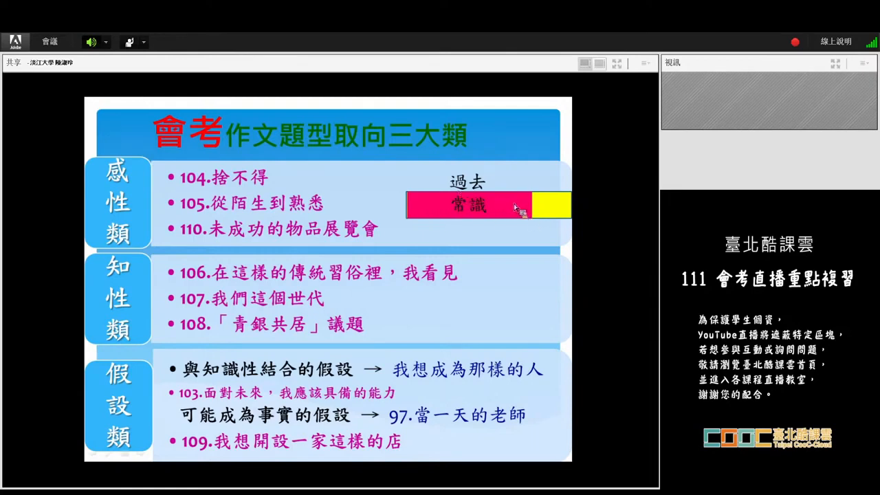
mouse_move(558, 200)
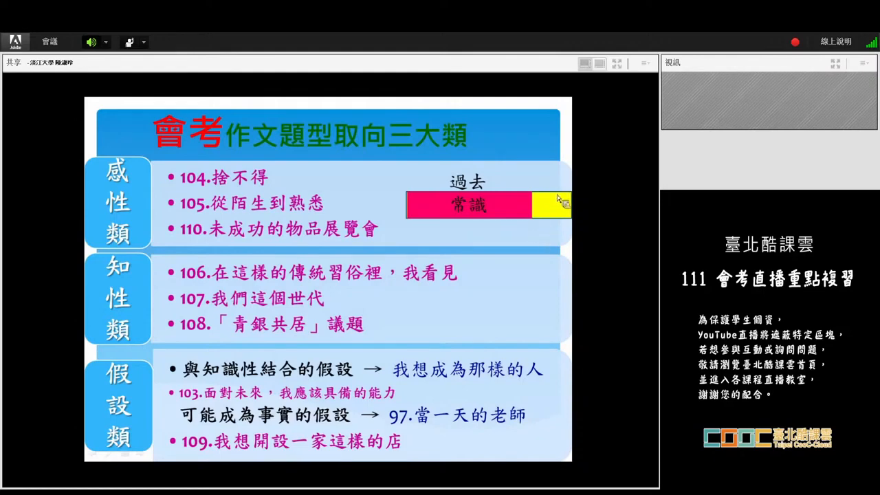
mouse_move(557, 215)
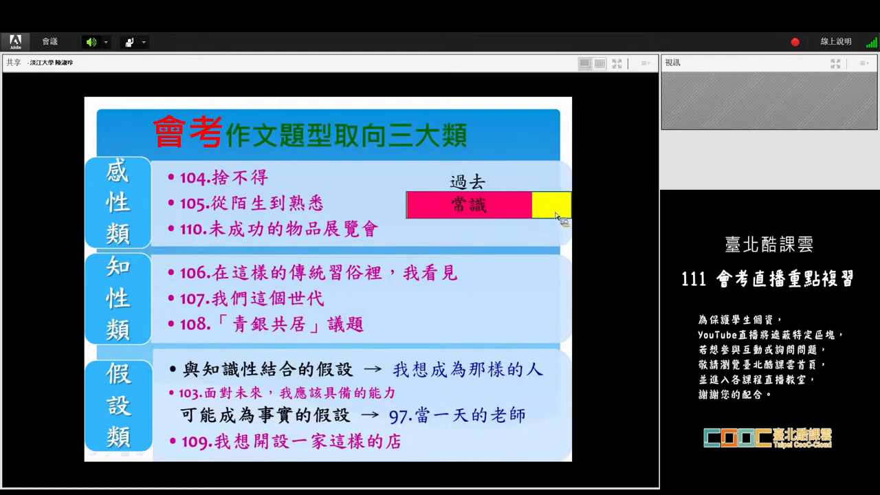
mouse_move(550, 218)
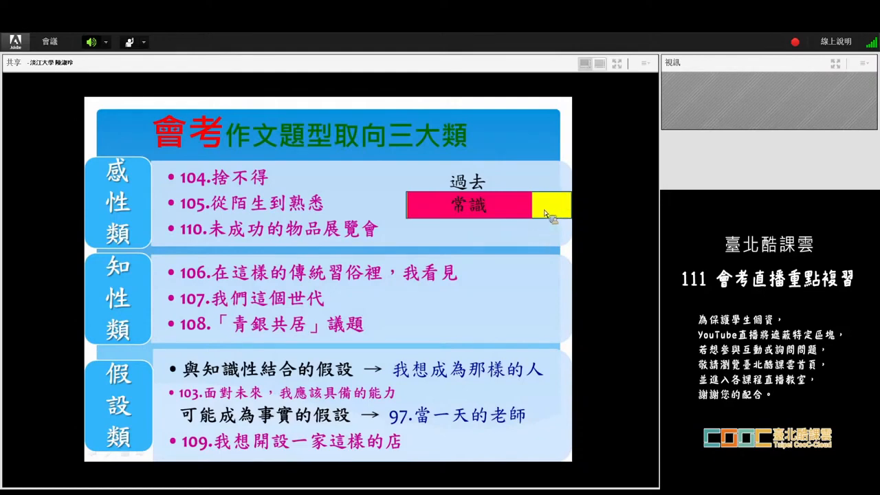
mouse_move(529, 207)
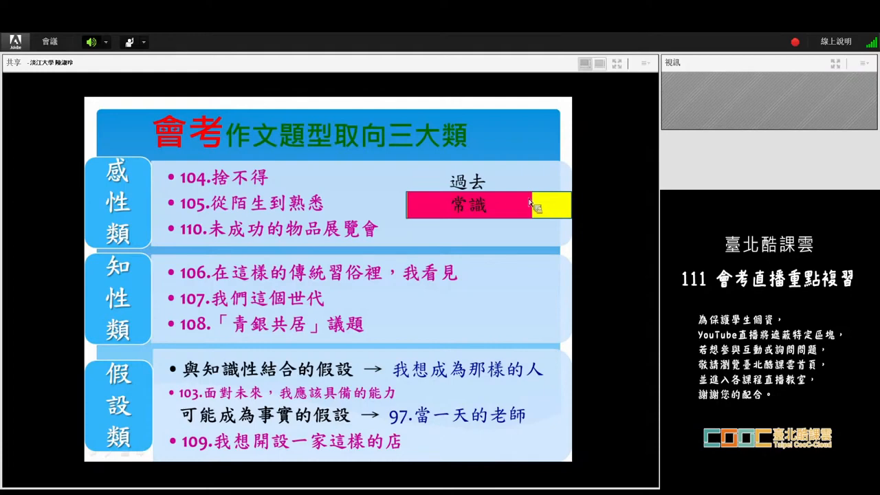
mouse_move(539, 184)
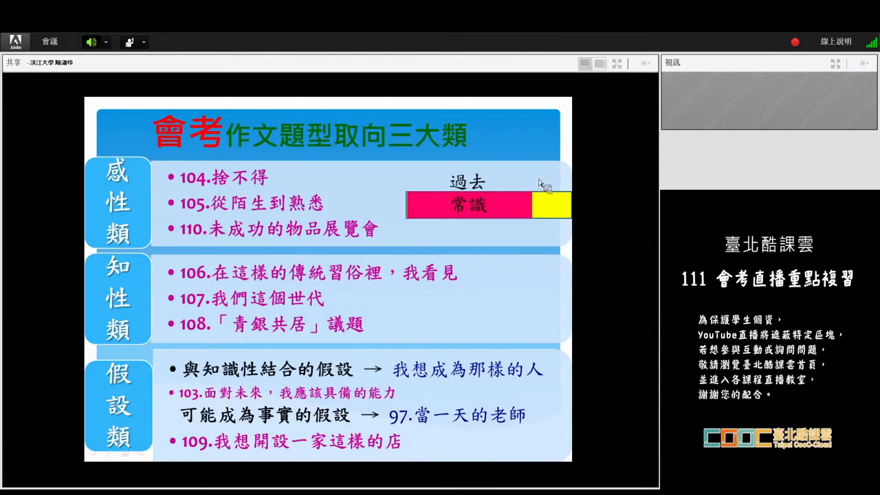
mouse_move(543, 200)
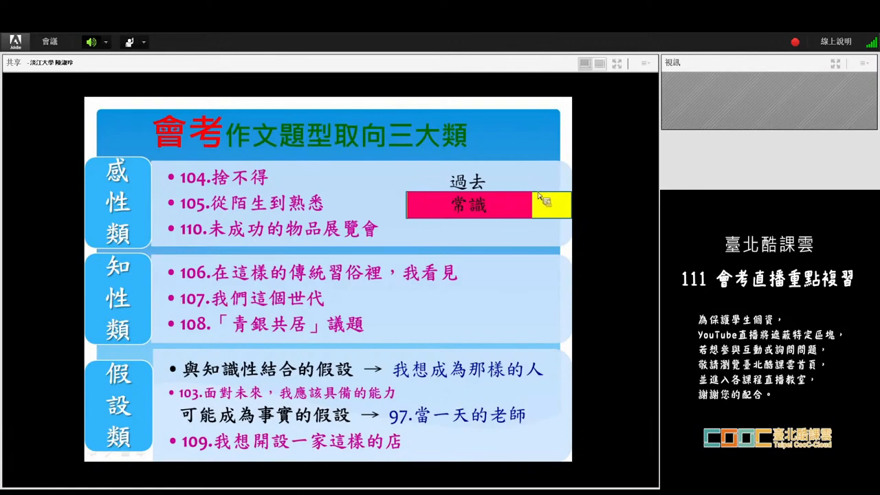
mouse_move(539, 215)
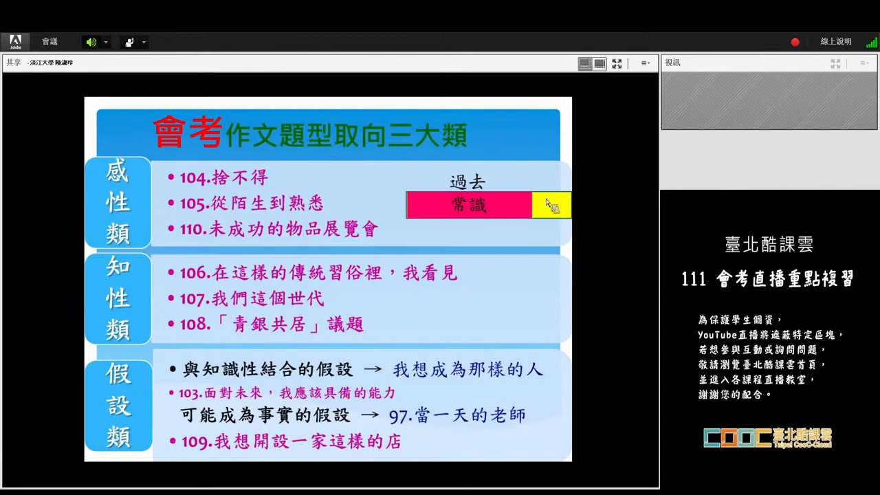
mouse_move(590, 176)
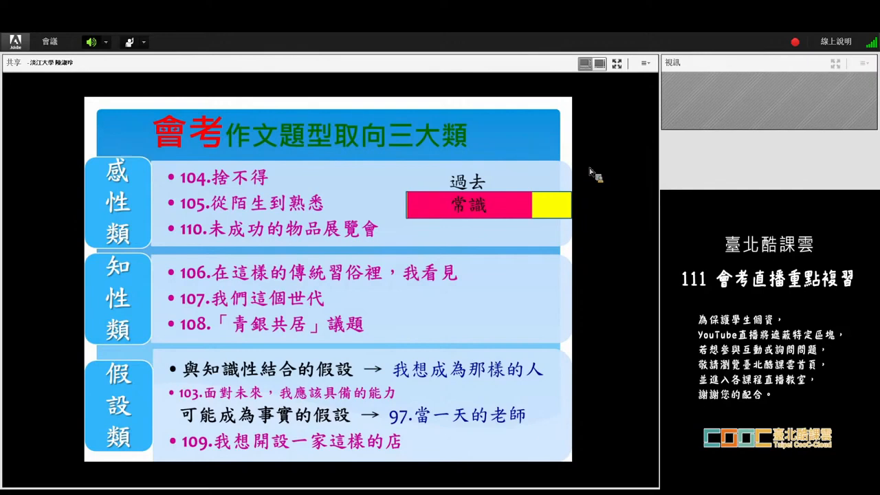
mouse_move(585, 195)
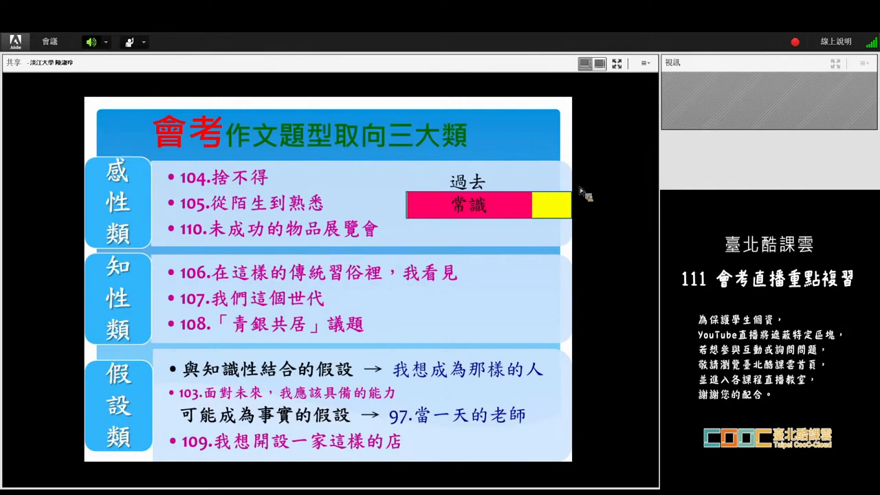
mouse_move(602, 213)
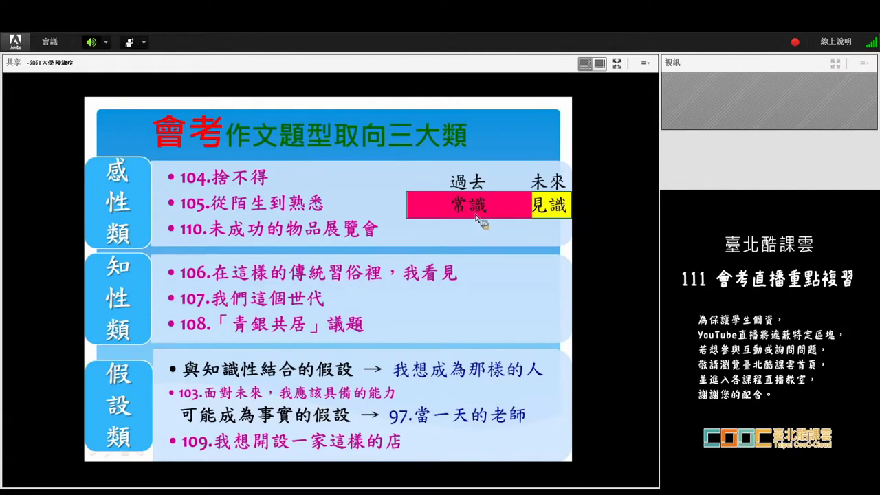
mouse_move(80, 167)
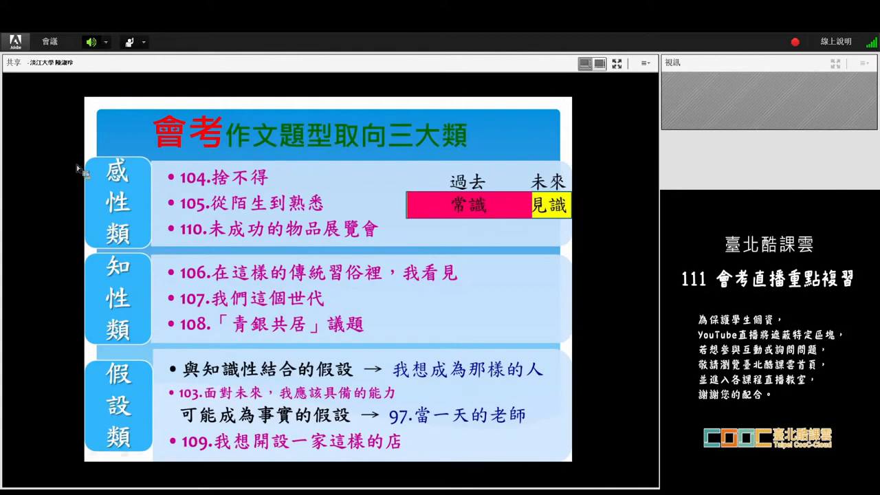
mouse_move(201, 193)
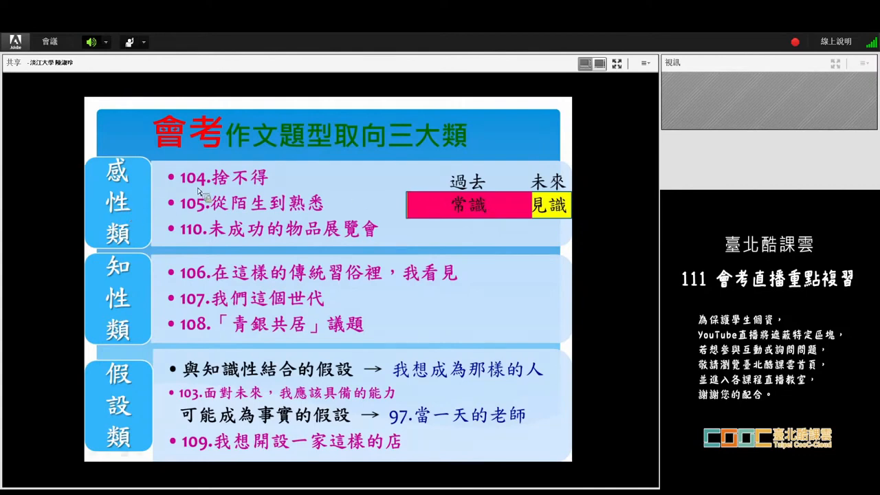
mouse_move(475, 218)
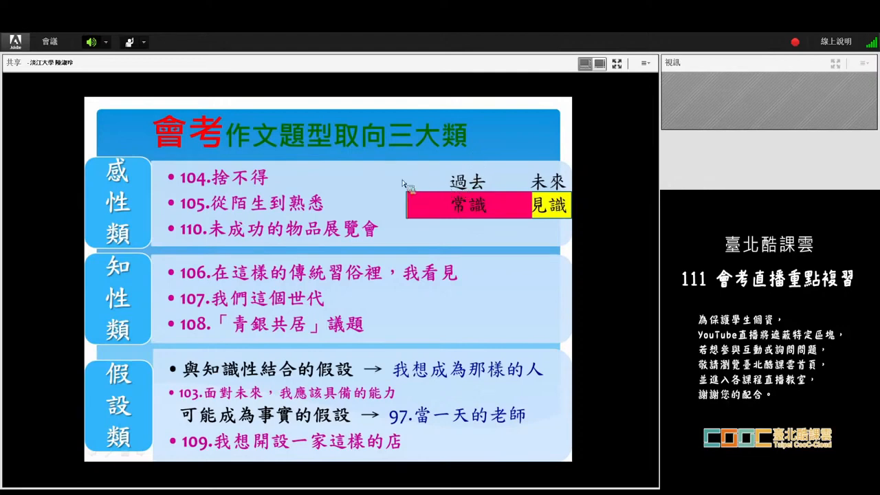
mouse_move(462, 168)
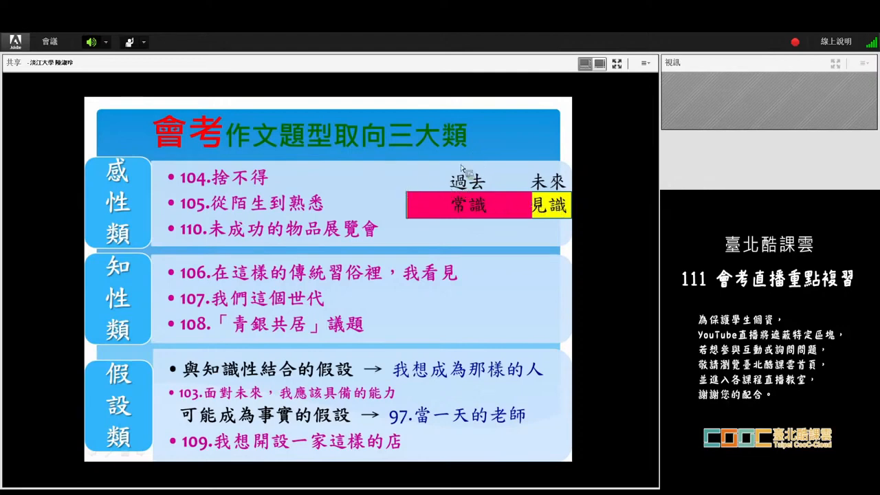
mouse_move(583, 205)
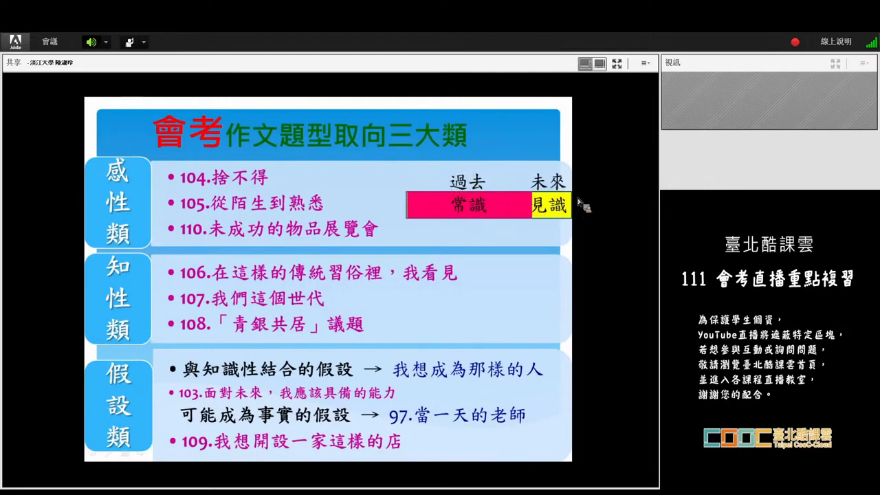
mouse_move(553, 223)
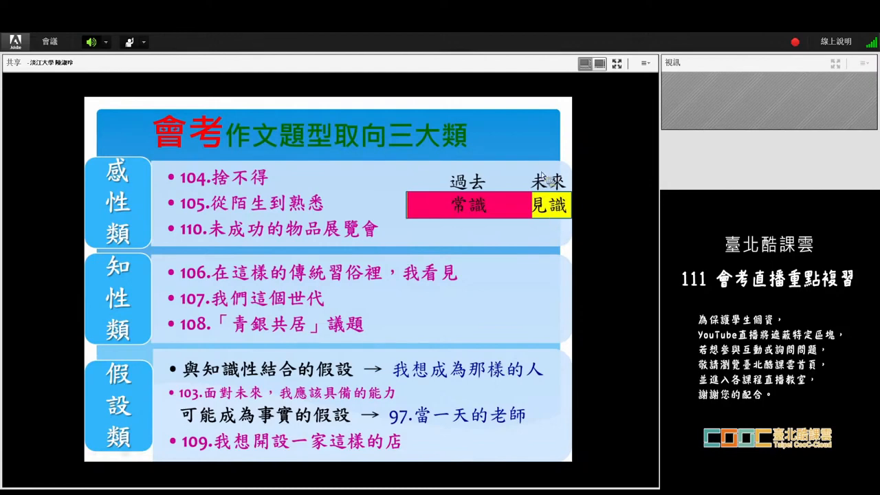
mouse_move(581, 220)
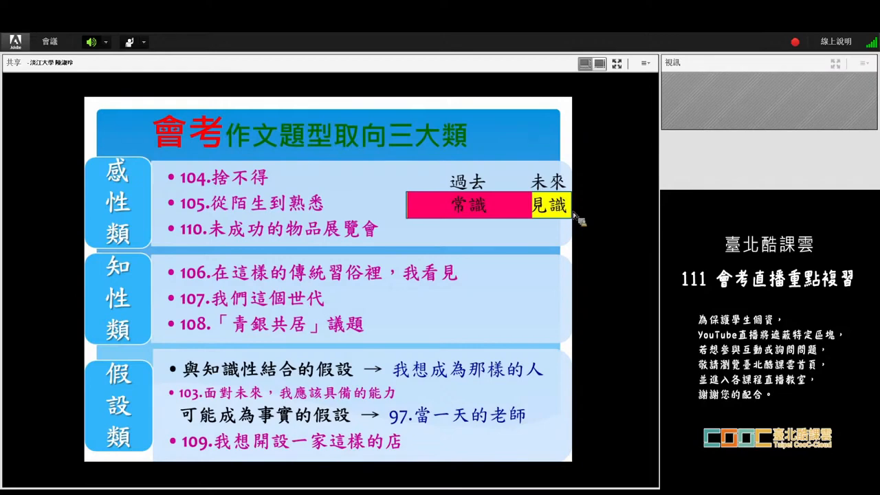
mouse_move(498, 193)
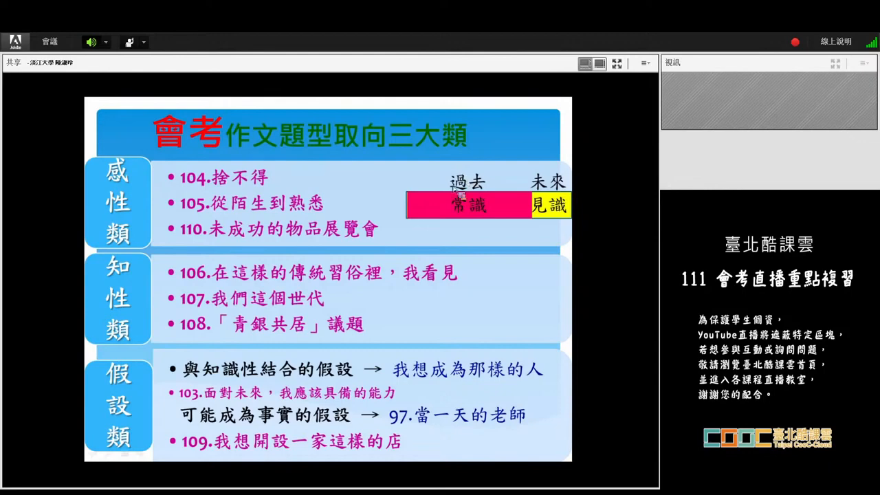
mouse_move(424, 227)
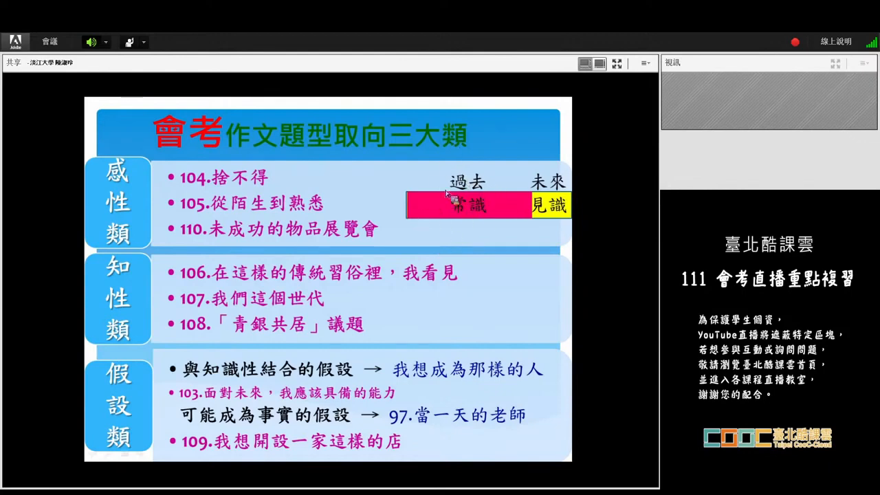
mouse_move(612, 176)
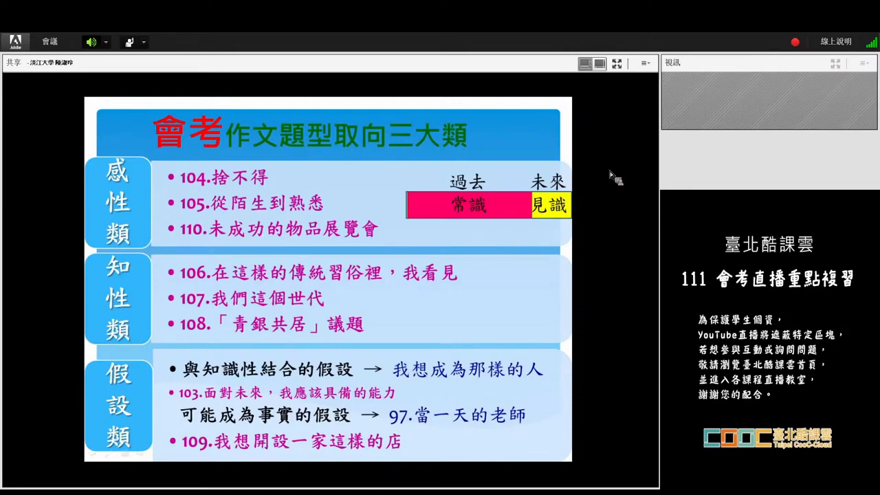
mouse_move(539, 196)
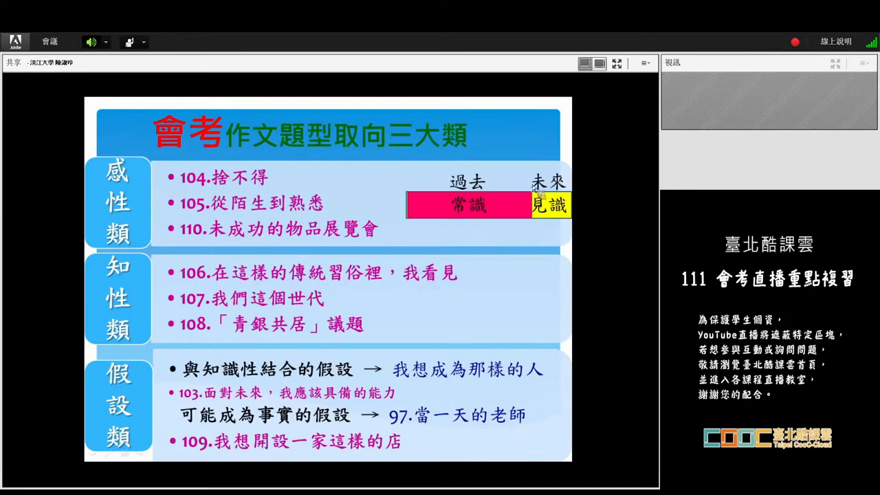
mouse_move(516, 182)
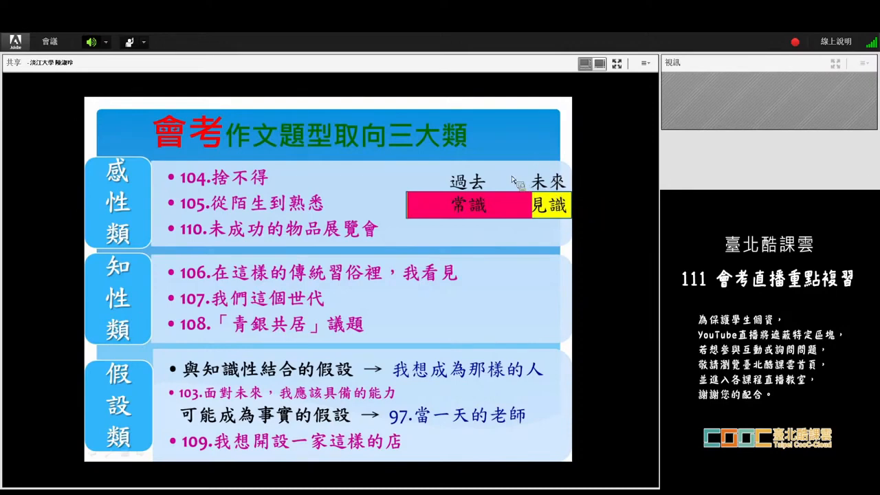
mouse_move(566, 182)
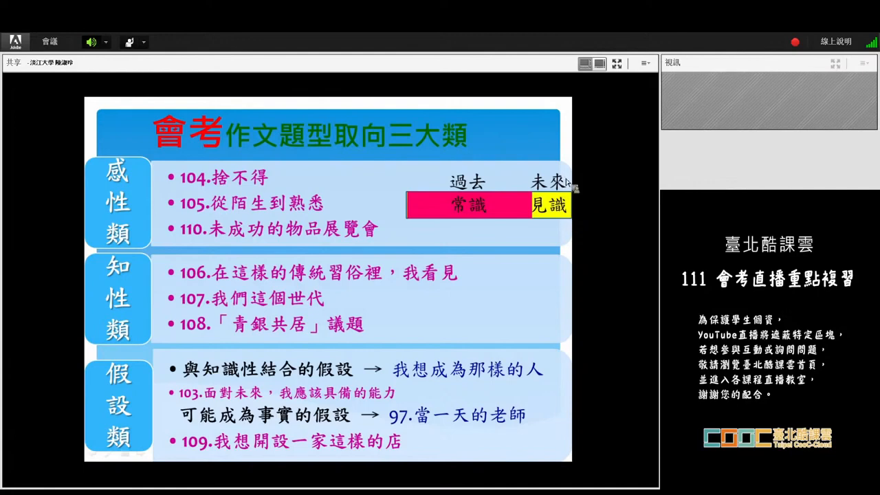
mouse_move(558, 217)
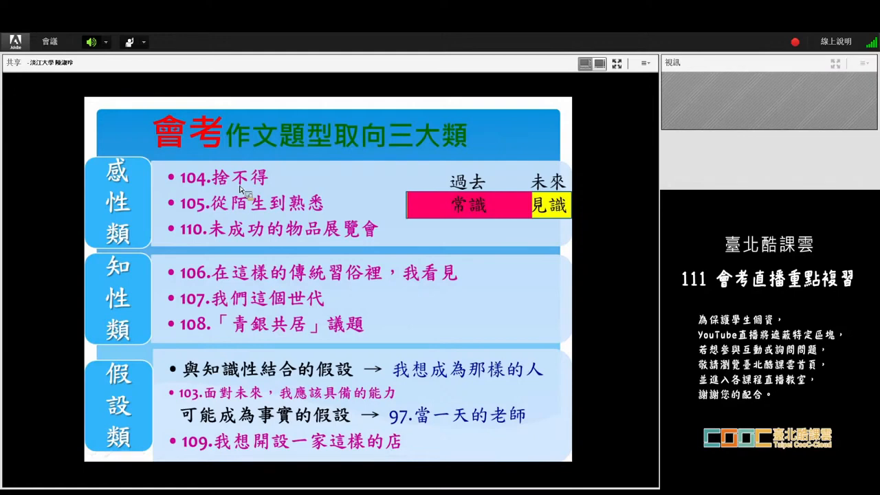
mouse_move(523, 237)
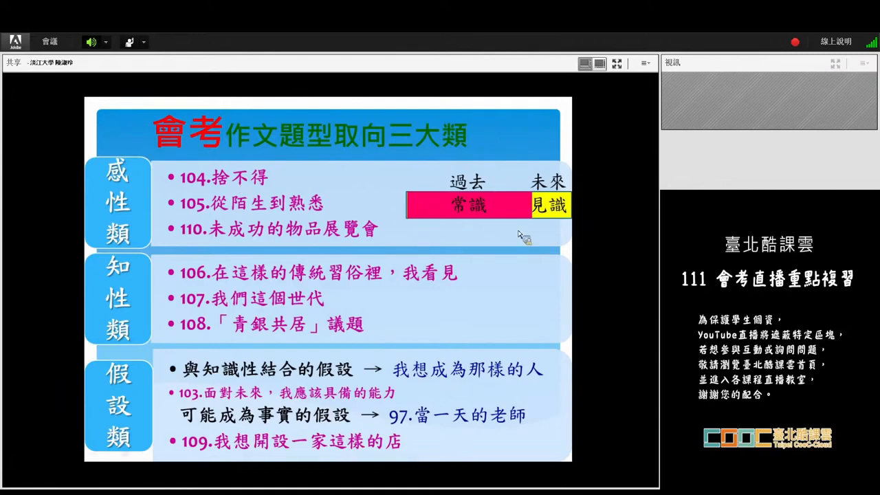
mouse_move(565, 245)
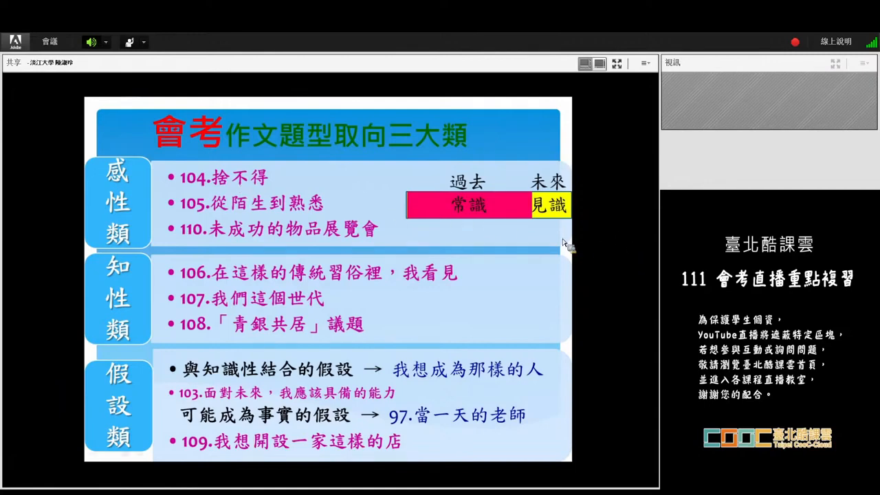
mouse_move(571, 236)
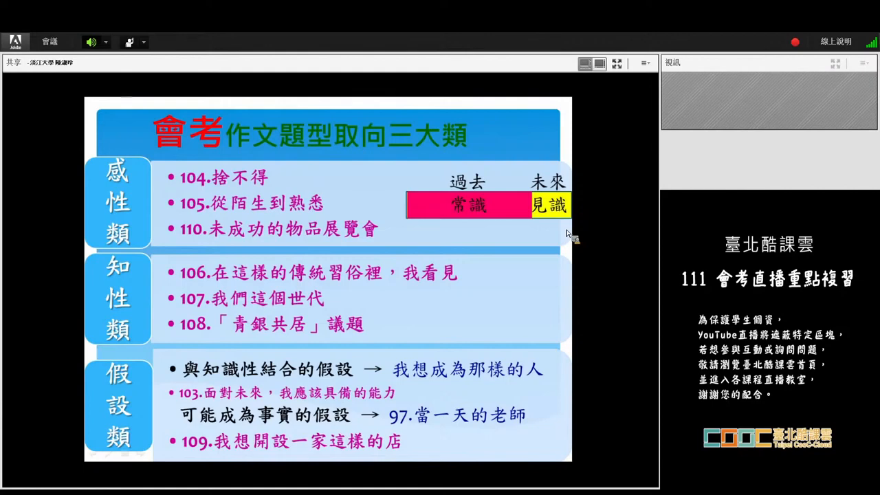
mouse_move(209, 215)
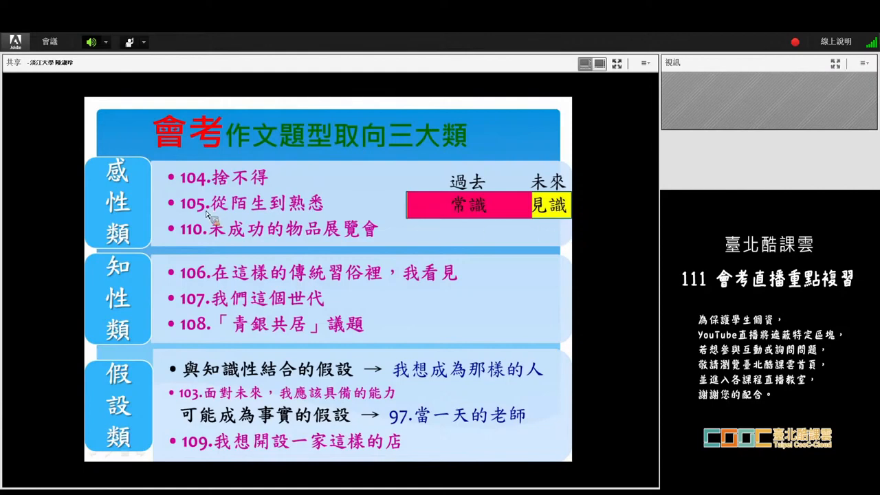
mouse_move(266, 217)
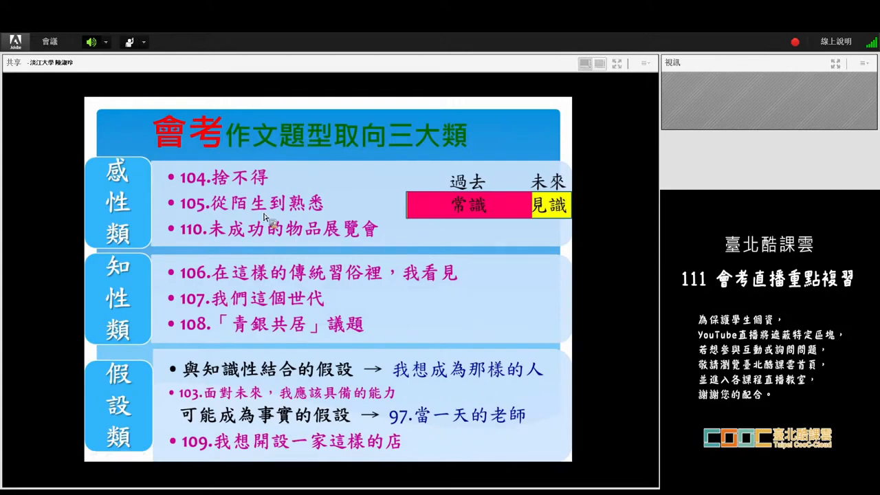
mouse_move(396, 214)
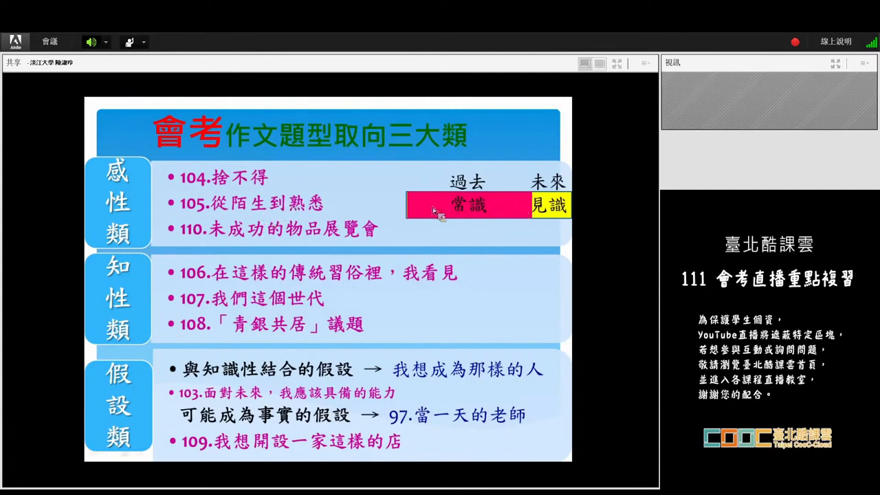
mouse_move(530, 212)
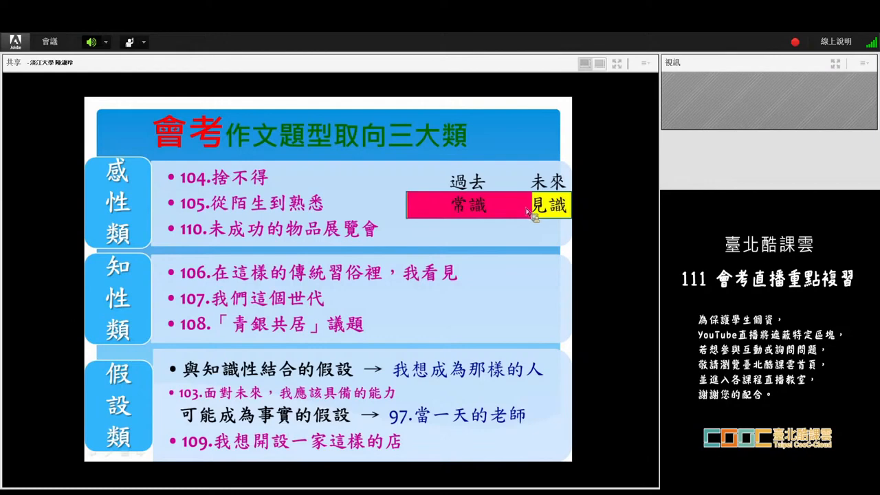
mouse_move(269, 219)
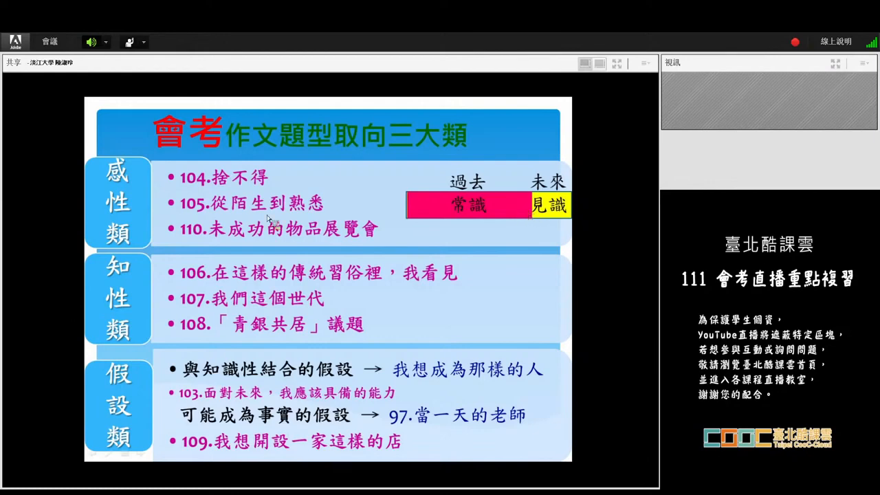
mouse_move(502, 206)
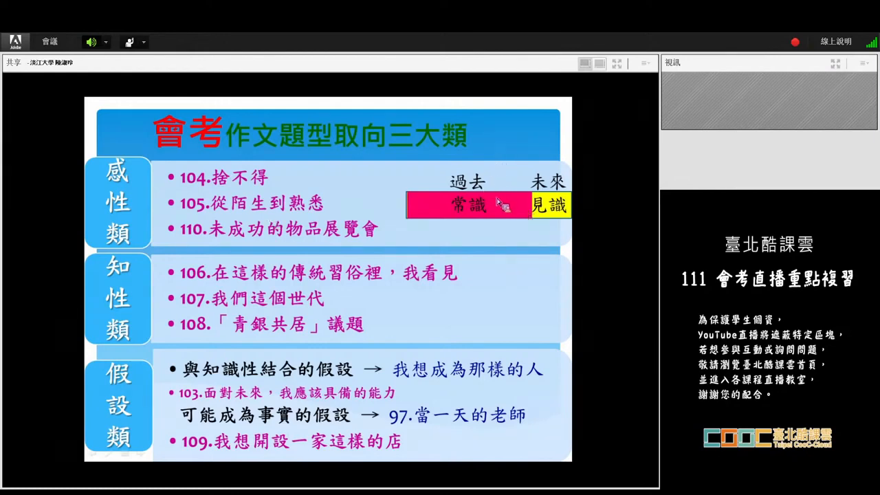
mouse_move(495, 209)
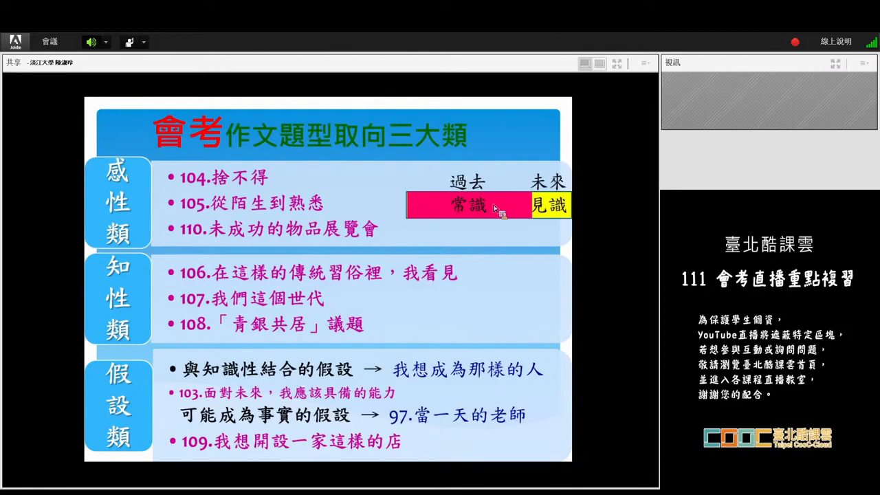
mouse_move(539, 218)
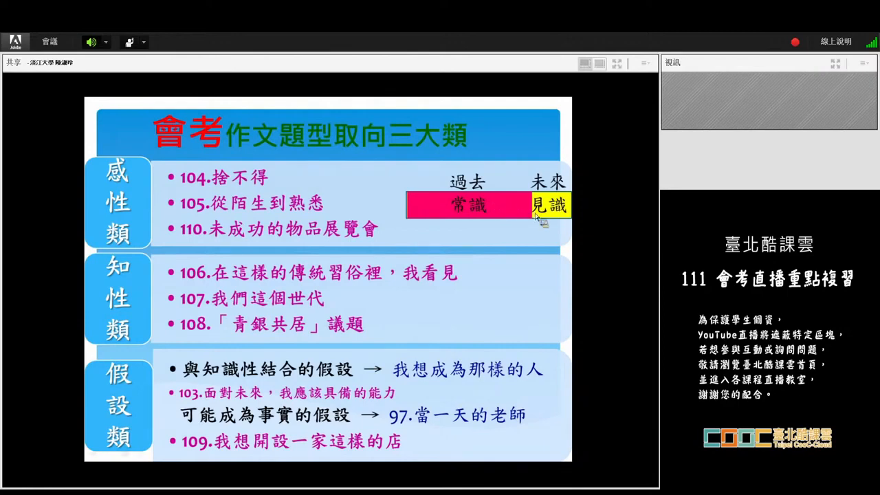
mouse_move(571, 239)
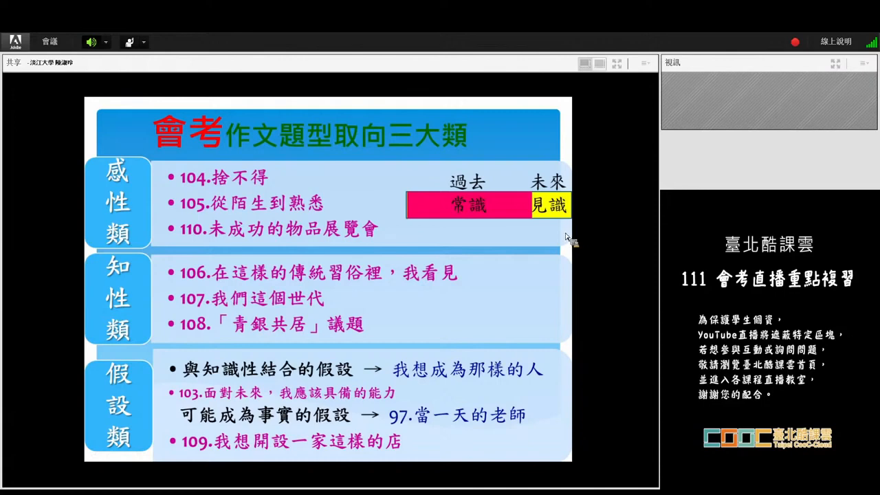
mouse_move(580, 234)
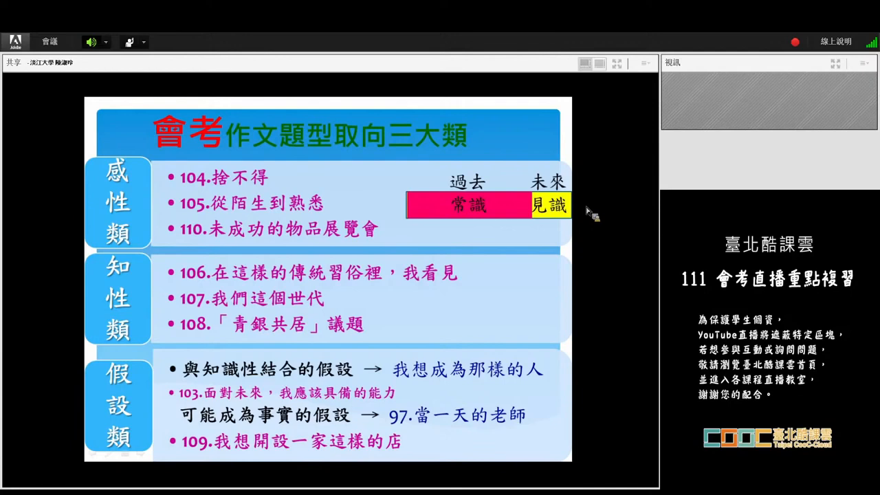
mouse_move(590, 220)
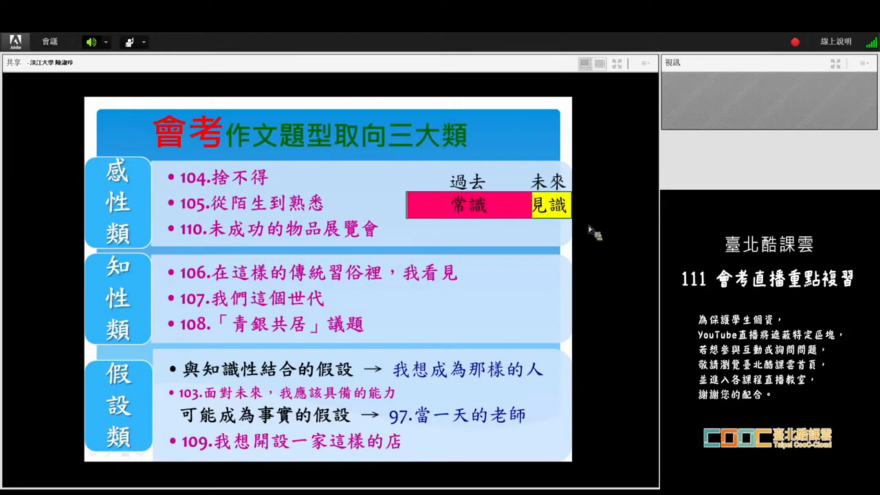
mouse_move(594, 234)
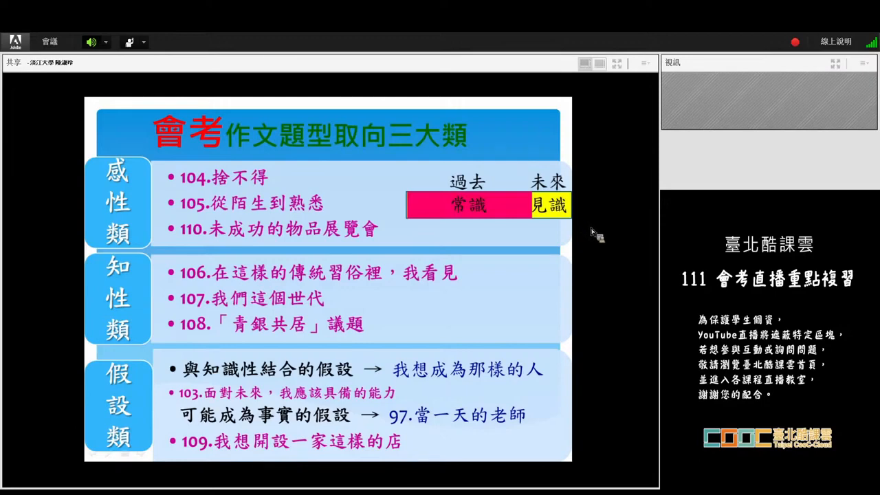
mouse_move(597, 242)
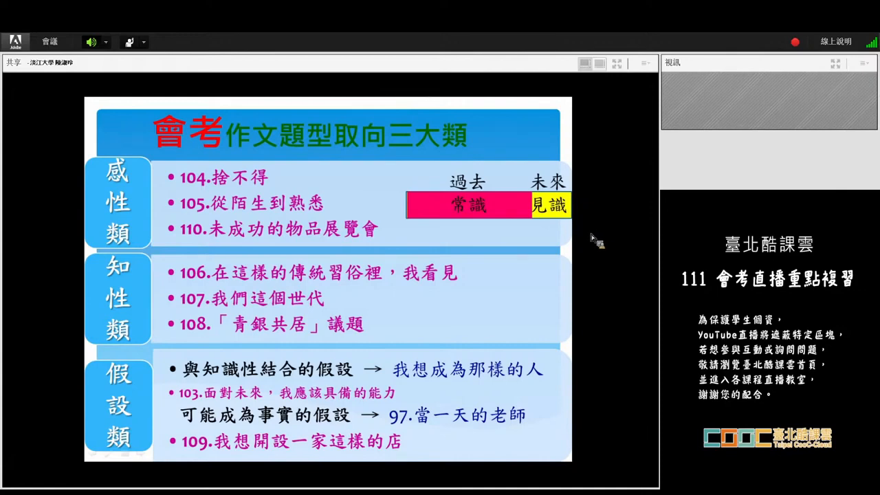
mouse_move(594, 250)
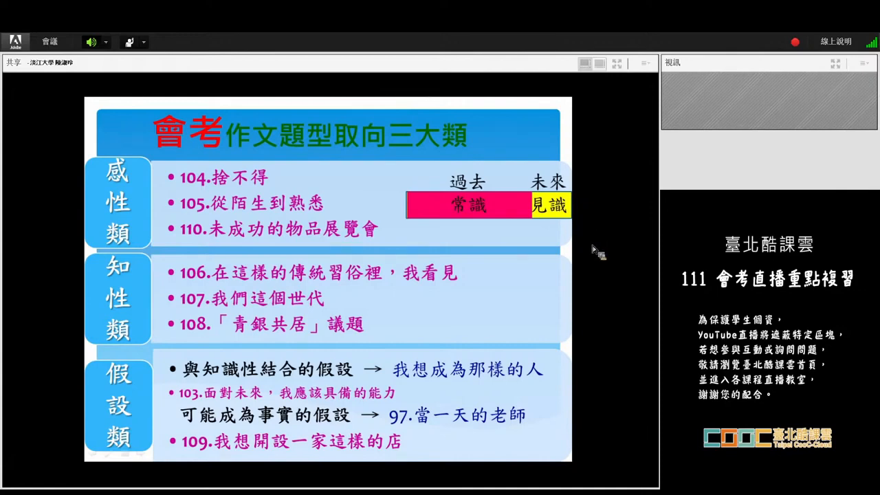
mouse_move(564, 172)
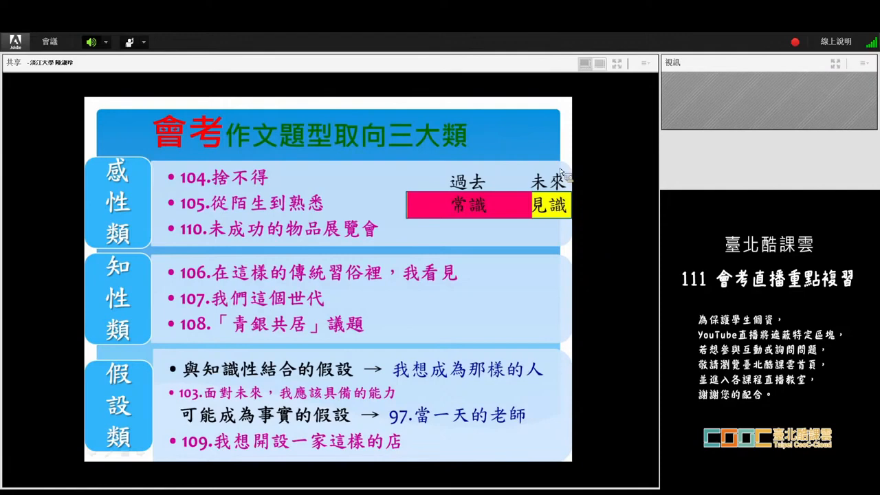
mouse_move(594, 225)
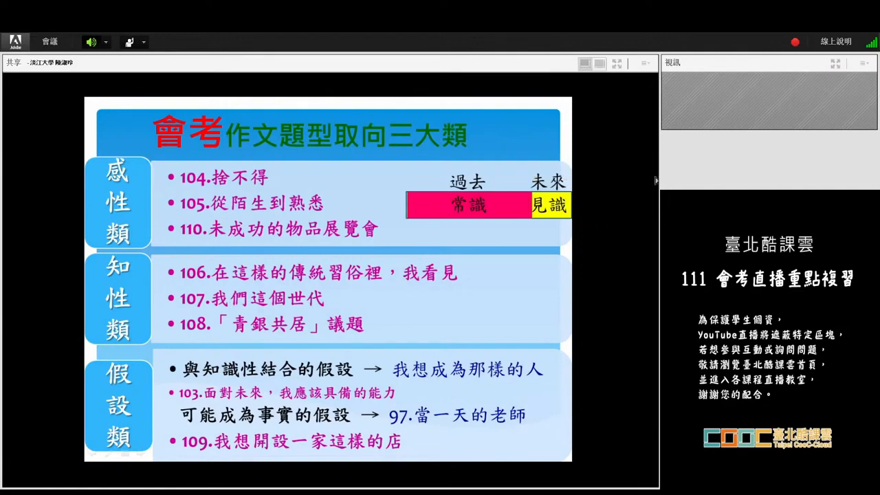
mouse_move(240, 220)
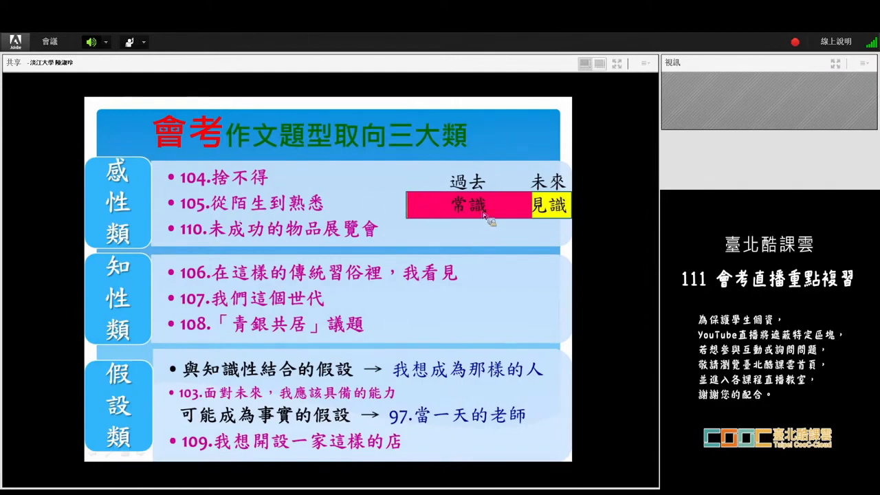
mouse_move(547, 186)
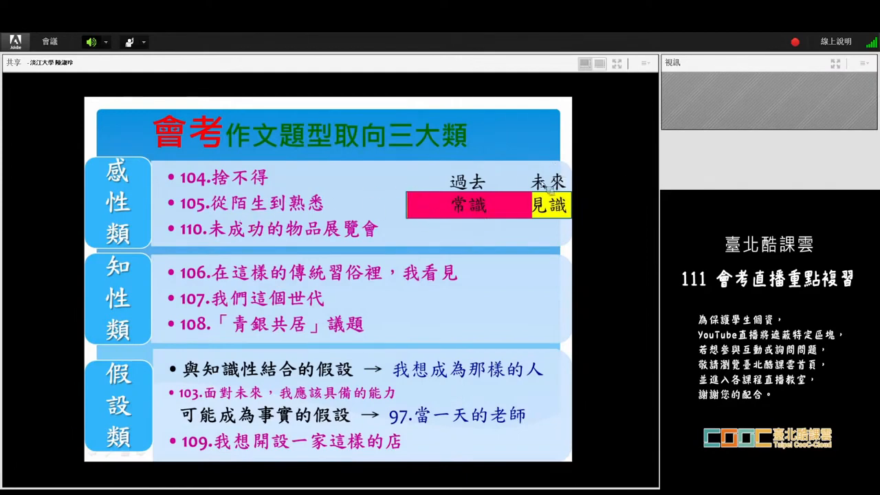
mouse_move(557, 219)
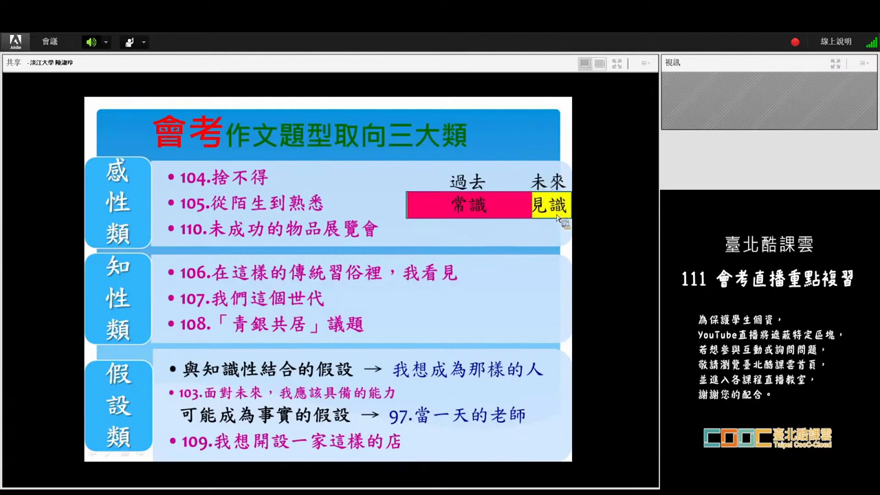
mouse_move(569, 206)
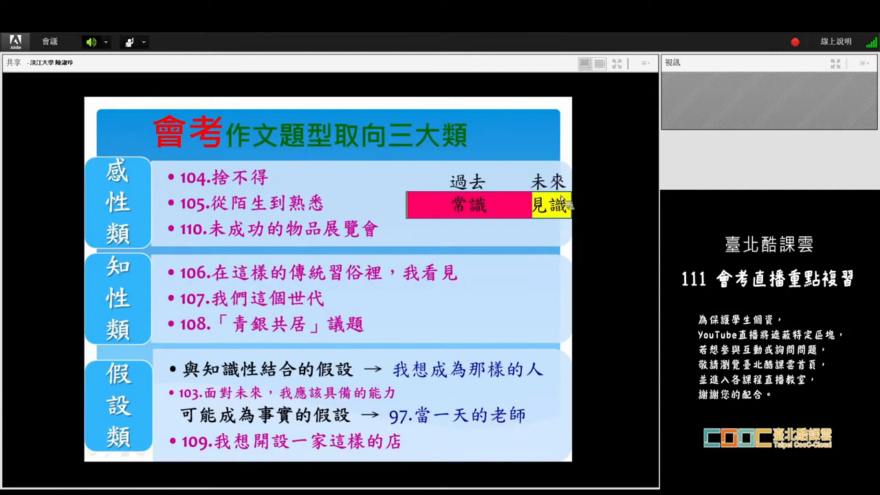
mouse_move(186, 248)
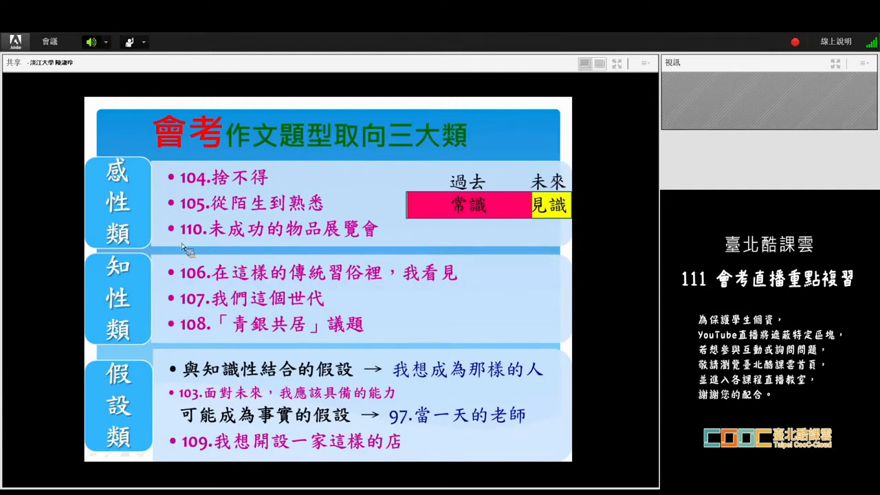
mouse_move(346, 250)
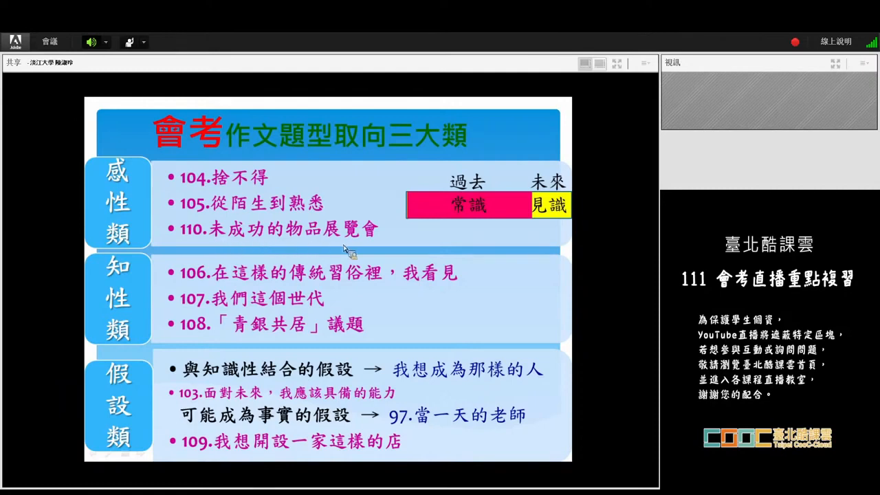
mouse_move(193, 163)
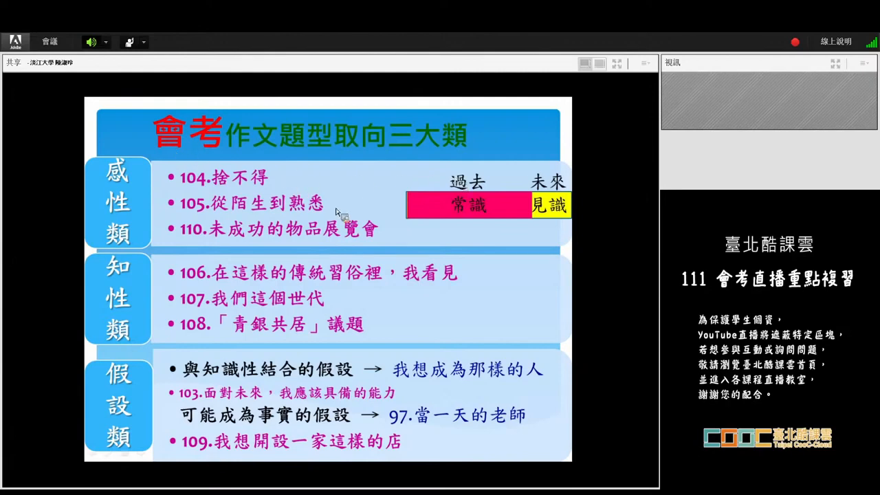
mouse_move(278, 249)
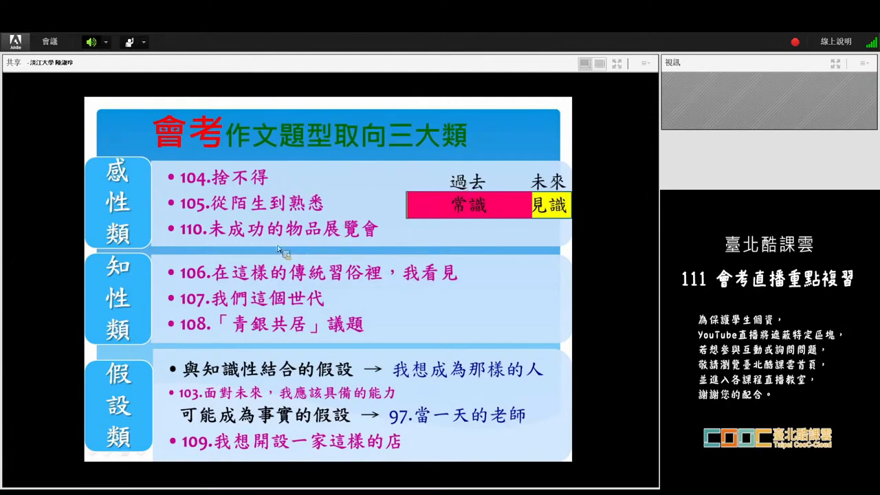
mouse_move(351, 248)
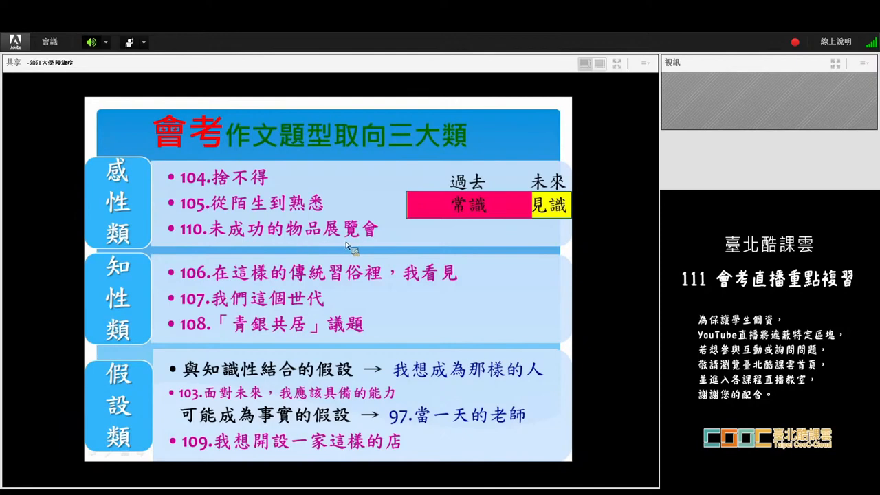
mouse_move(393, 239)
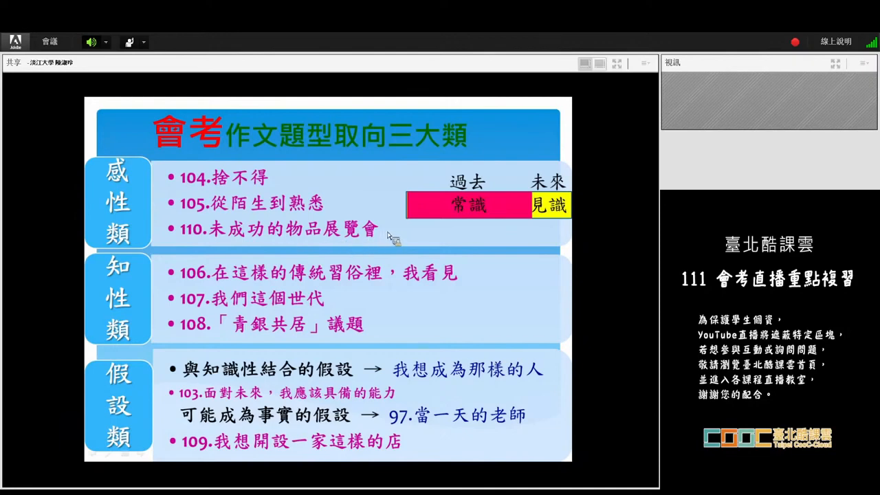
mouse_move(255, 242)
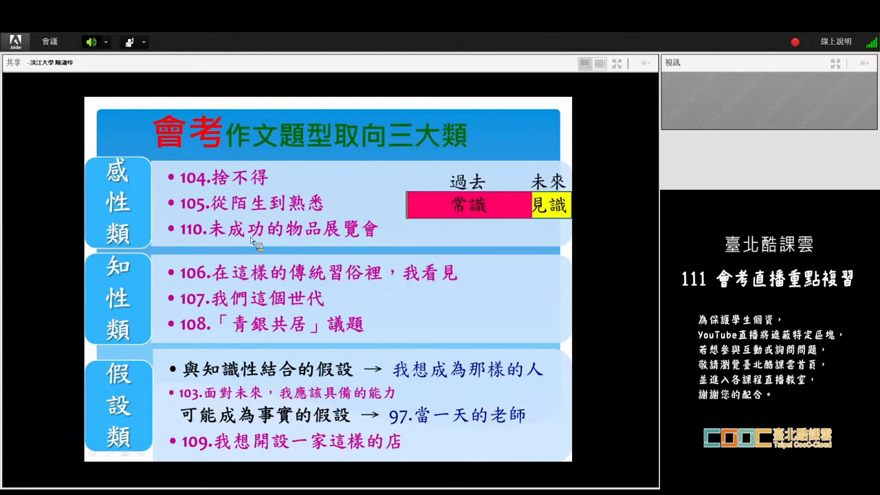
mouse_move(364, 247)
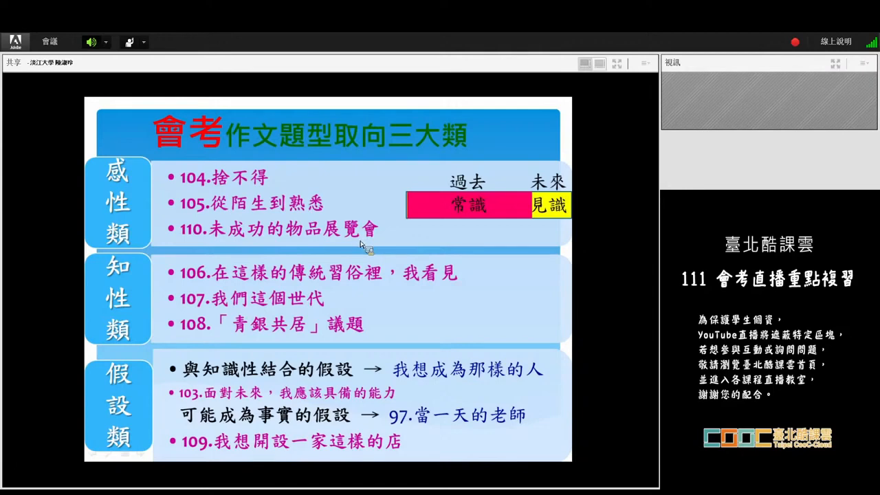
mouse_move(364, 241)
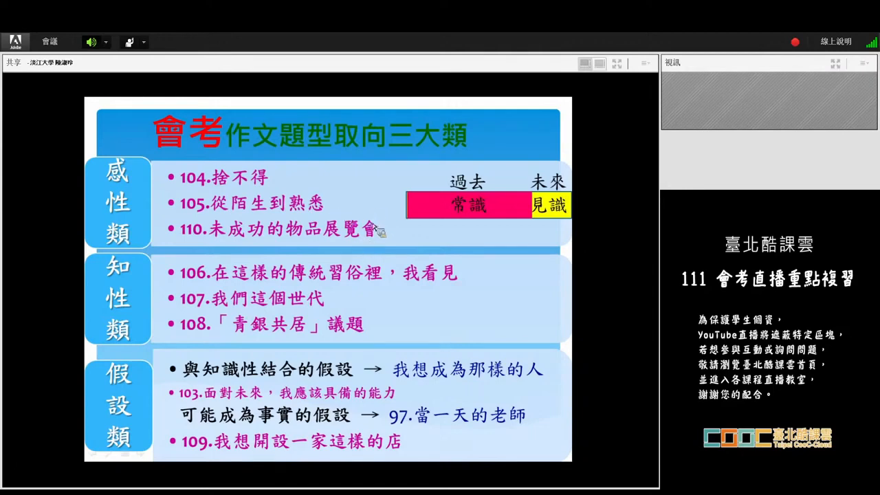
mouse_move(382, 220)
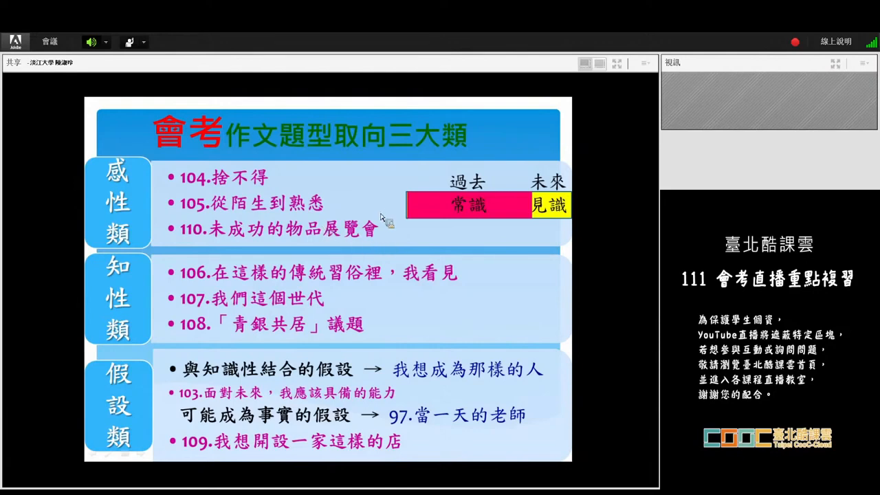
mouse_move(365, 246)
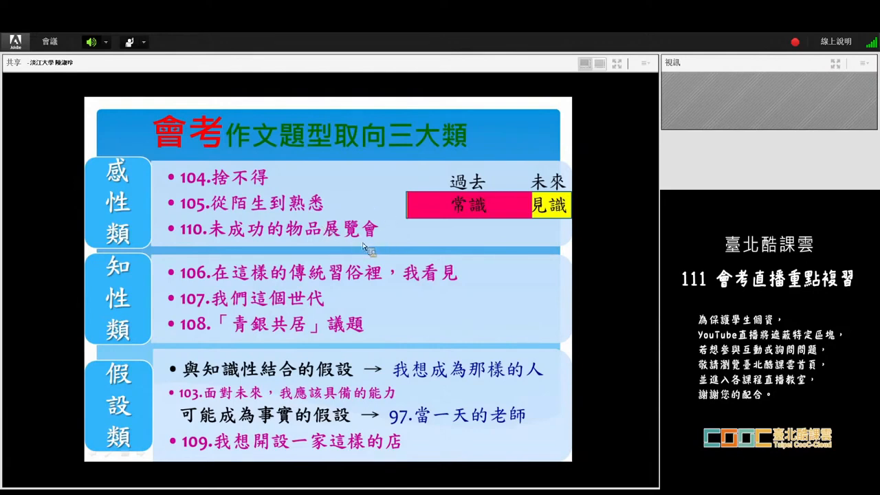
mouse_move(371, 223)
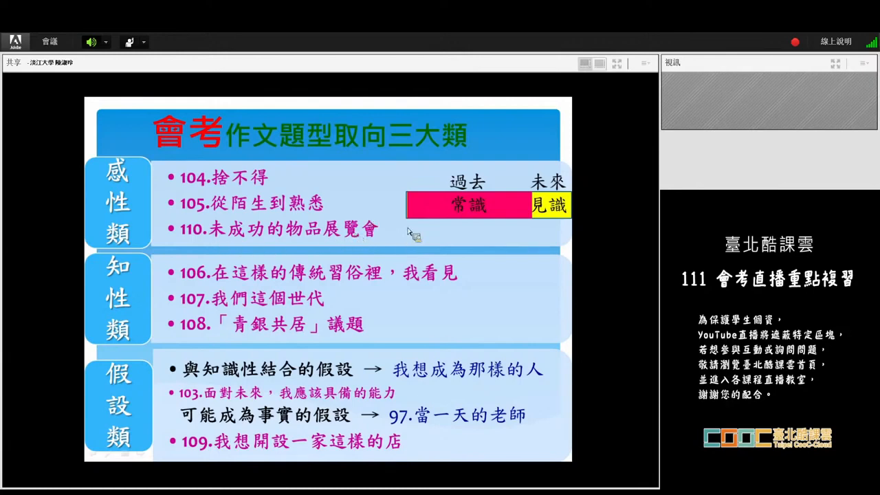
mouse_move(386, 248)
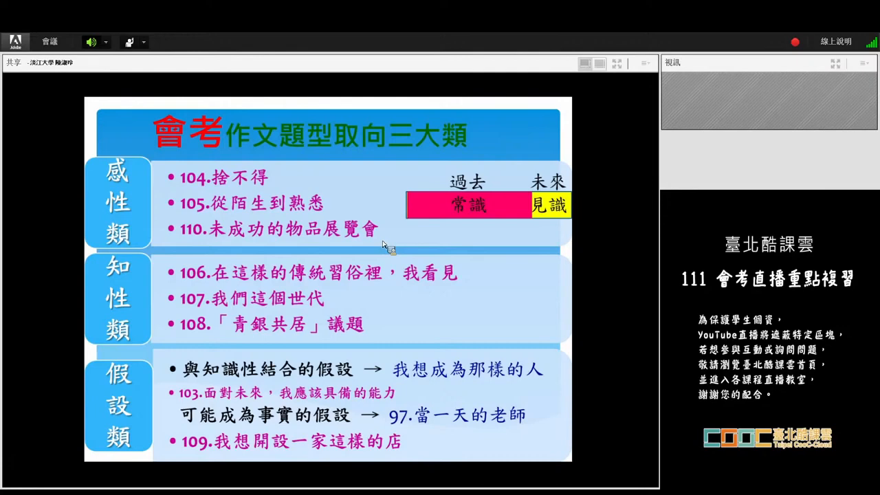
mouse_move(314, 223)
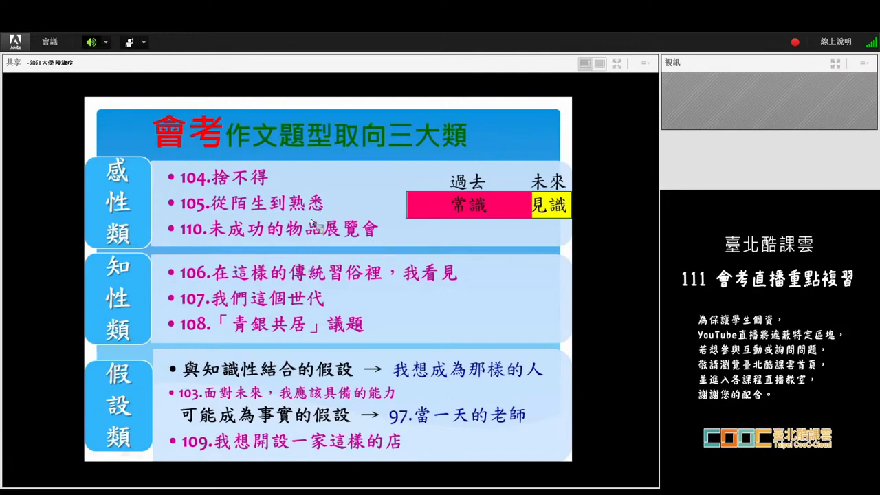
mouse_move(289, 240)
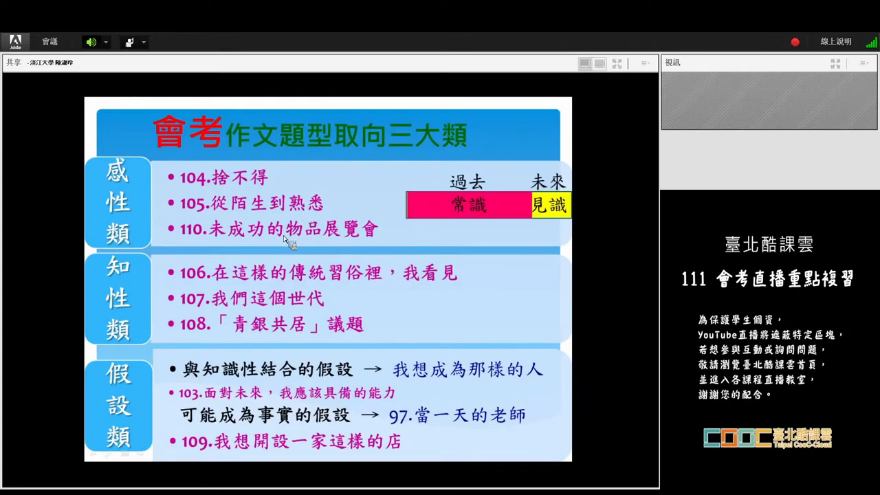
mouse_move(292, 236)
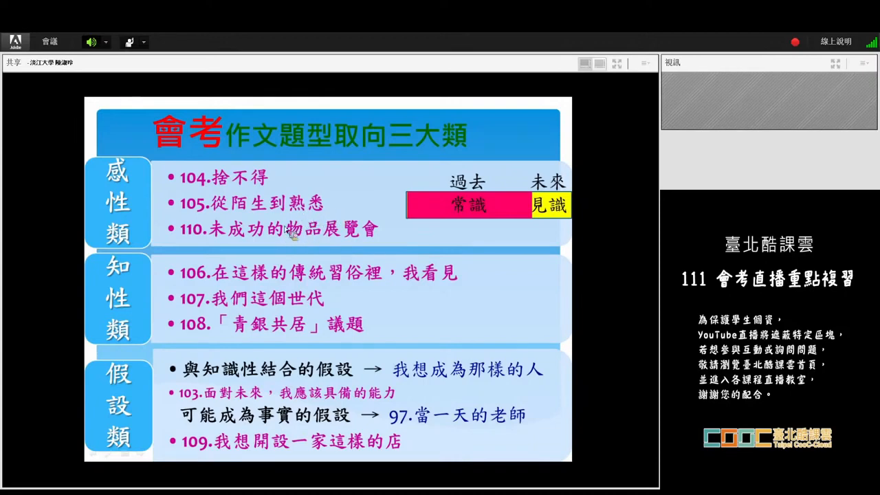
mouse_move(222, 240)
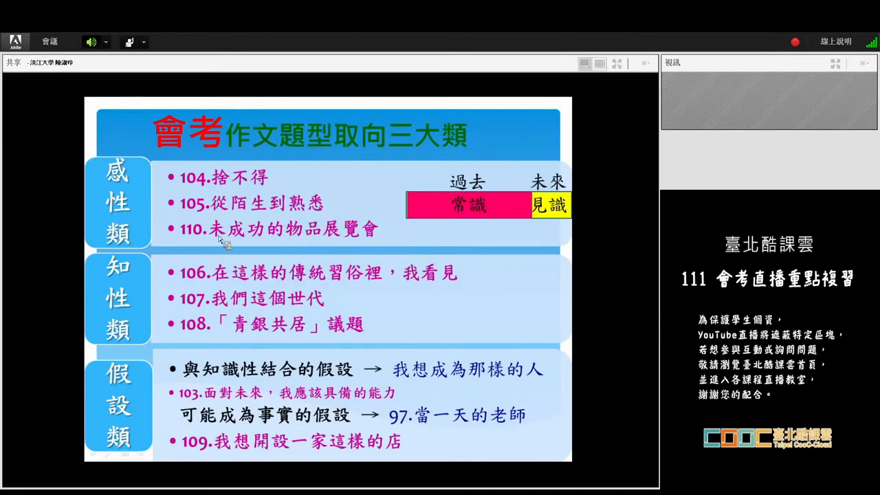
mouse_move(310, 234)
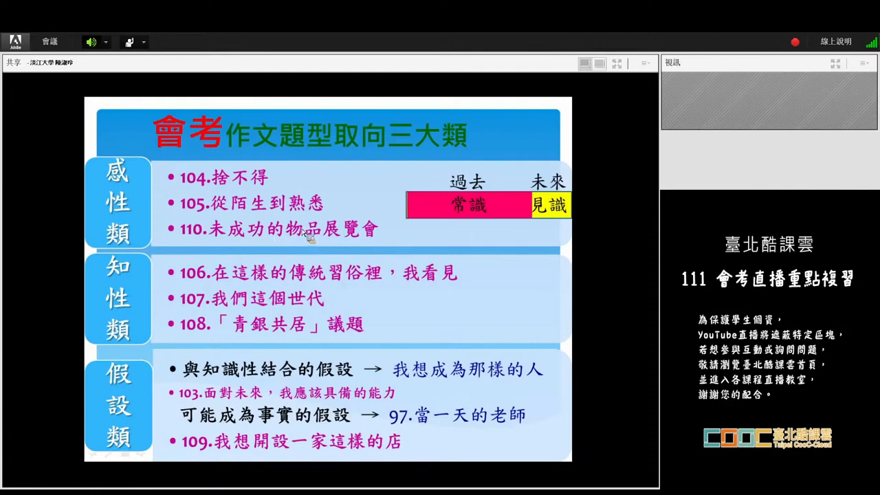
mouse_move(275, 219)
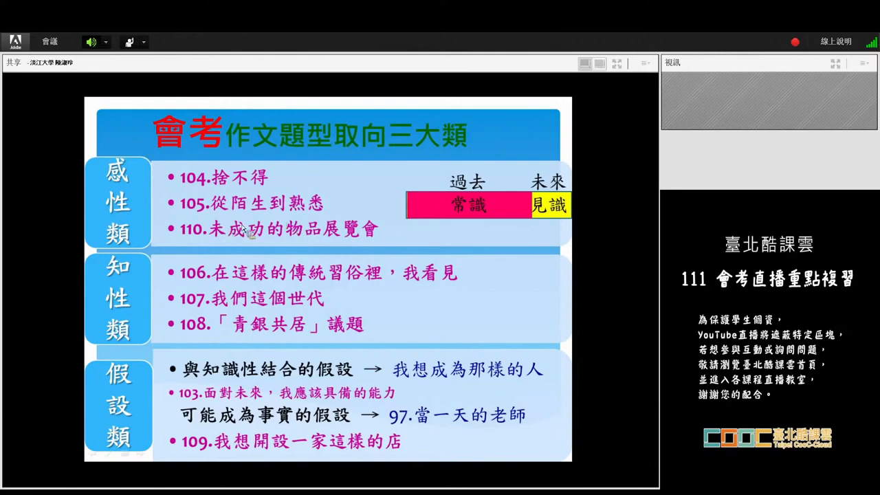
mouse_move(233, 244)
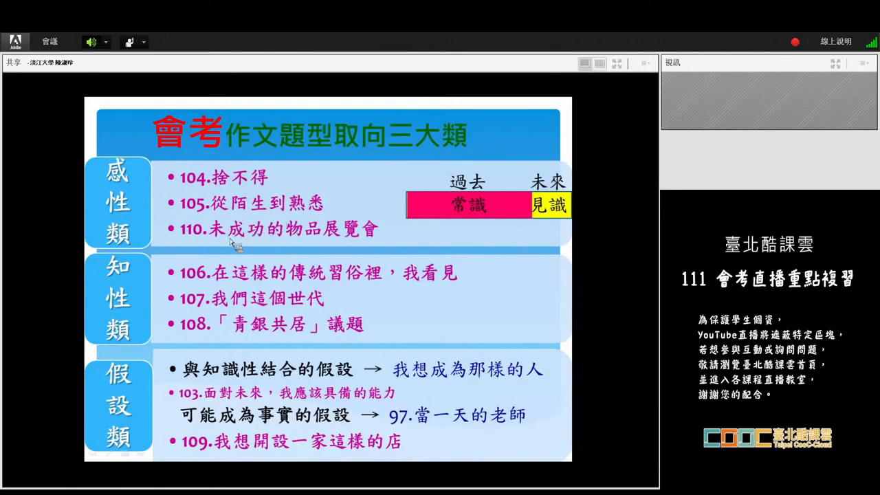
mouse_move(287, 242)
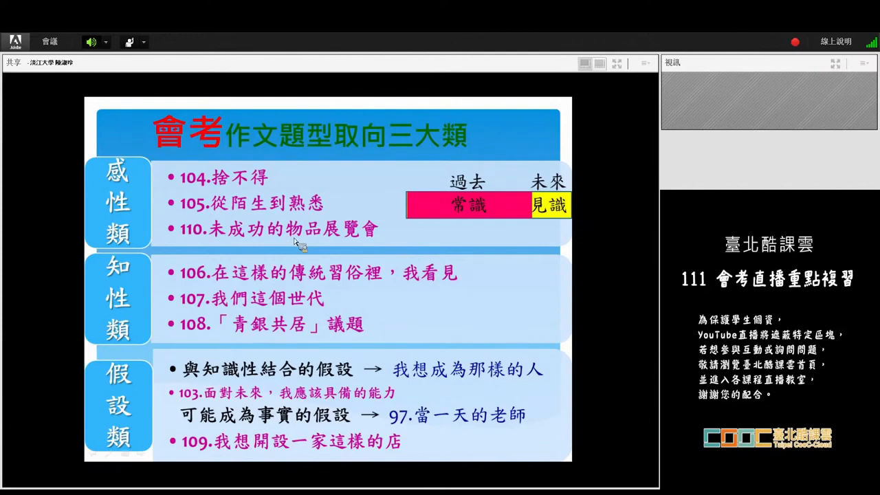
mouse_move(327, 247)
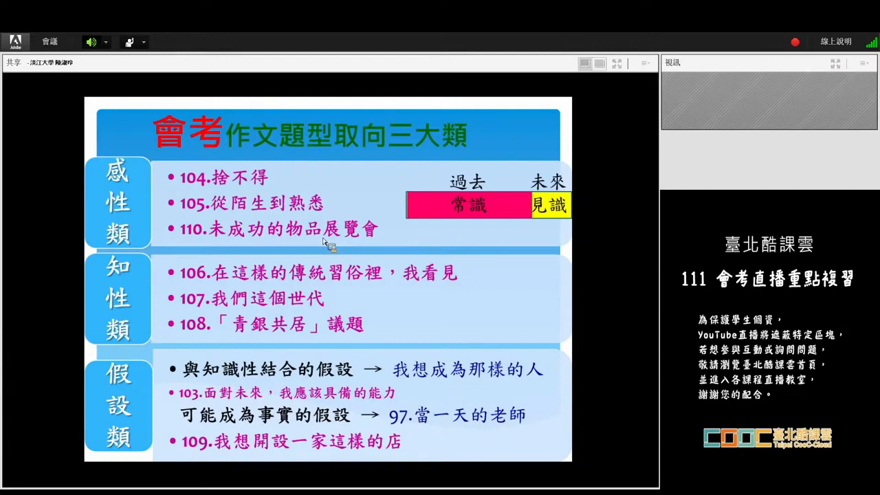
mouse_move(329, 199)
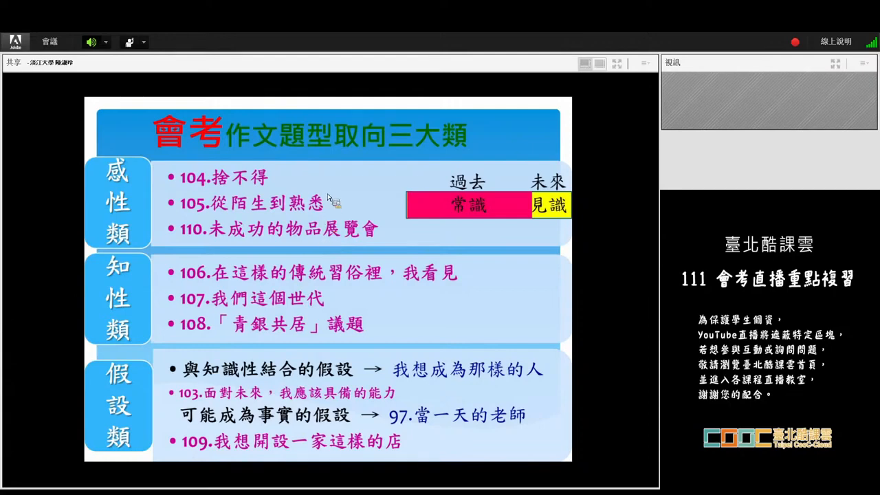
mouse_move(441, 151)
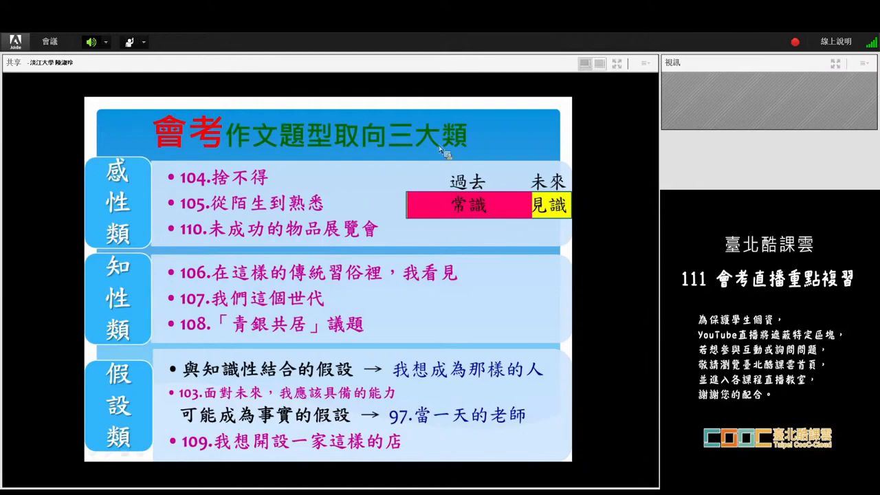
mouse_move(488, 220)
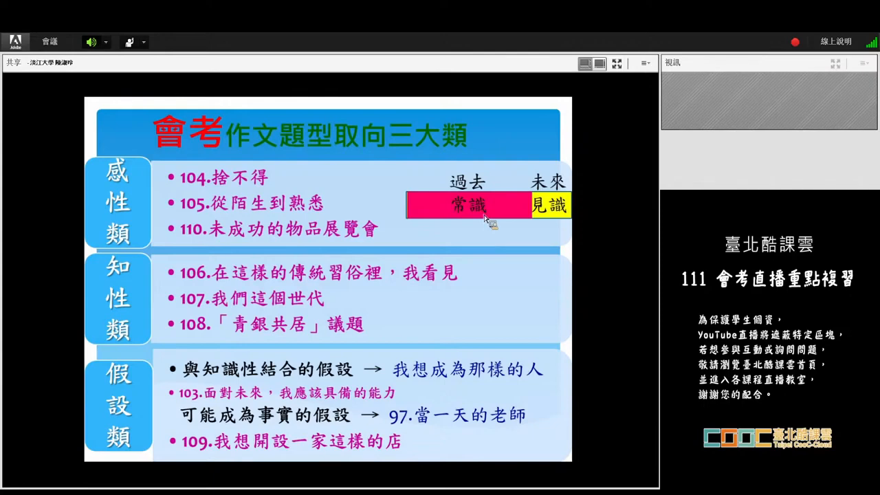
mouse_move(413, 157)
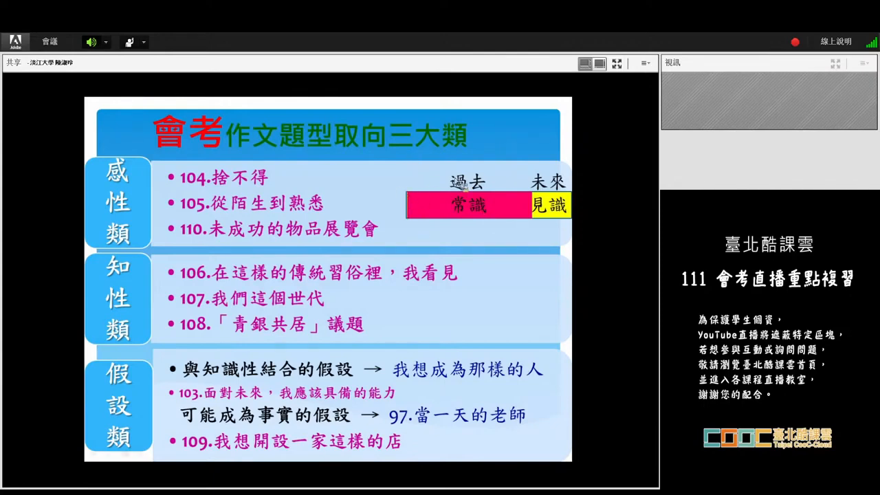
mouse_move(520, 209)
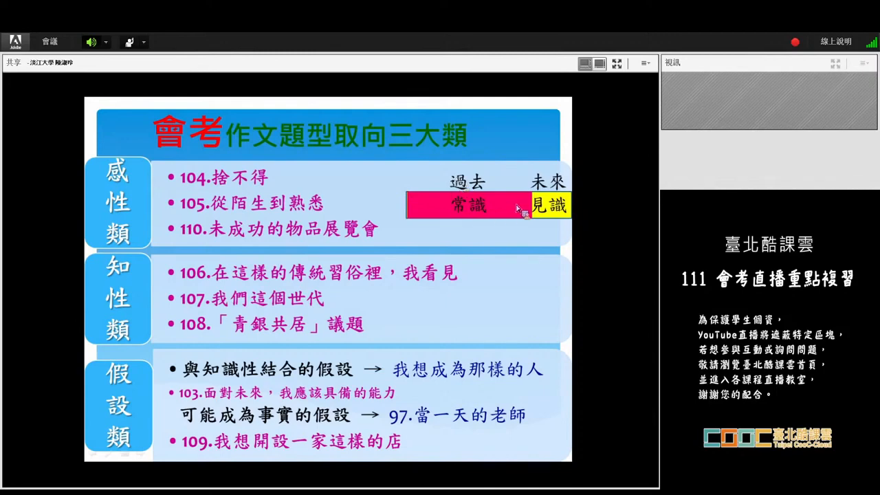
mouse_move(514, 207)
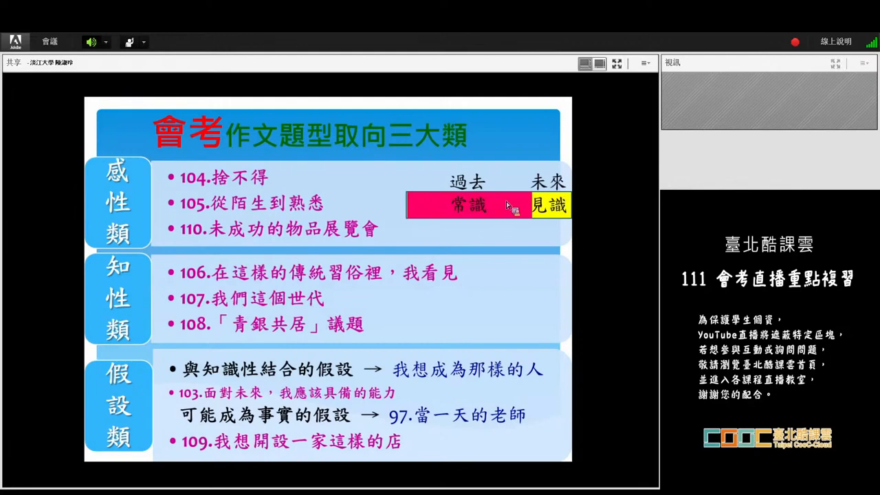
mouse_move(514, 209)
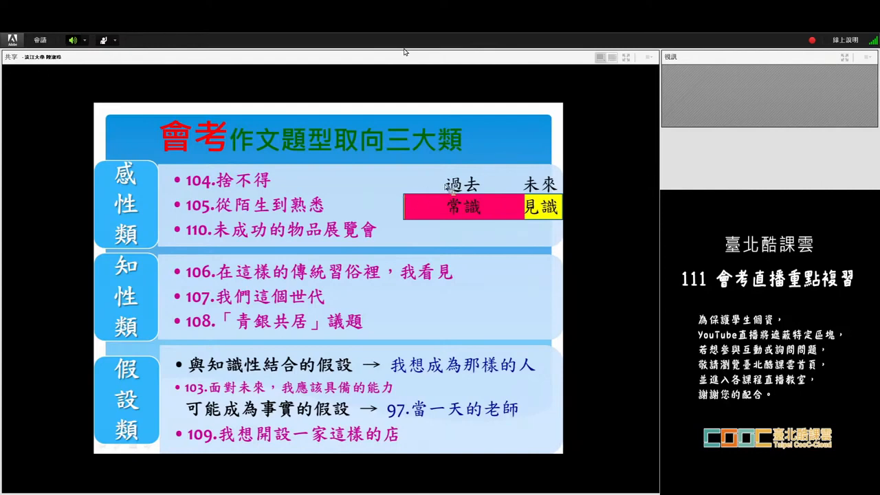
mouse_move(566, 219)
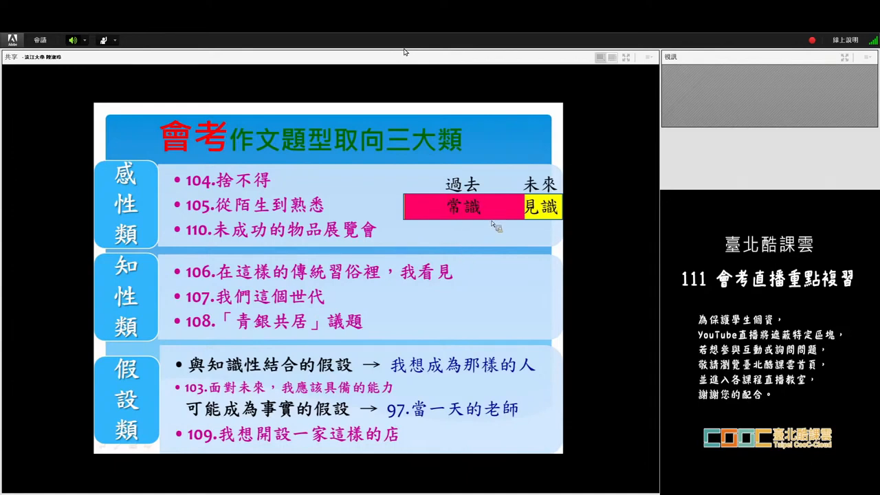
mouse_move(489, 228)
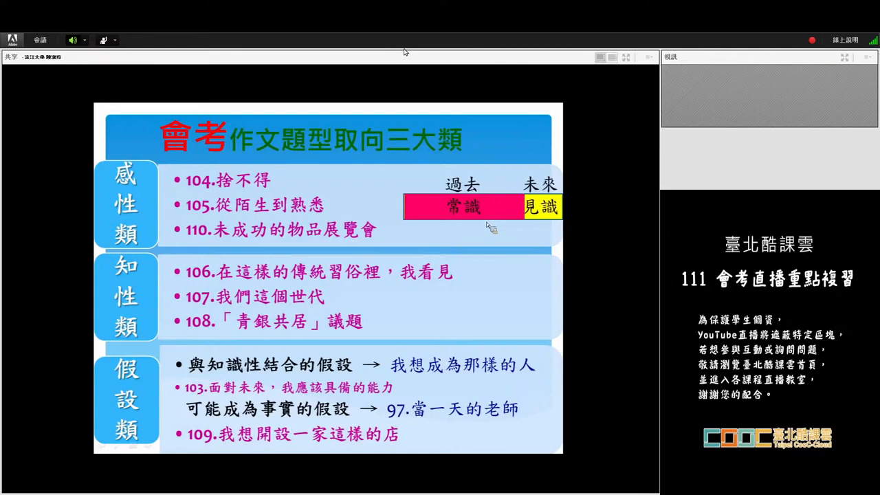
mouse_move(487, 228)
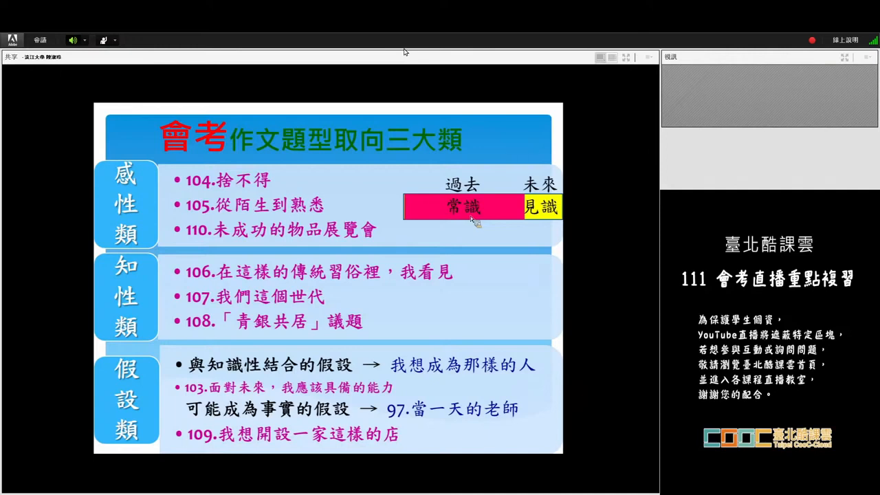
mouse_move(553, 223)
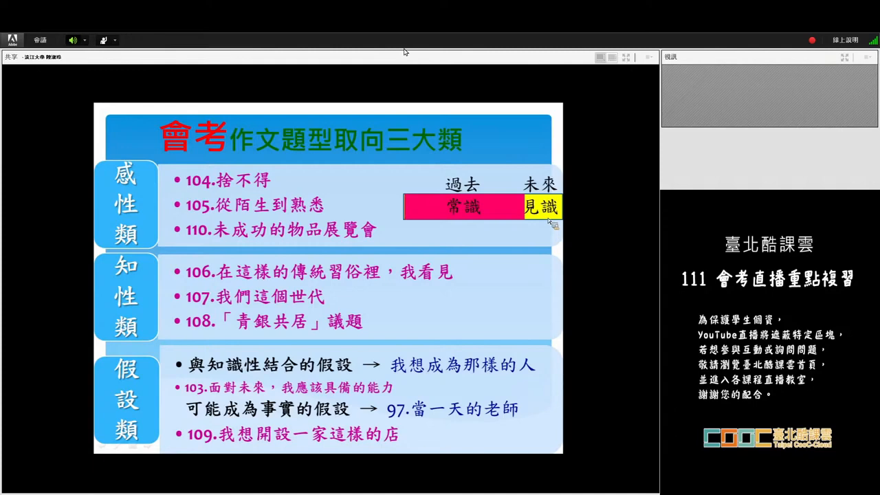
mouse_move(580, 245)
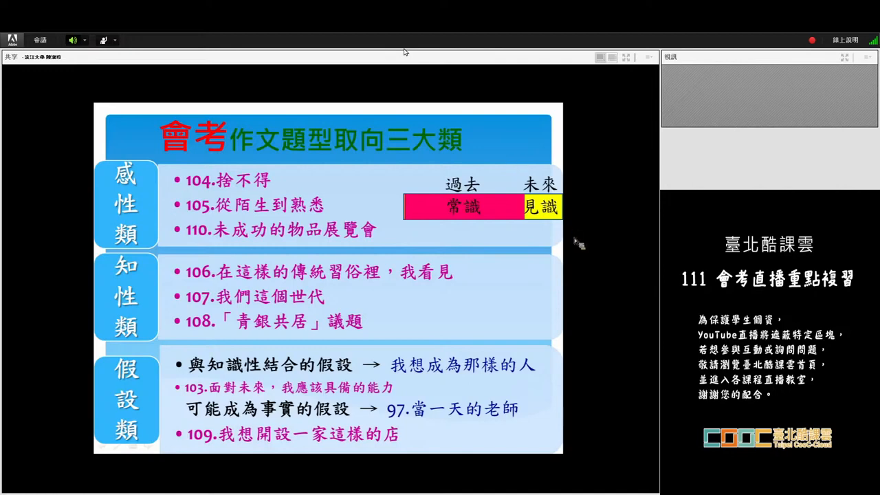
mouse_move(566, 181)
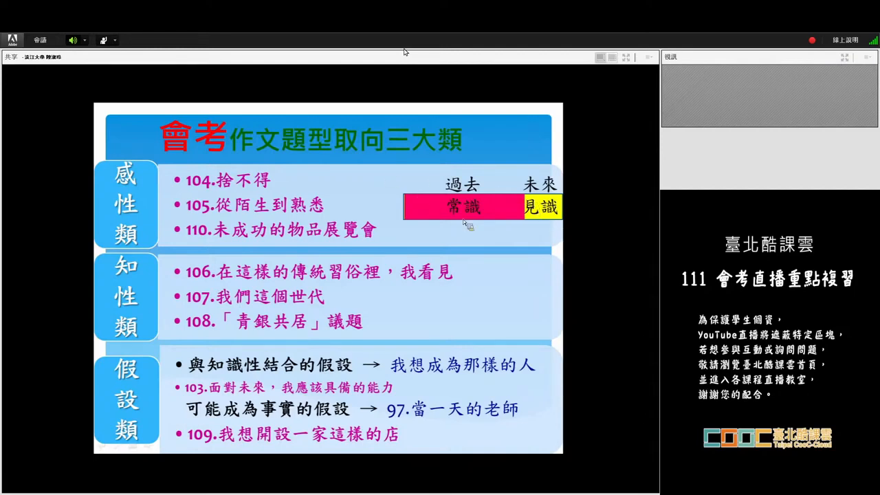
mouse_move(468, 234)
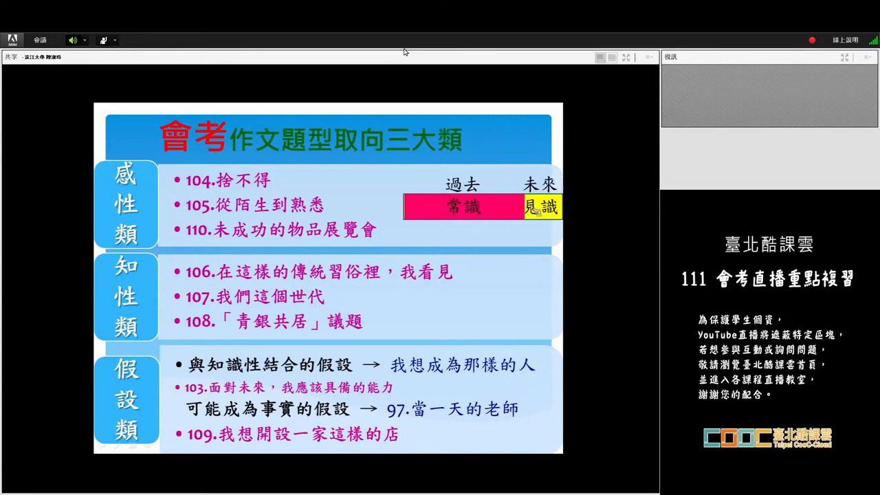
mouse_move(584, 207)
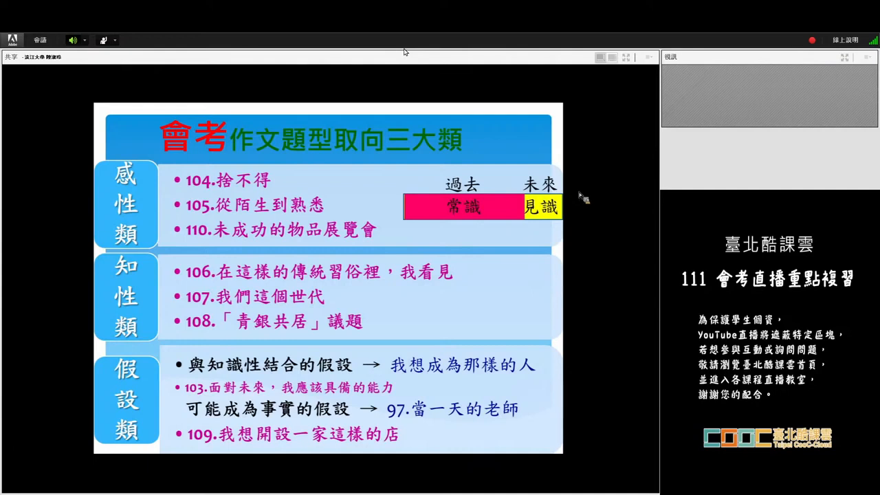
mouse_move(561, 223)
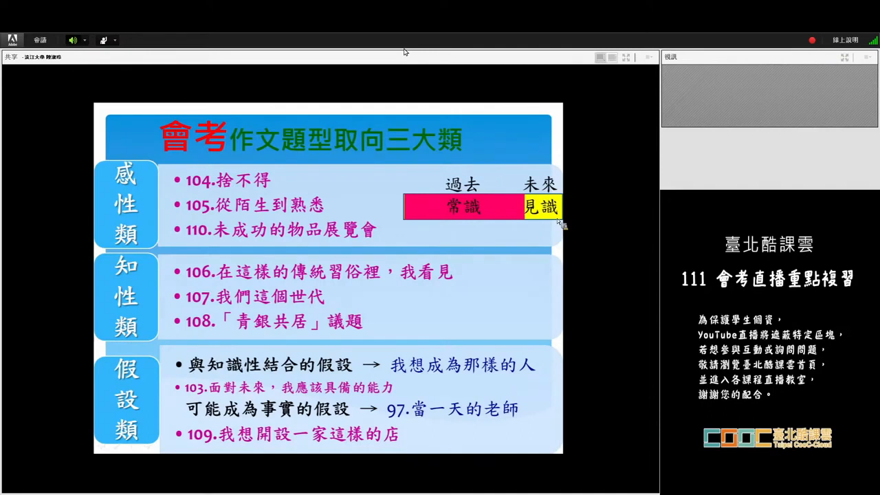
mouse_move(530, 178)
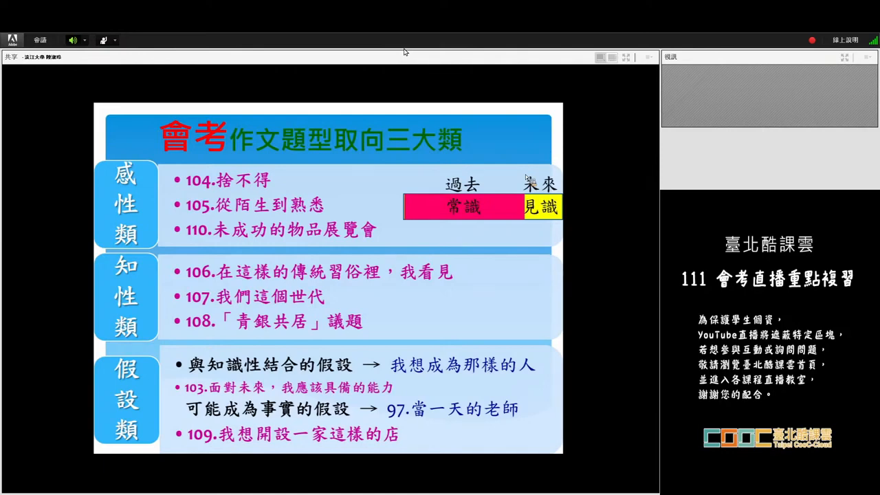
mouse_move(459, 270)
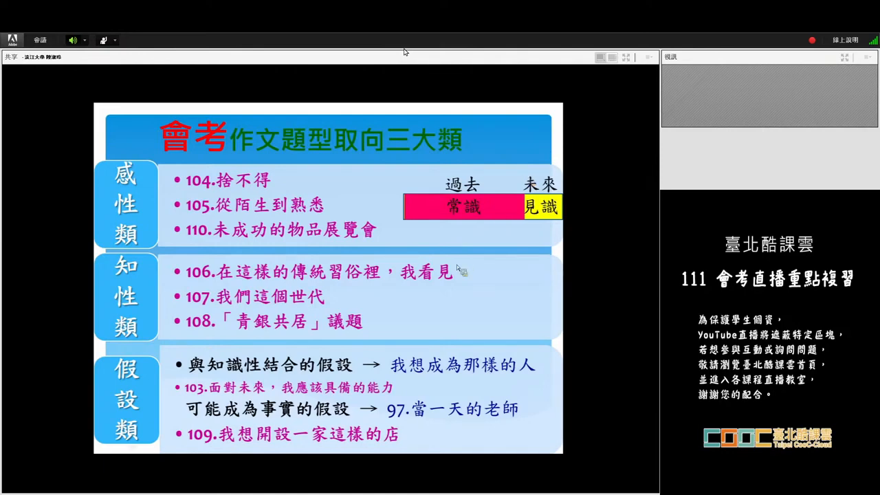
right_click(461, 269)
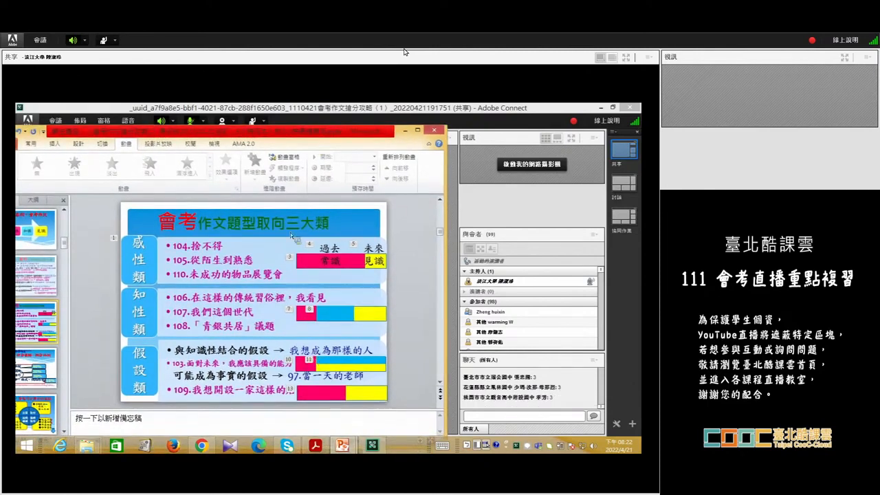
mouse_move(327, 135)
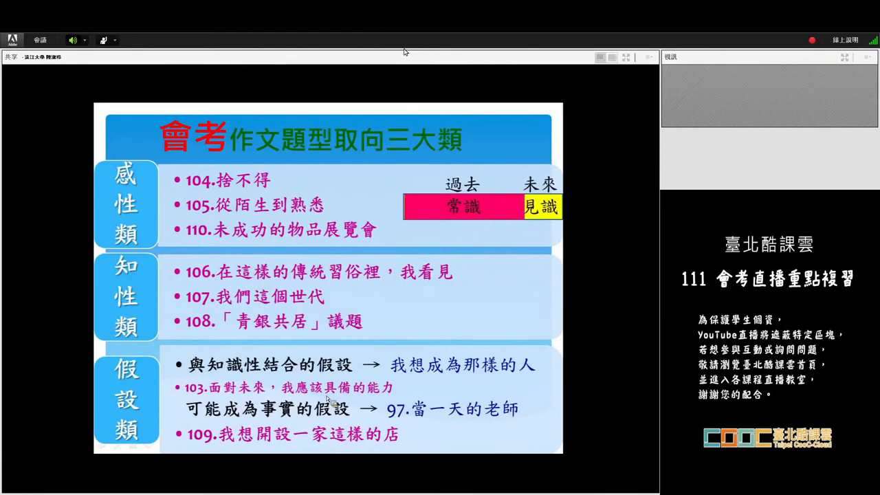
mouse_move(588, 204)
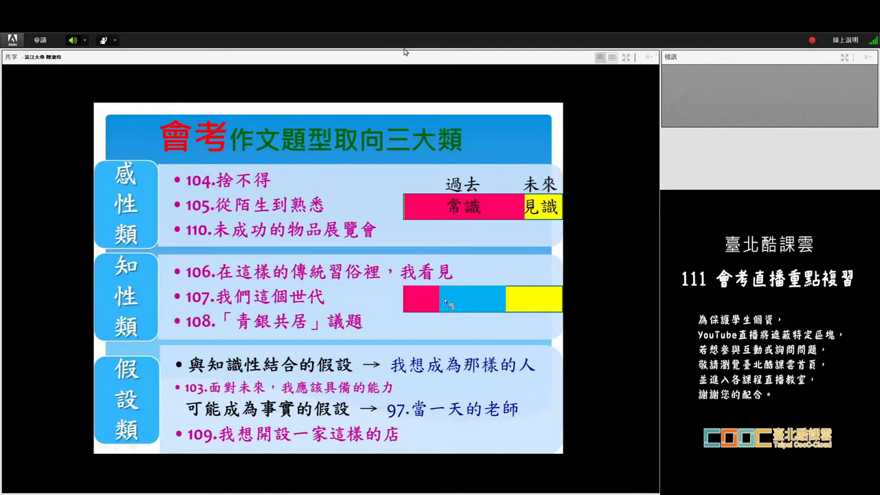
mouse_move(445, 284)
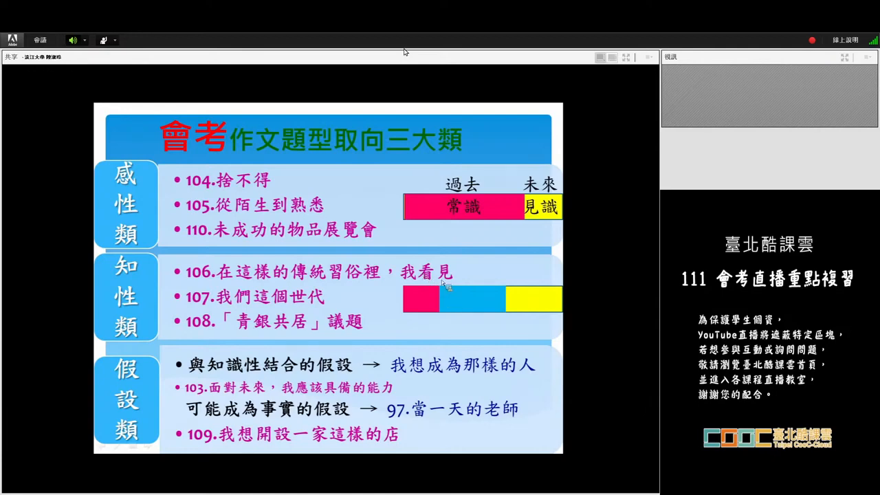
mouse_move(407, 215)
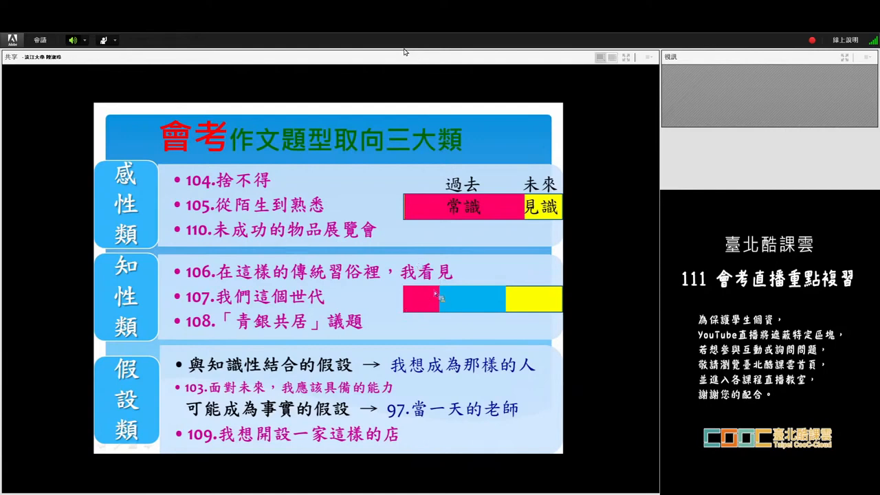
mouse_move(429, 315)
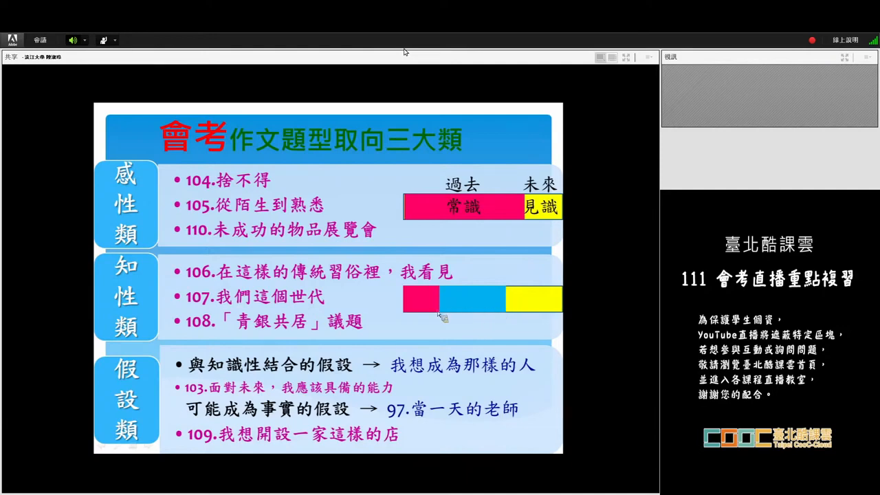
mouse_move(539, 303)
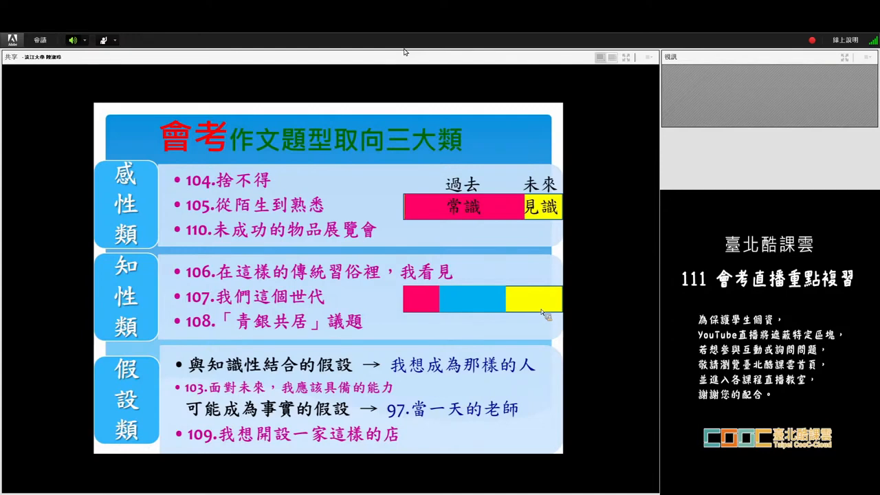
mouse_move(299, 399)
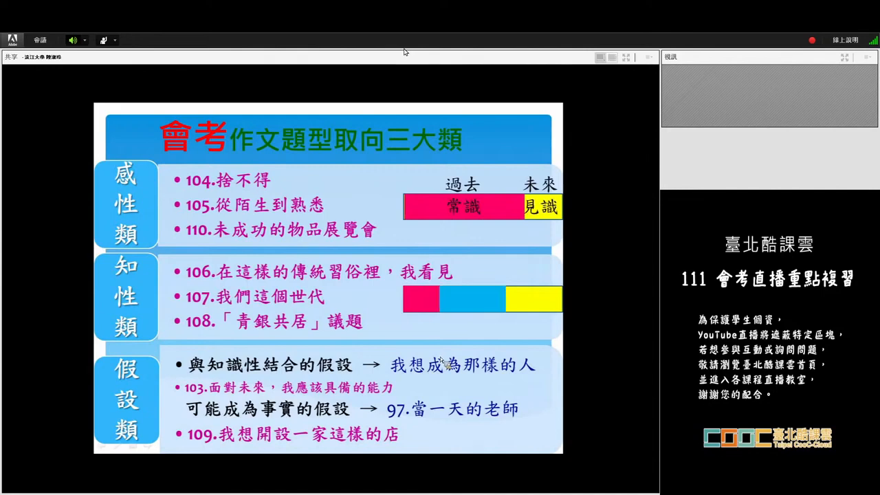
mouse_move(484, 305)
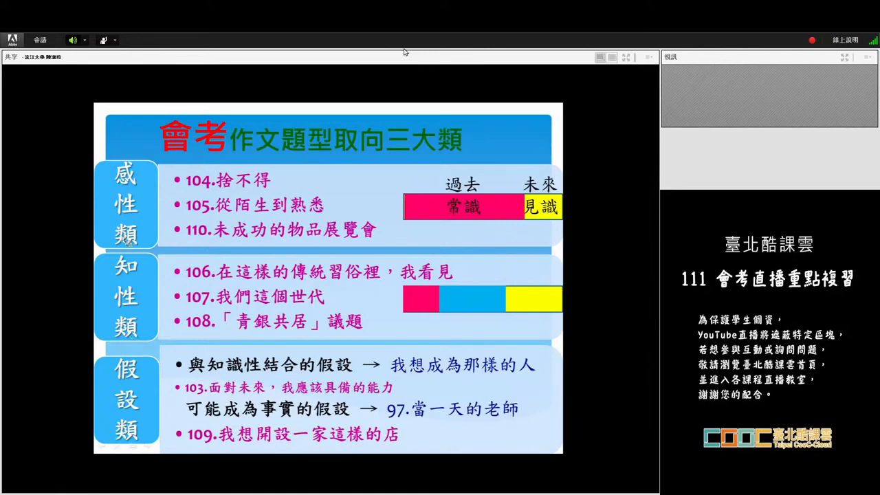
mouse_move(465, 292)
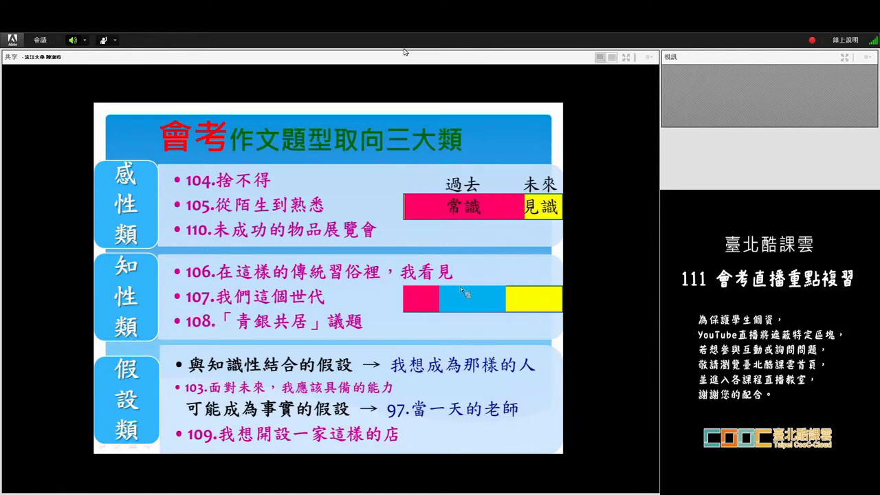
mouse_move(501, 278)
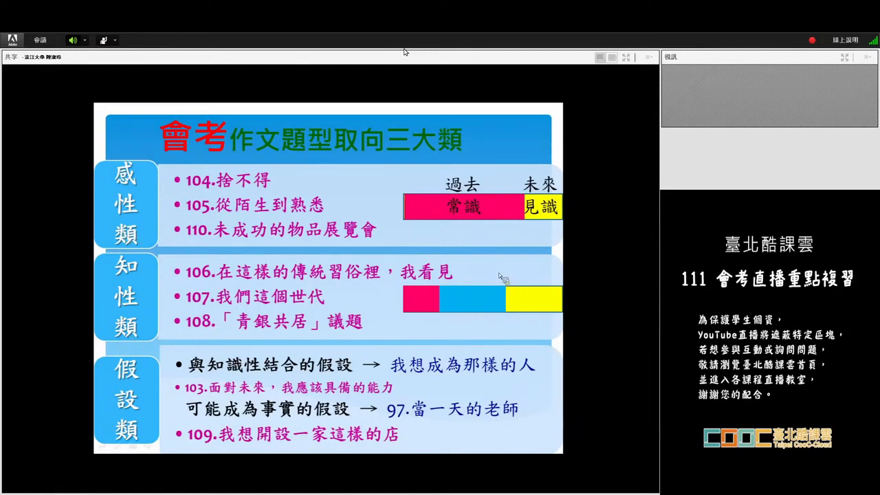
mouse_move(479, 283)
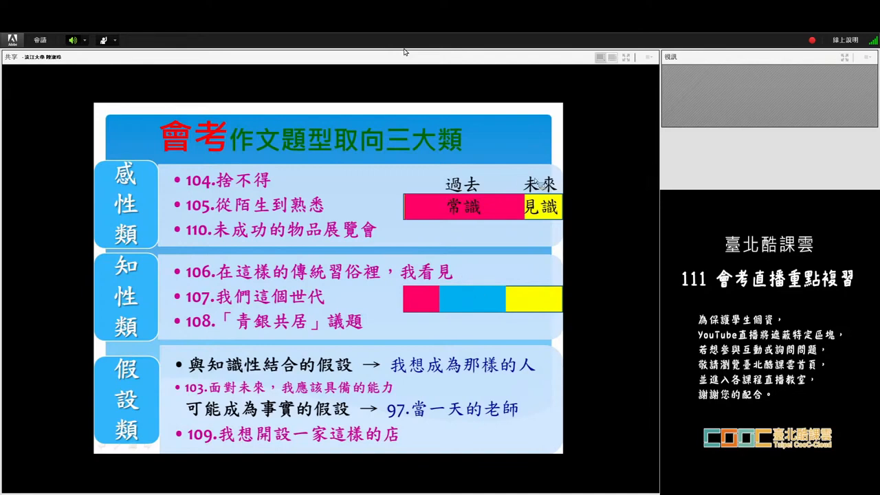
mouse_move(484, 302)
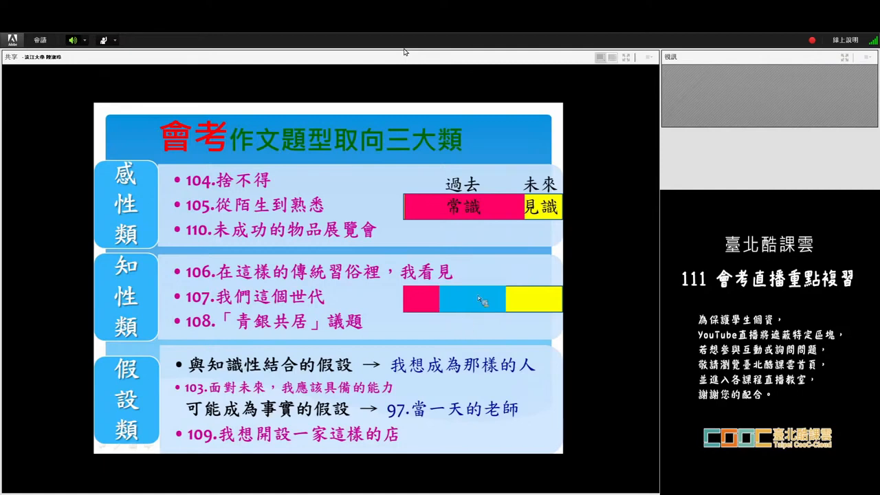
mouse_move(479, 295)
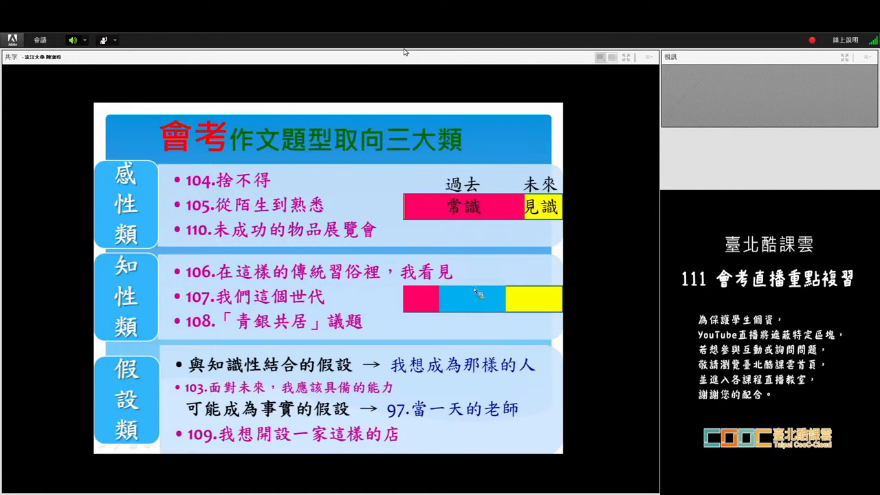
mouse_move(489, 294)
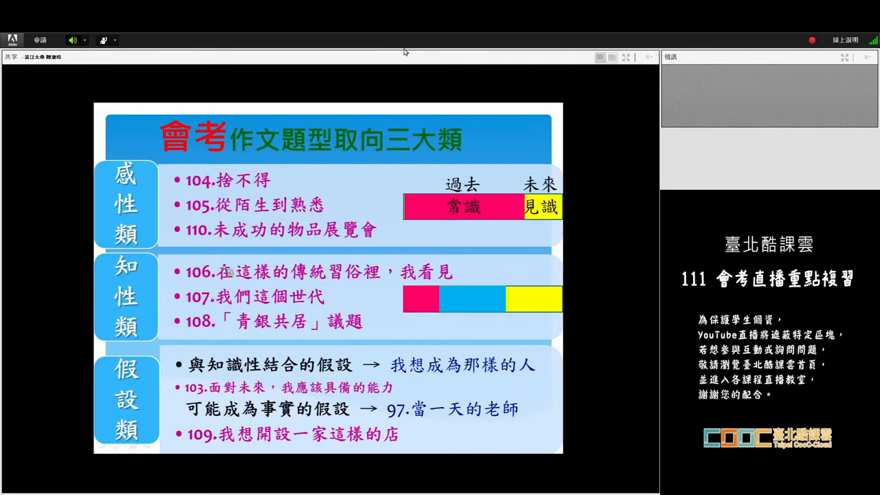
mouse_move(275, 308)
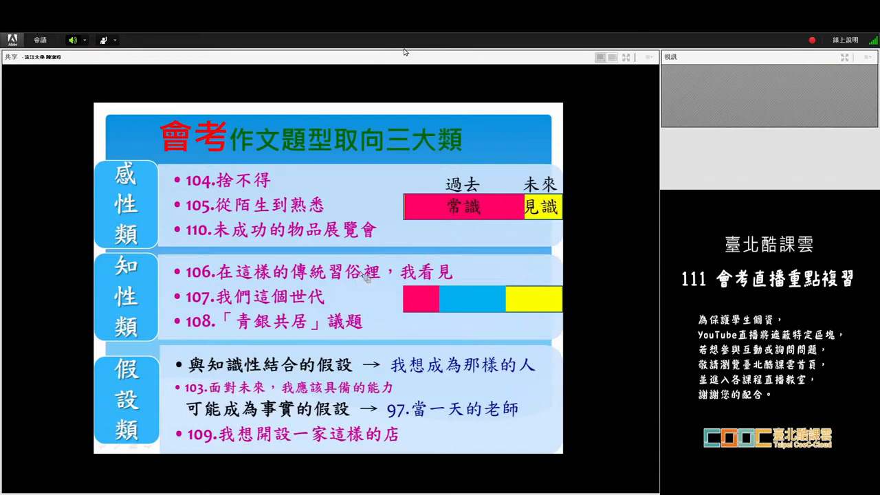
mouse_move(231, 283)
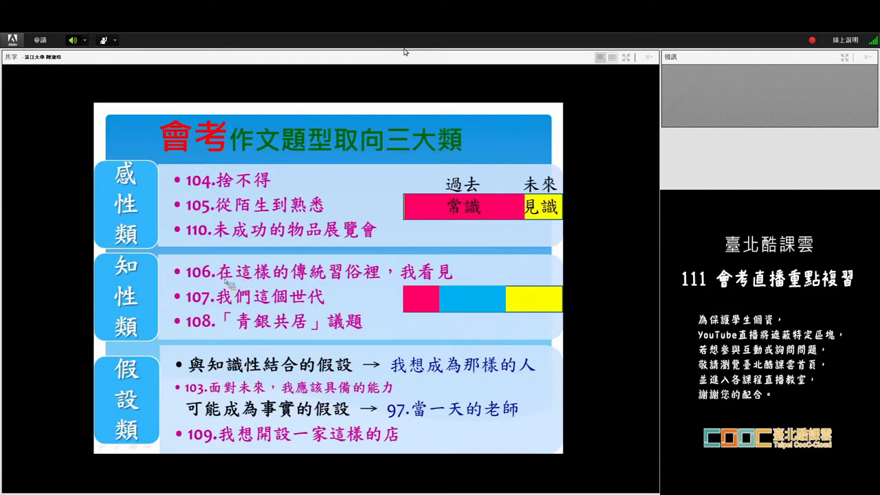
mouse_move(388, 288)
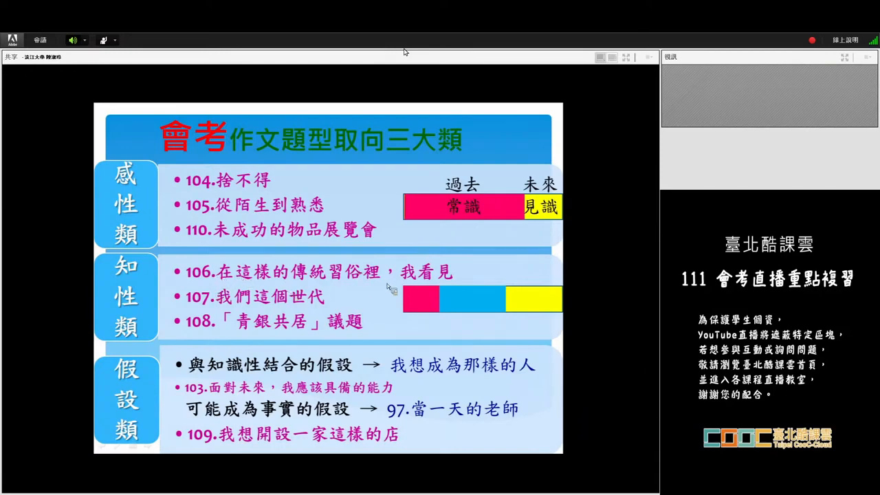
mouse_move(427, 289)
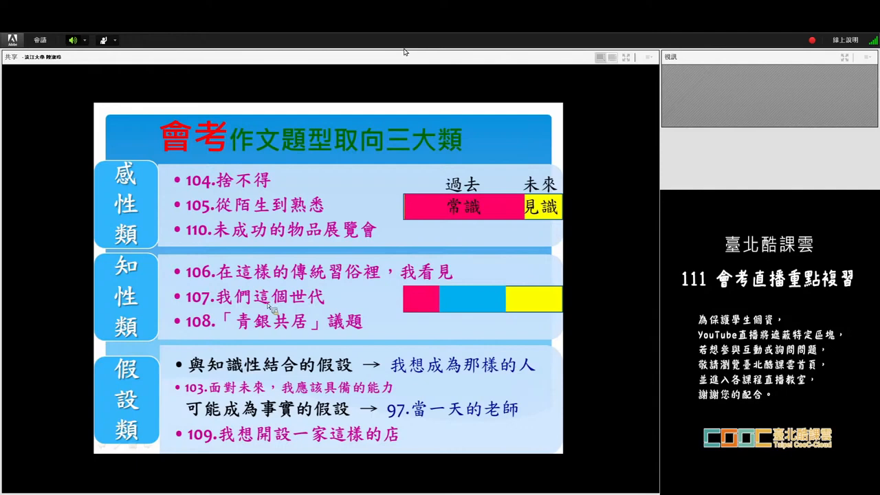
mouse_move(288, 284)
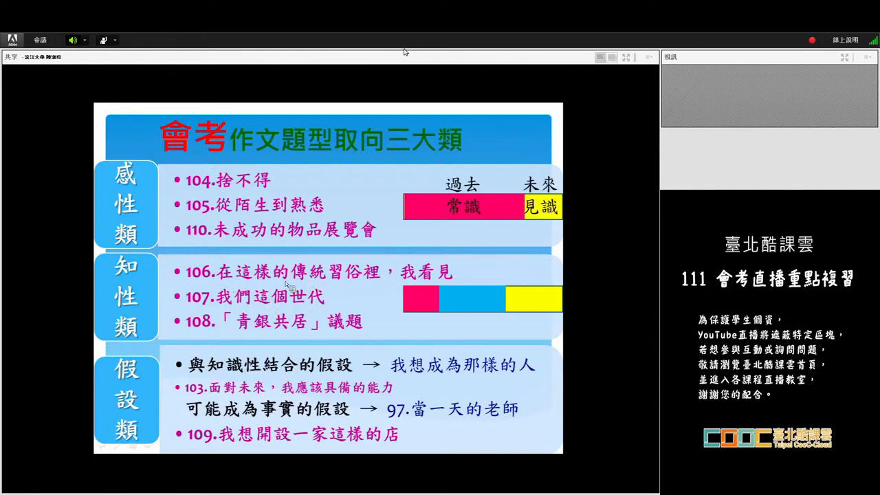
mouse_move(423, 275)
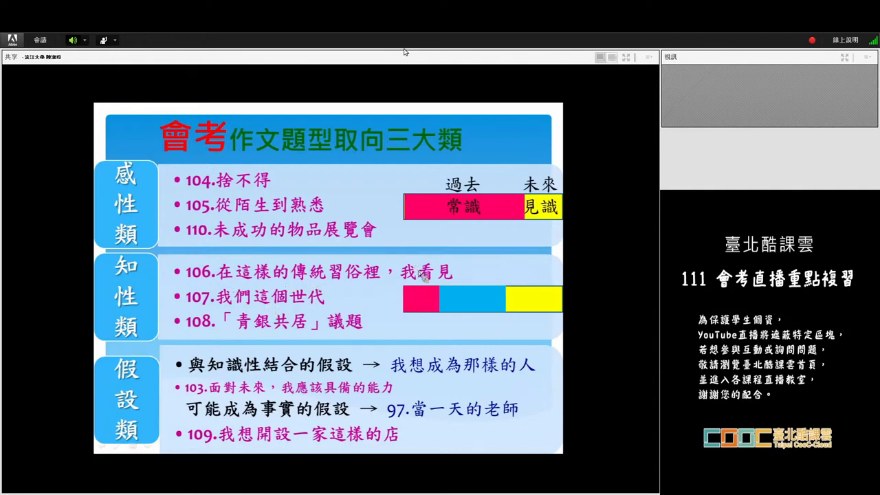
mouse_move(337, 287)
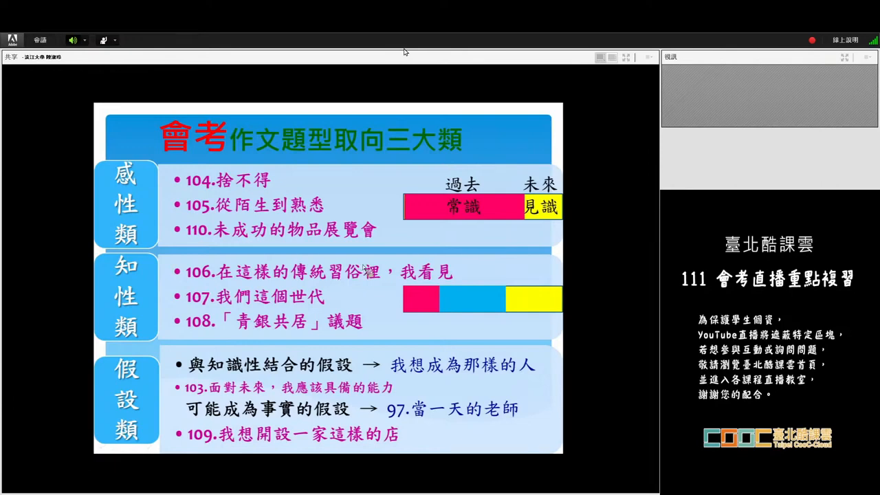
mouse_move(429, 282)
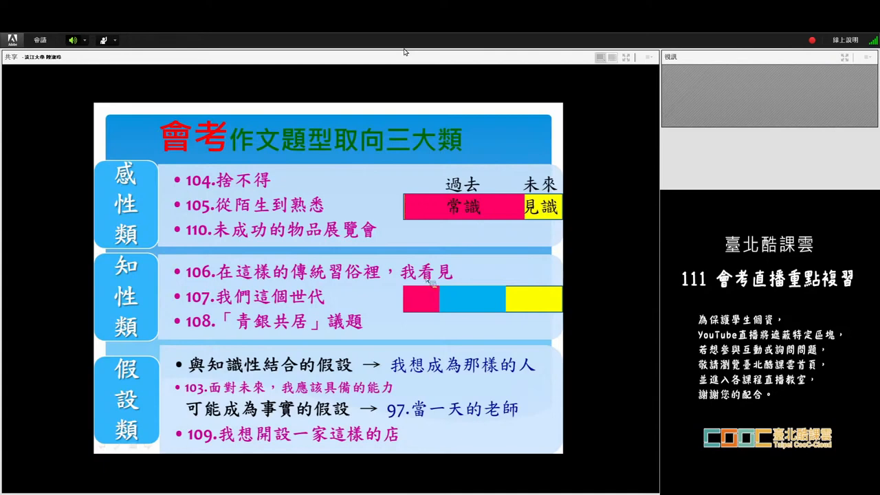
mouse_move(534, 278)
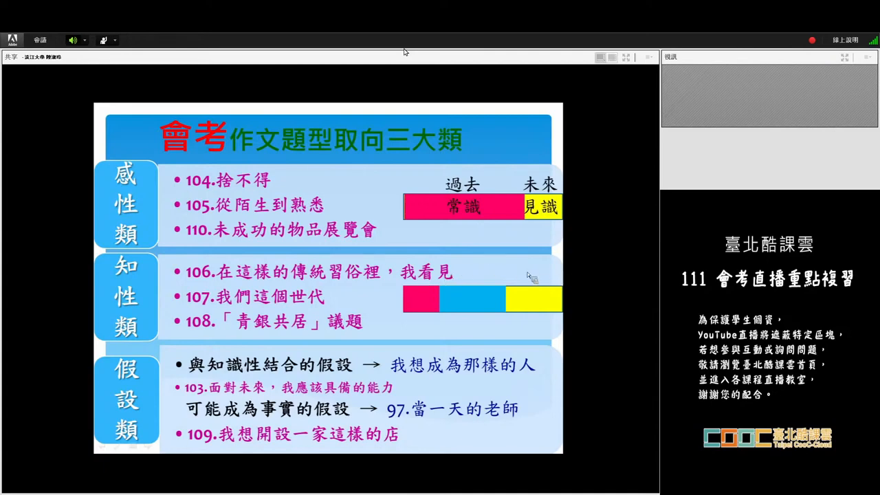
mouse_move(451, 269)
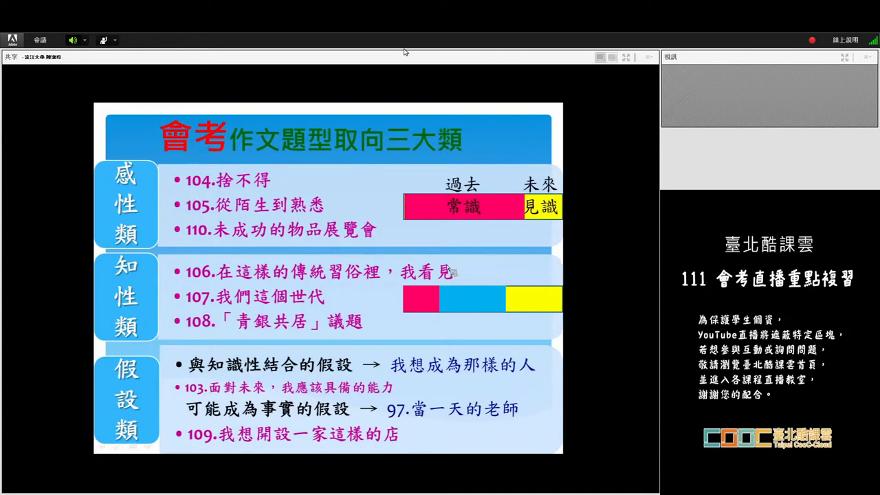
mouse_move(337, 303)
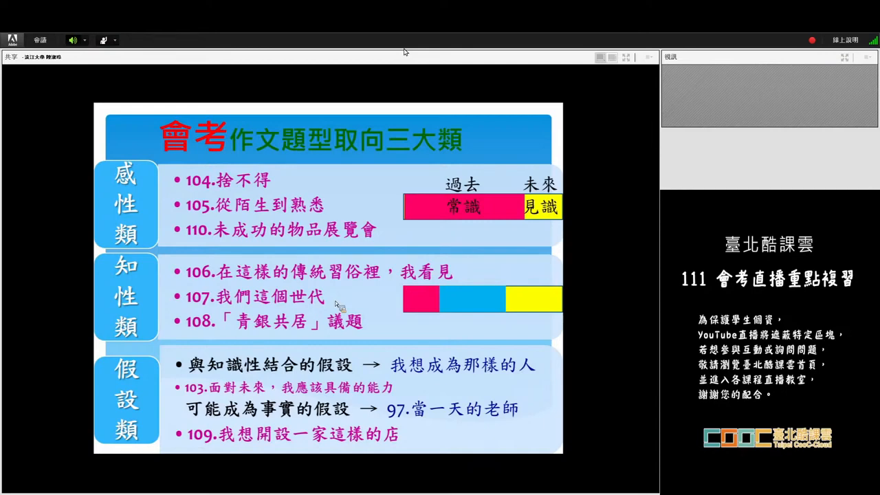
mouse_move(286, 278)
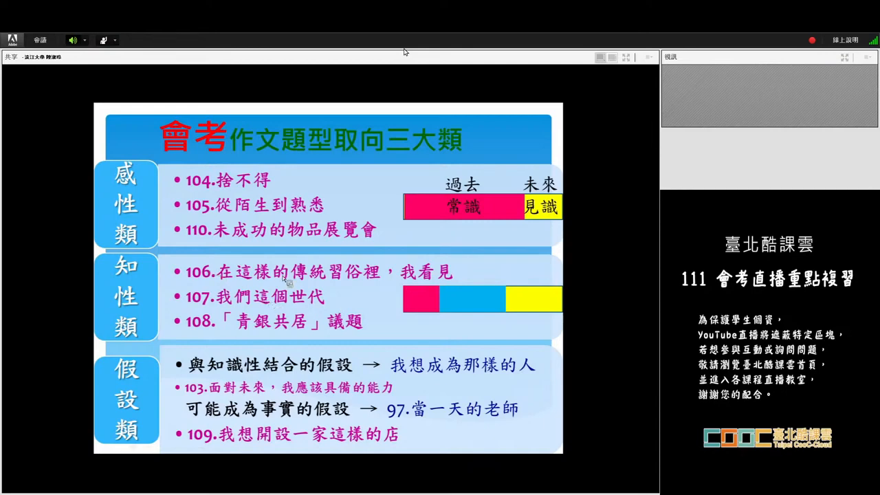
mouse_move(251, 282)
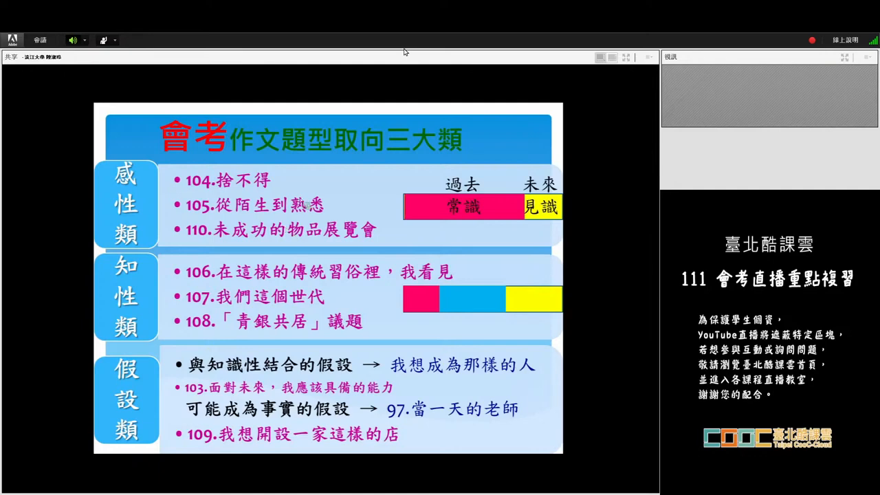
mouse_move(306, 200)
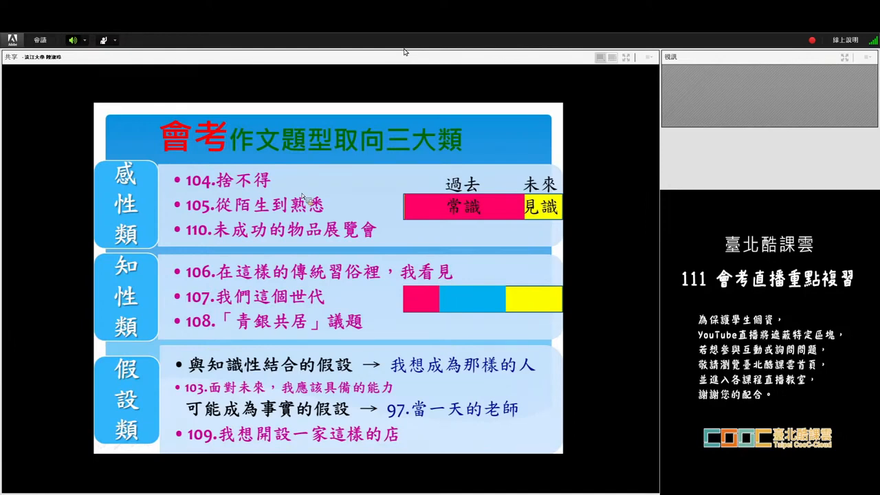
mouse_move(433, 287)
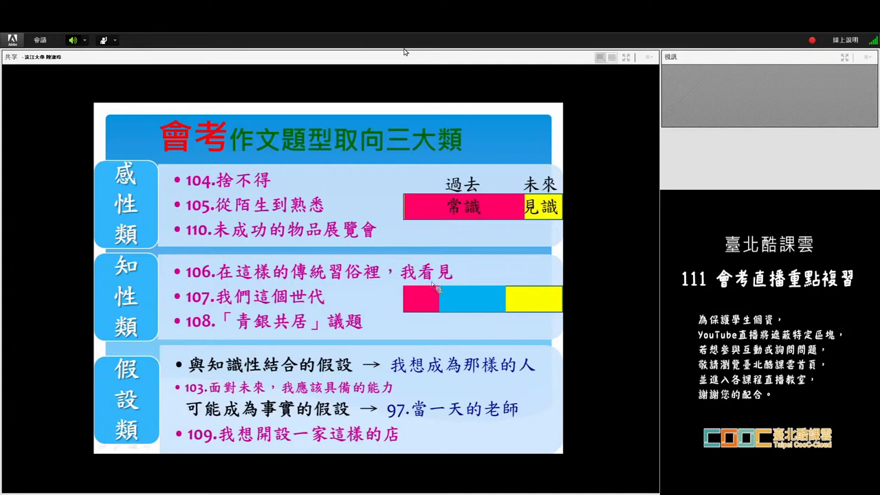
mouse_move(385, 300)
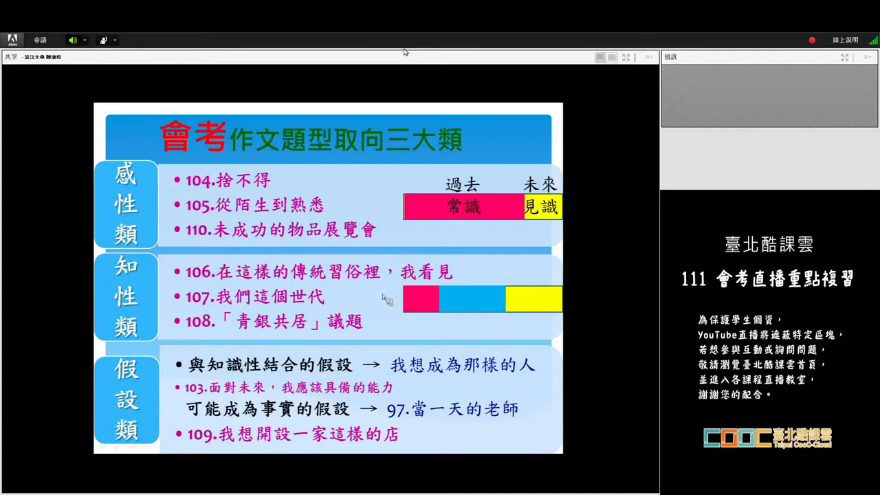
mouse_move(410, 294)
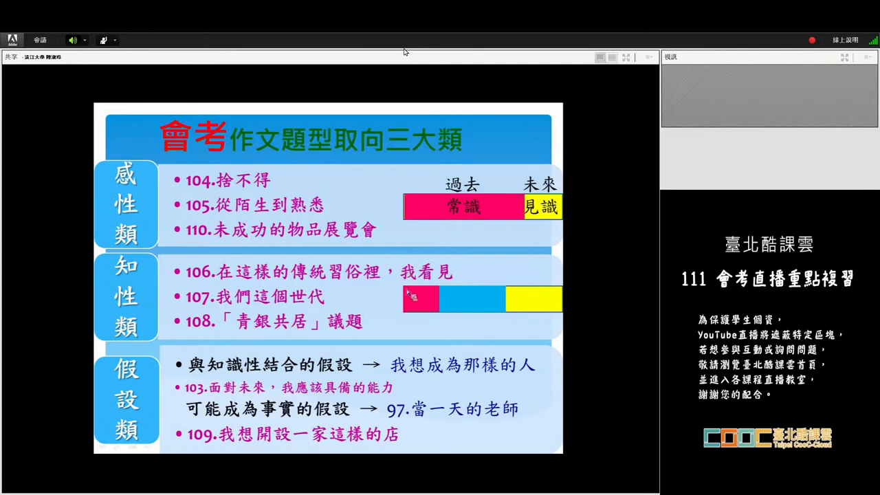
mouse_move(443, 323)
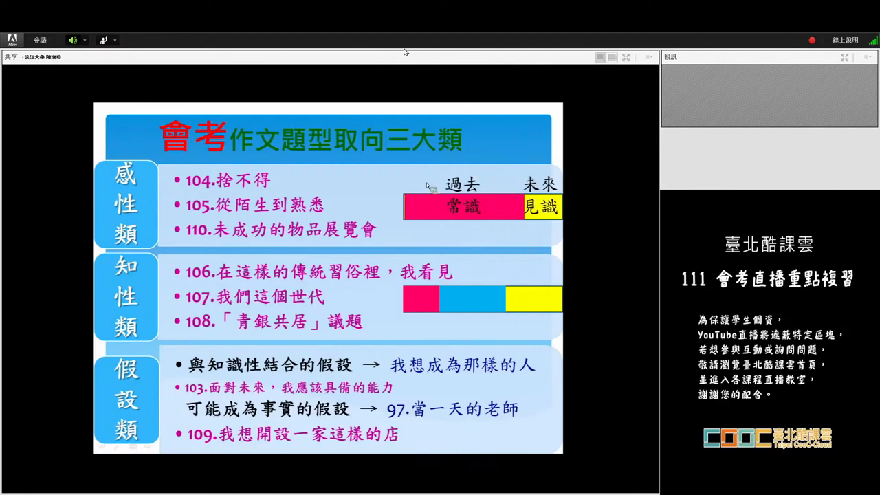
mouse_move(410, 179)
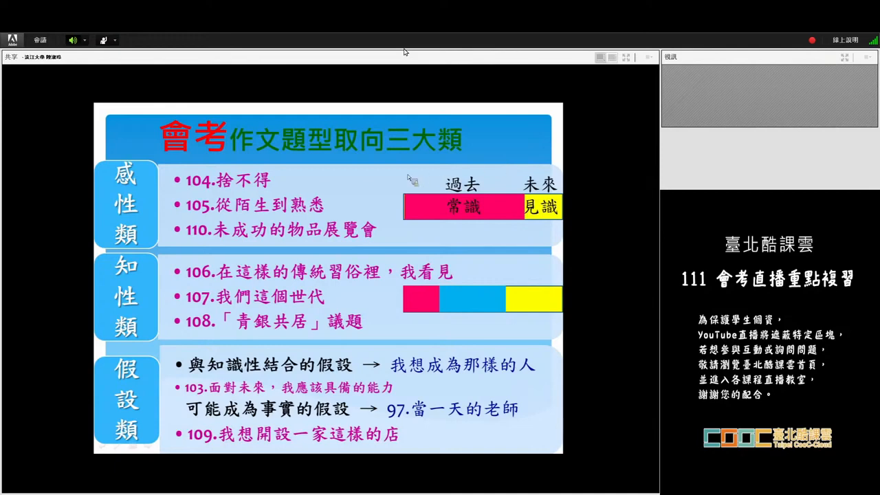
mouse_move(457, 201)
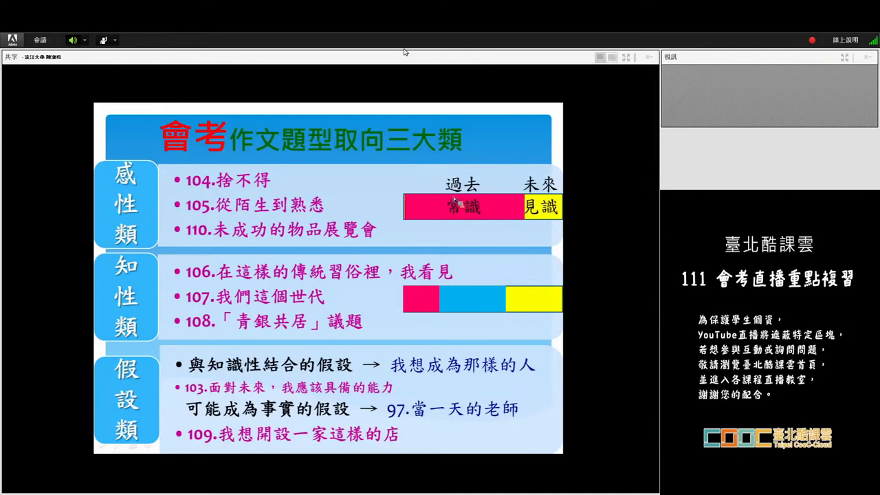
mouse_move(507, 187)
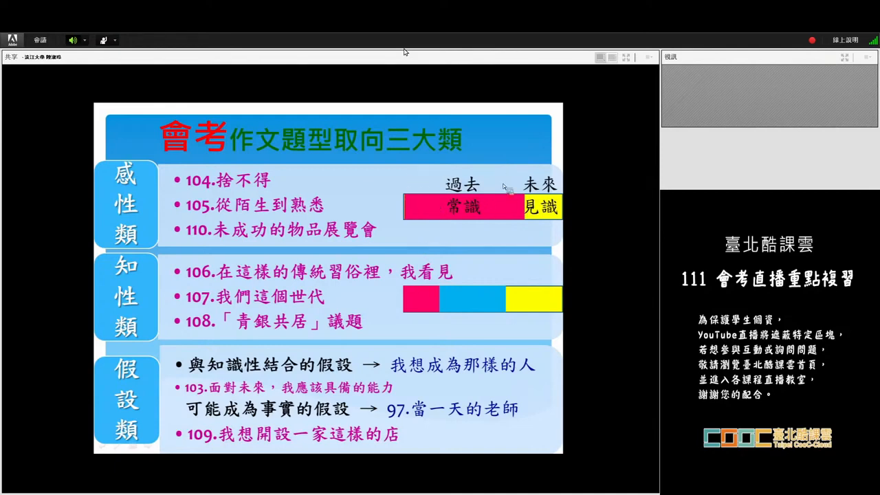
mouse_move(387, 327)
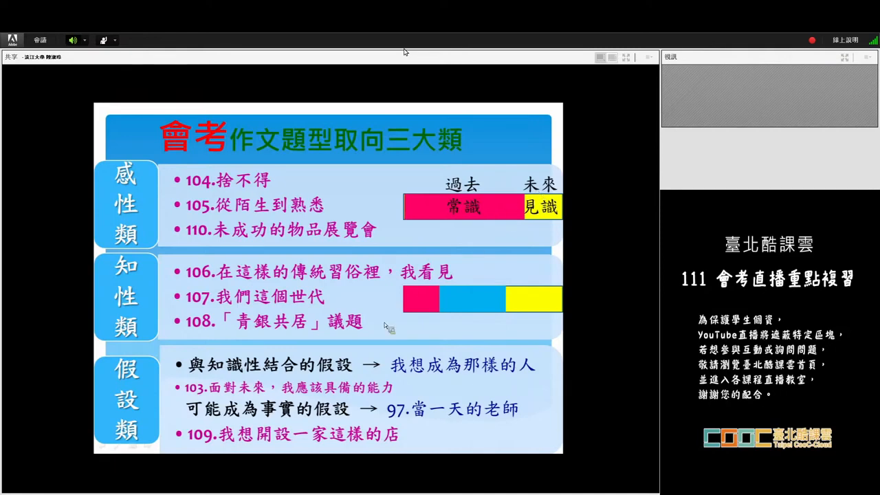
mouse_move(443, 280)
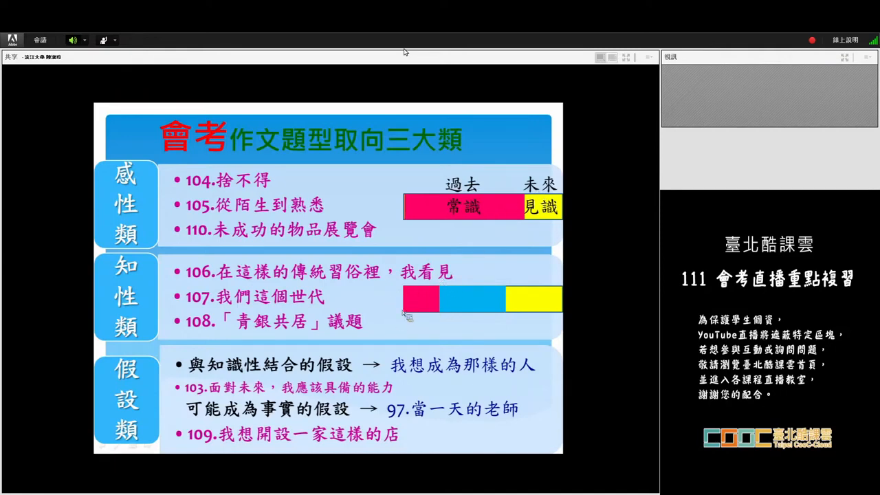
mouse_move(437, 272)
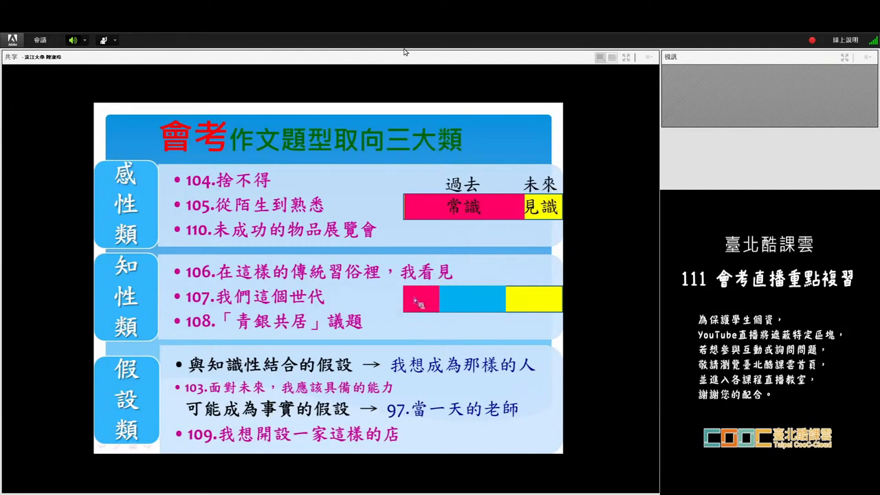
mouse_move(401, 330)
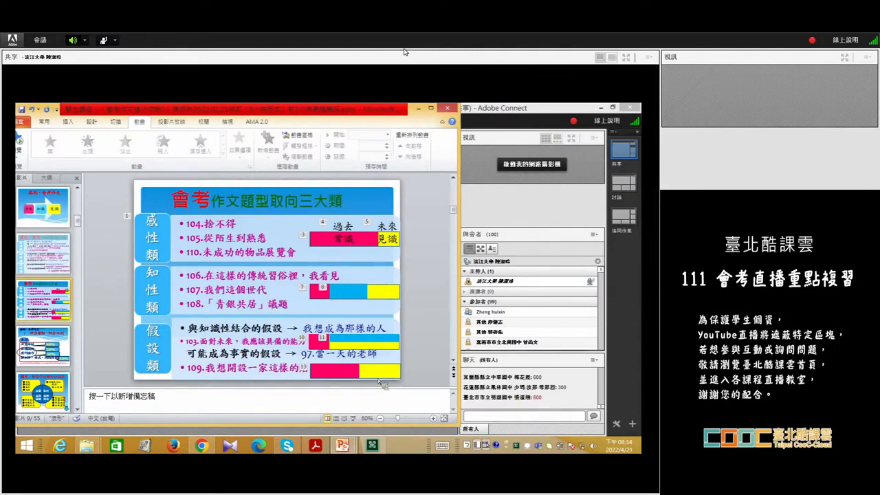
mouse_move(282, 311)
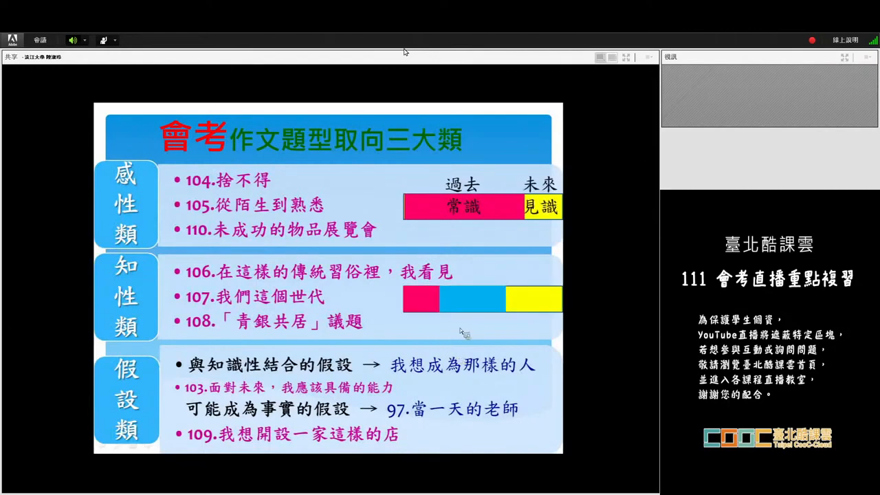
mouse_move(567, 355)
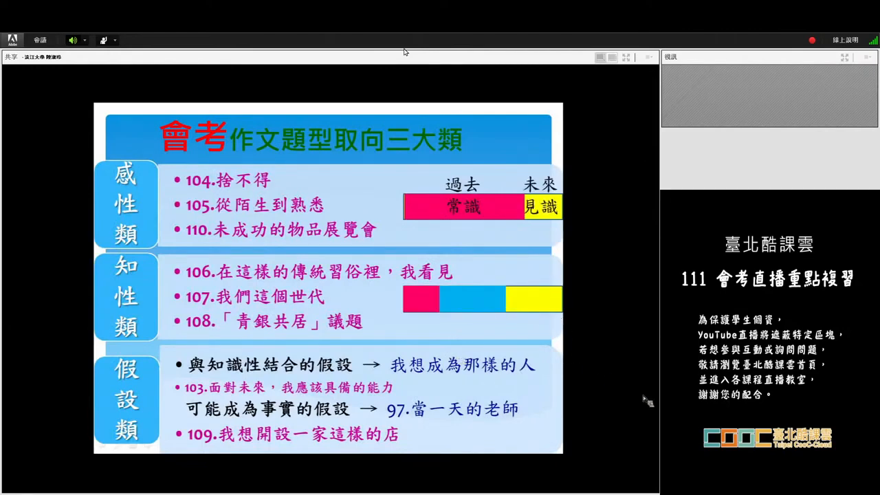
mouse_move(445, 347)
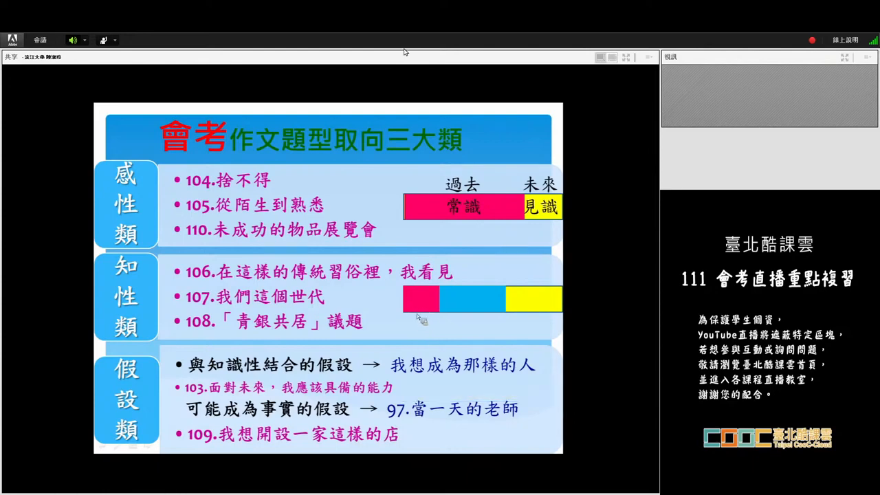
mouse_move(433, 297)
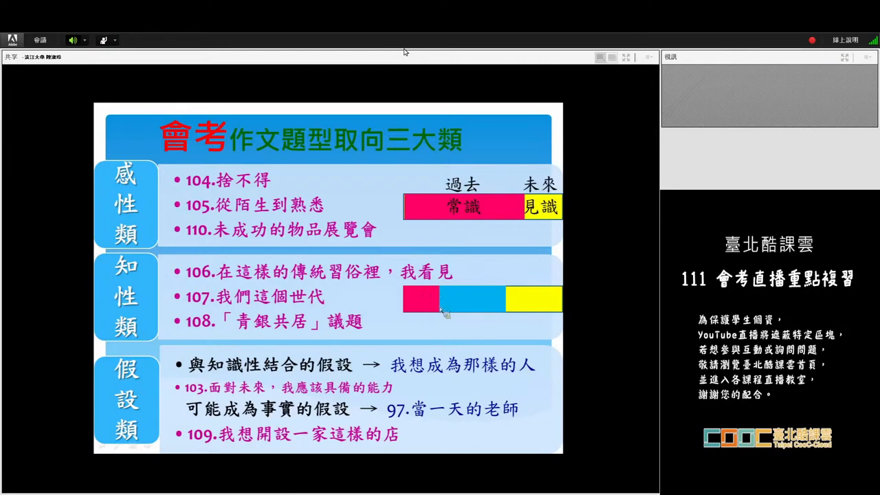
mouse_move(412, 296)
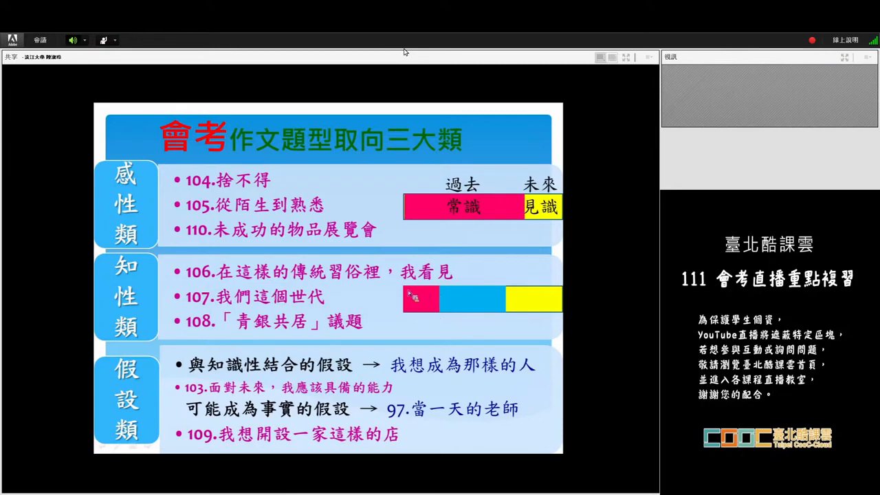
mouse_move(426, 319)
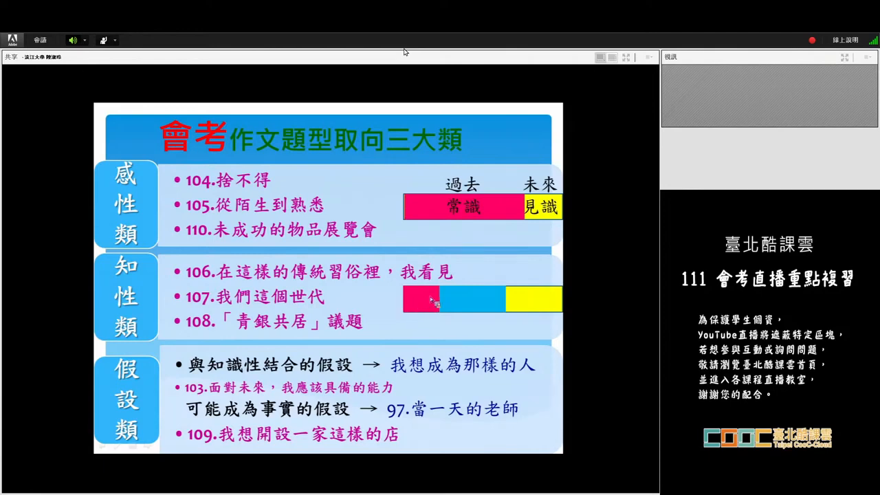
mouse_move(495, 185)
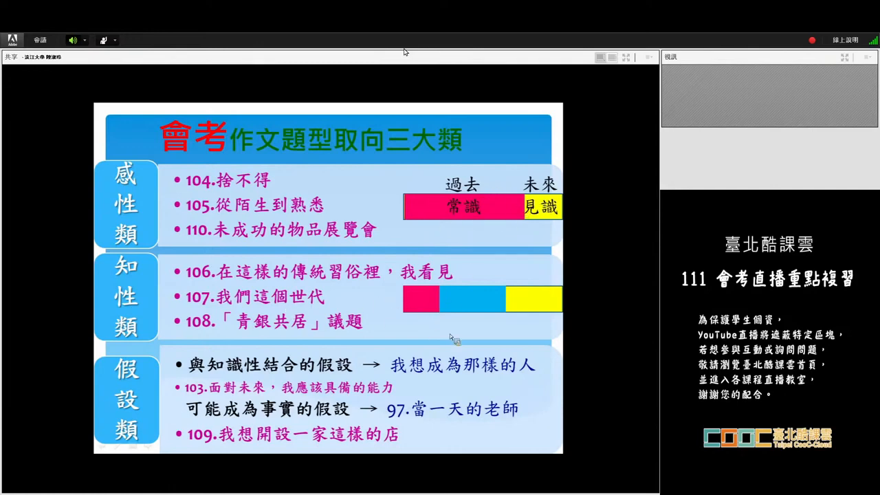
mouse_move(442, 288)
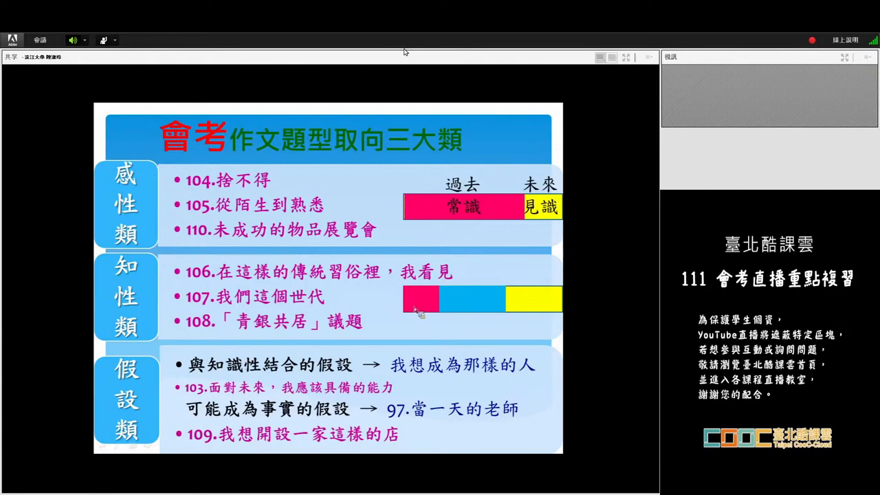
mouse_move(443, 292)
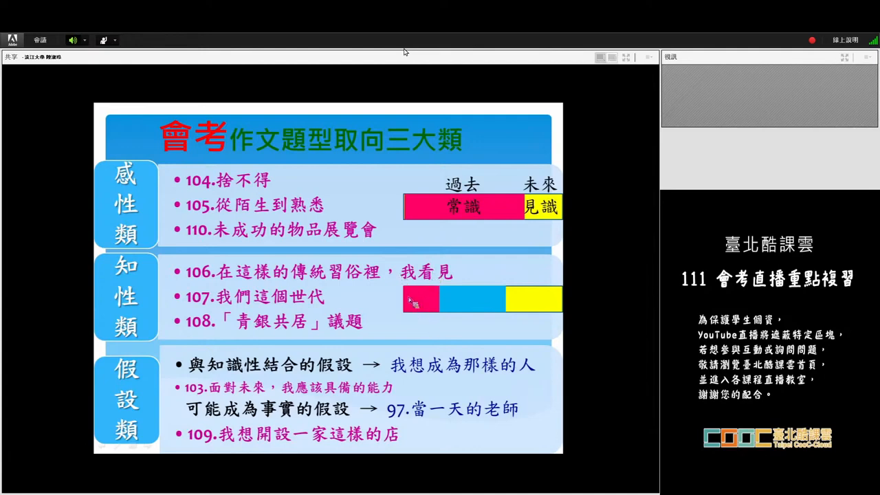
mouse_move(470, 305)
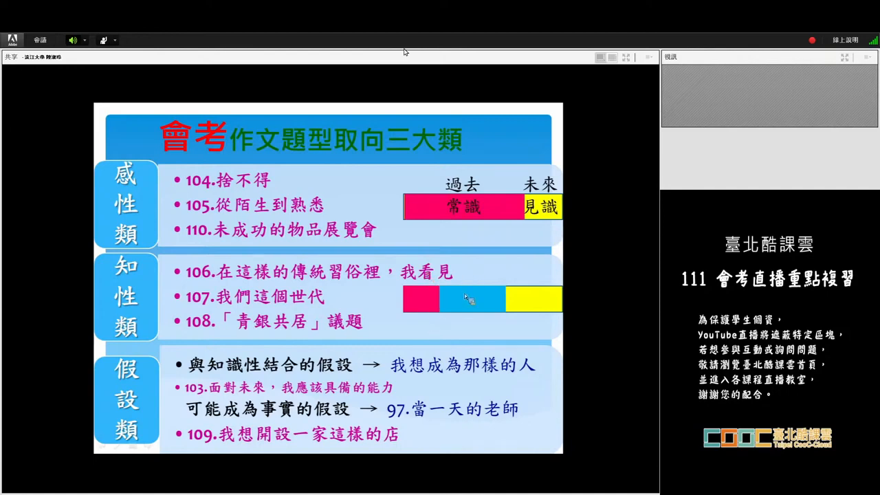
mouse_move(432, 299)
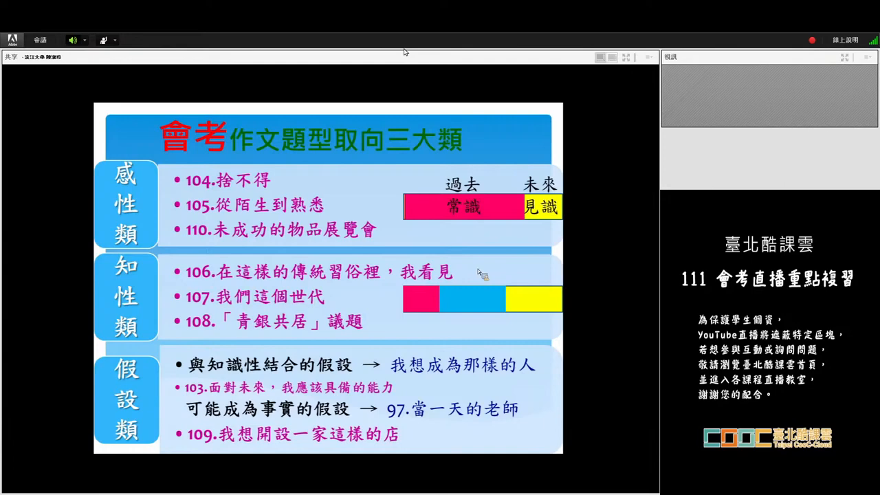
mouse_move(494, 268)
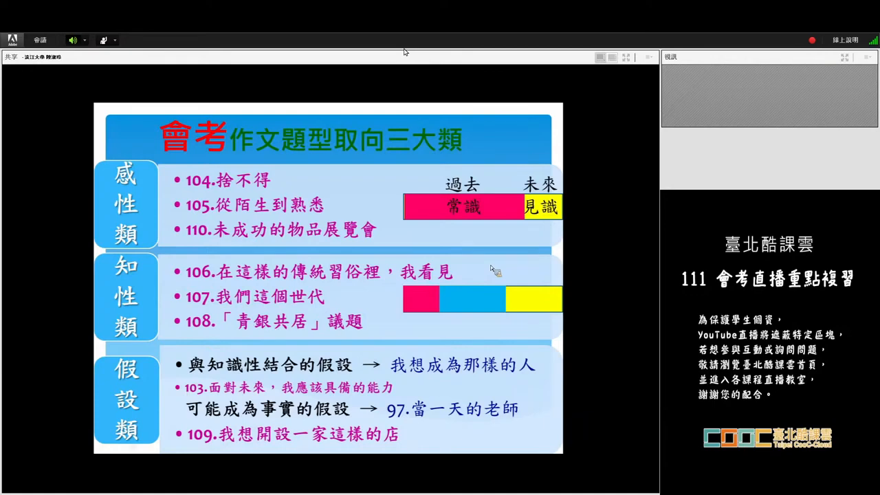
mouse_move(531, 250)
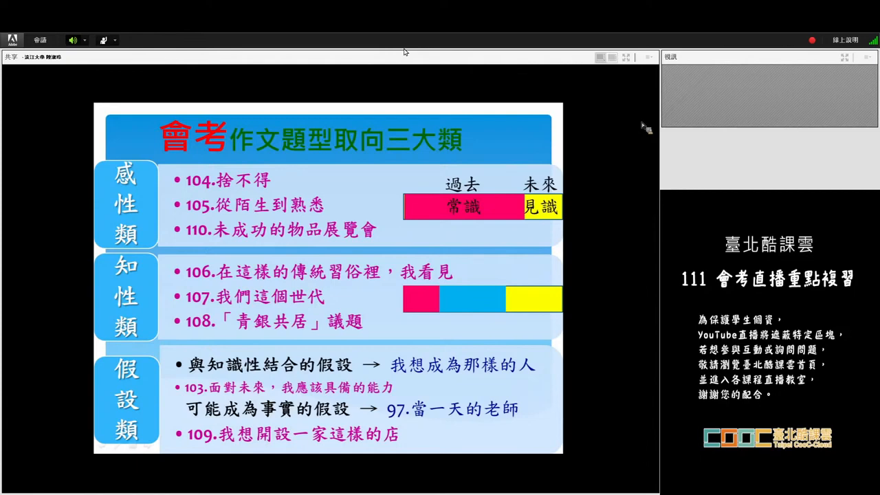
mouse_move(631, 127)
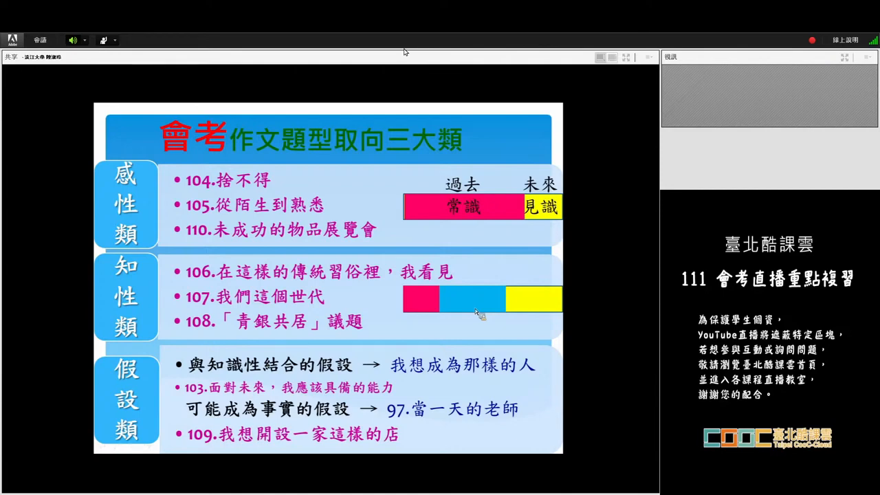
mouse_move(488, 311)
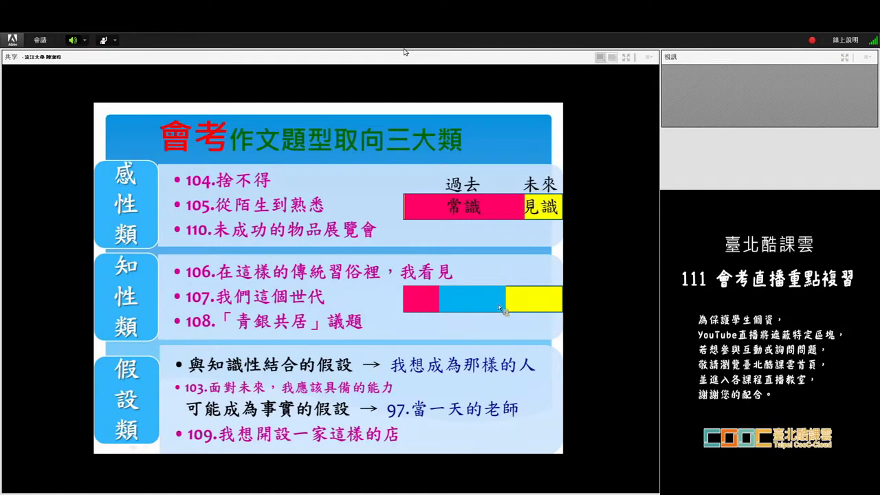
mouse_move(481, 302)
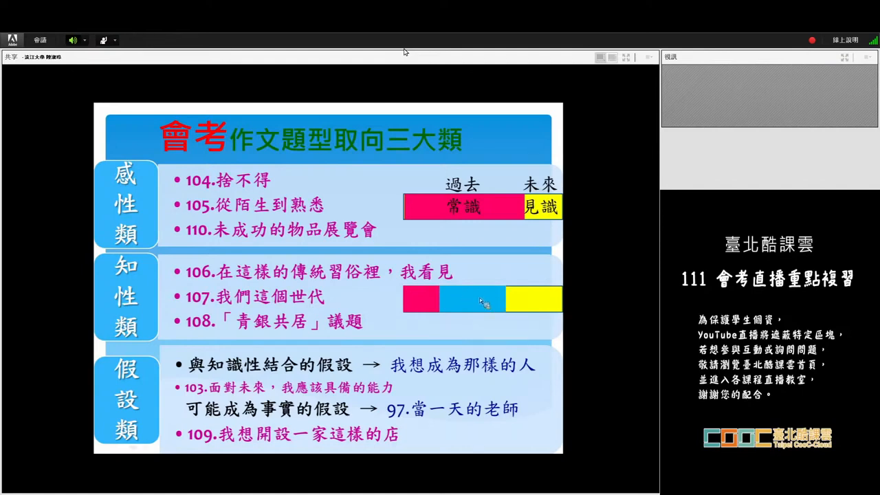
mouse_move(471, 270)
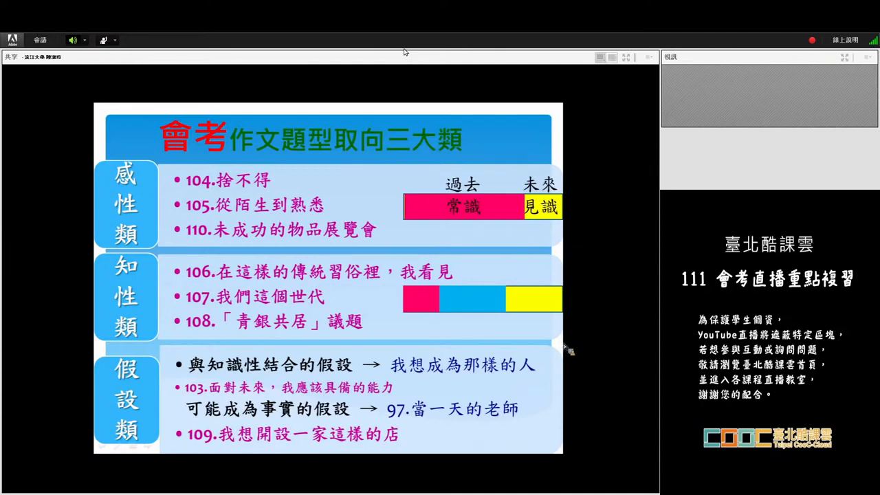
mouse_move(558, 292)
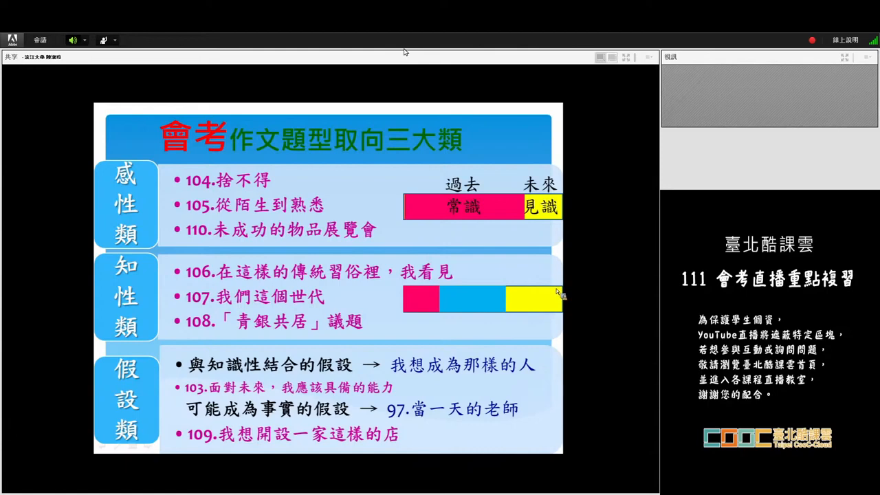
mouse_move(594, 261)
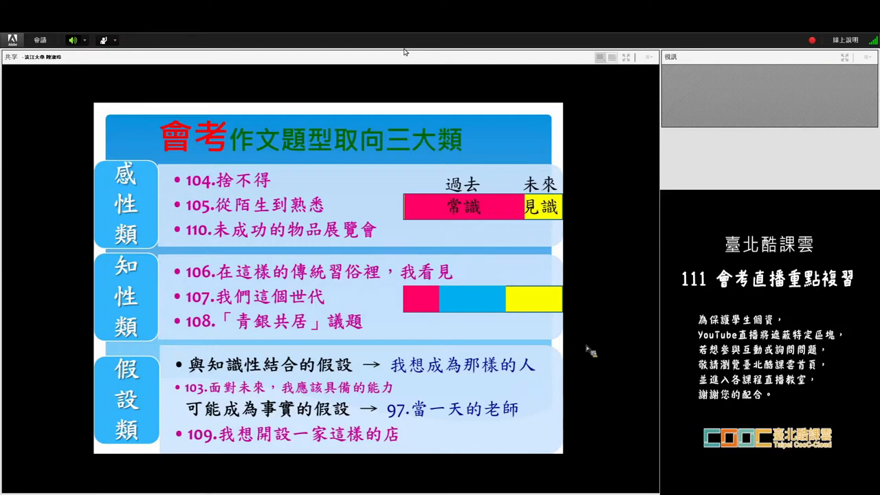
mouse_move(557, 305)
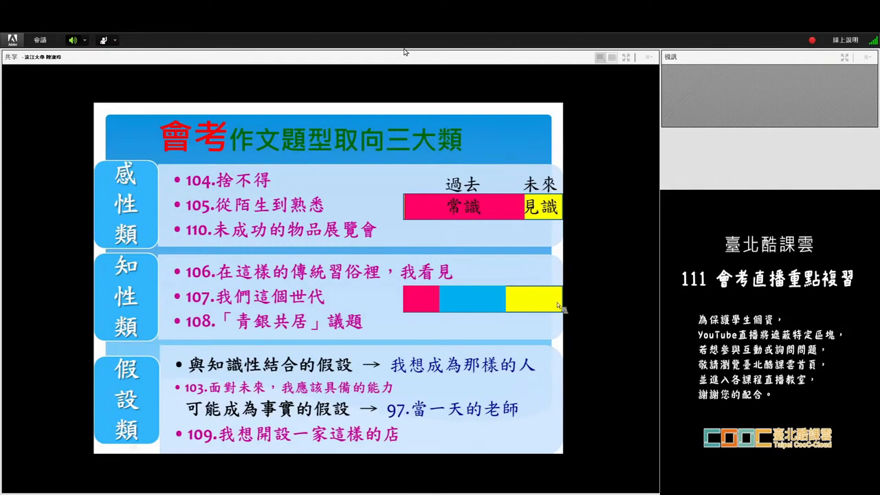
mouse_move(484, 308)
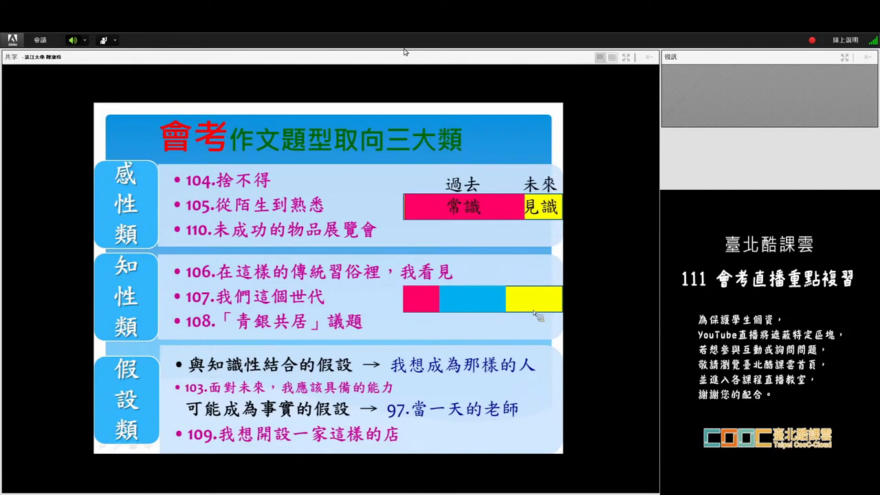
mouse_move(575, 300)
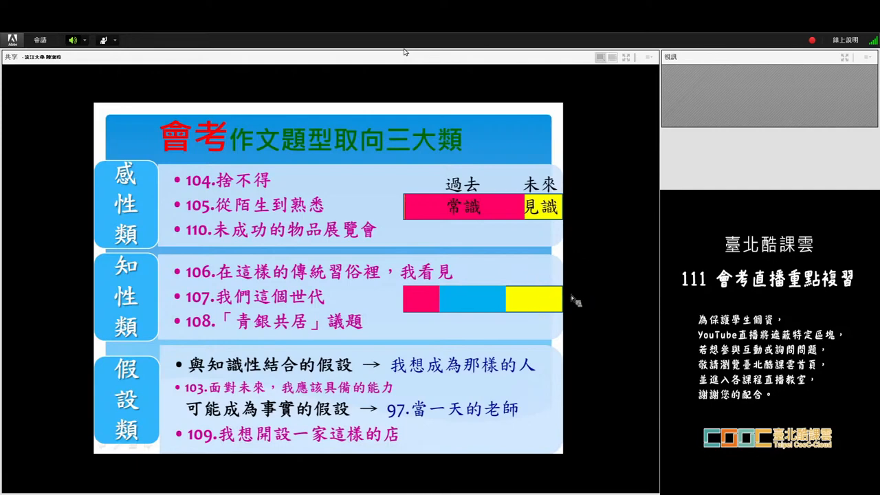
mouse_move(536, 310)
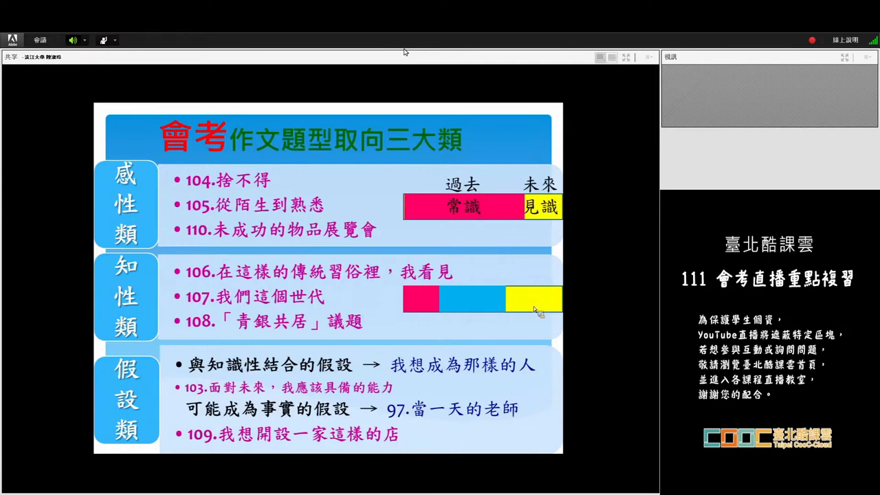
mouse_move(624, 300)
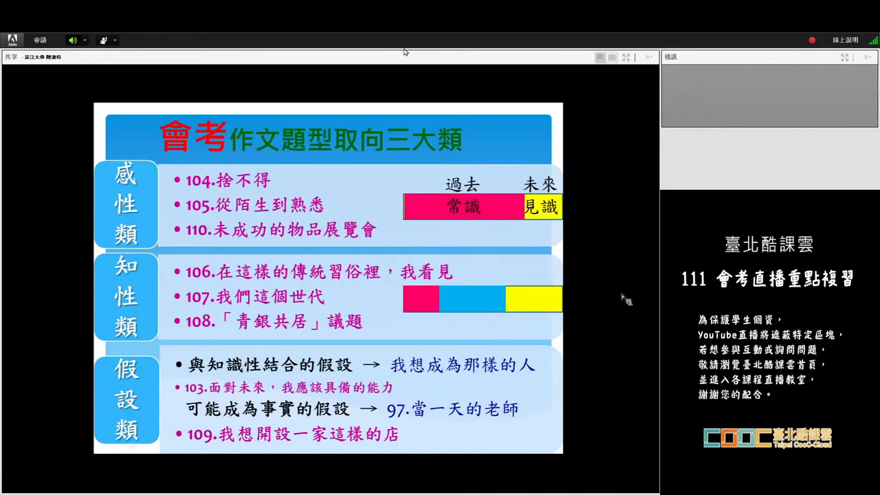
mouse_move(520, 327)
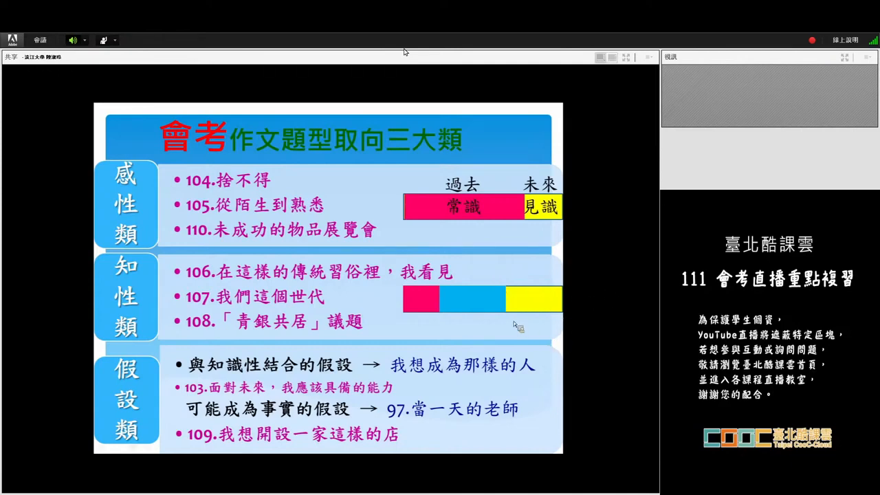
mouse_move(502, 304)
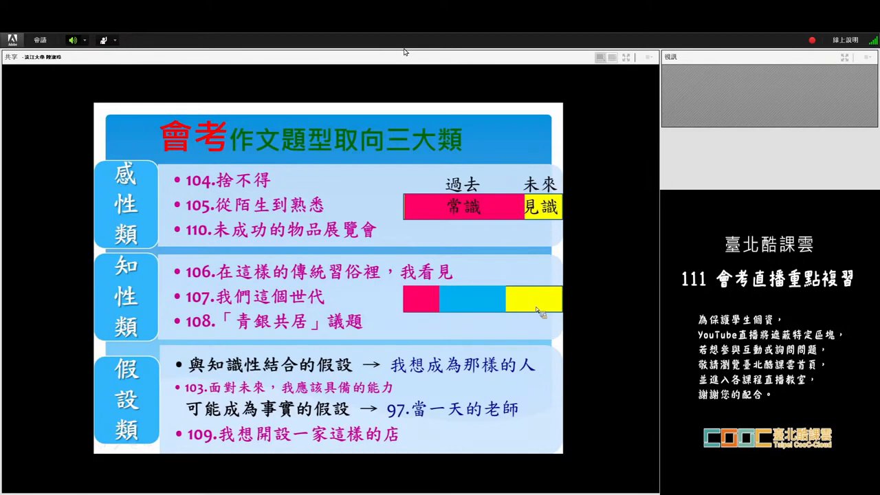
mouse_move(521, 322)
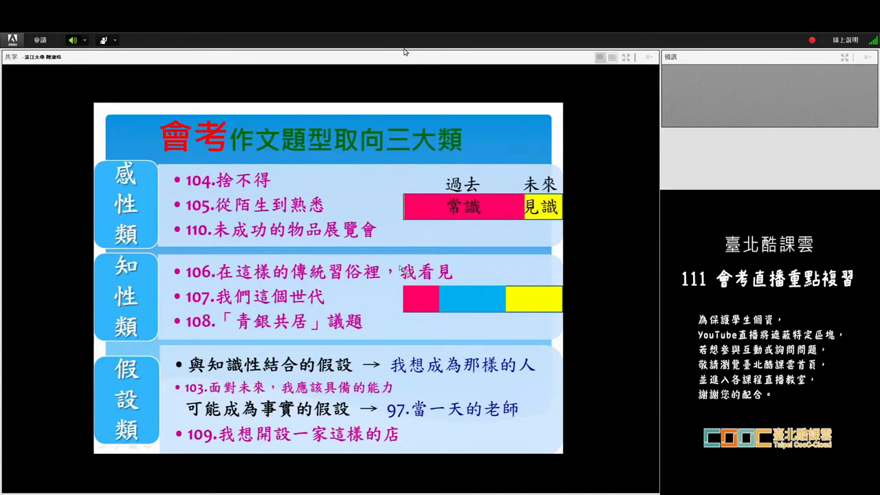
mouse_move(407, 324)
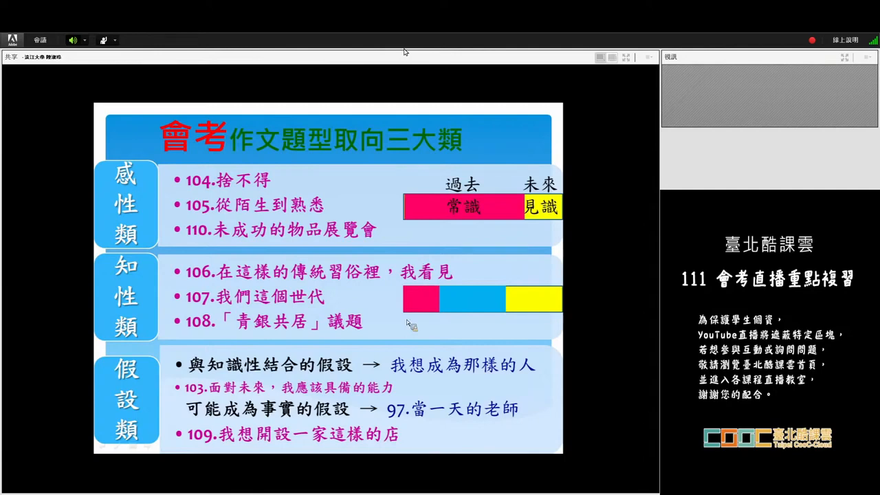
mouse_move(413, 303)
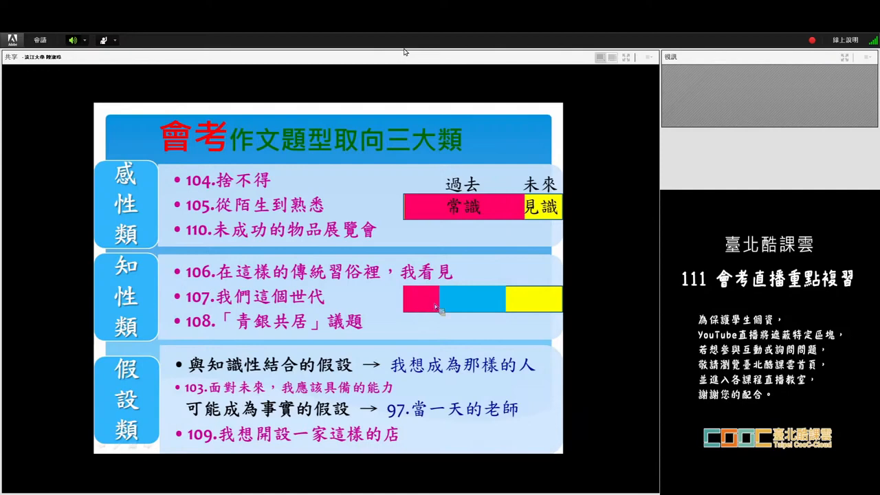
mouse_move(488, 304)
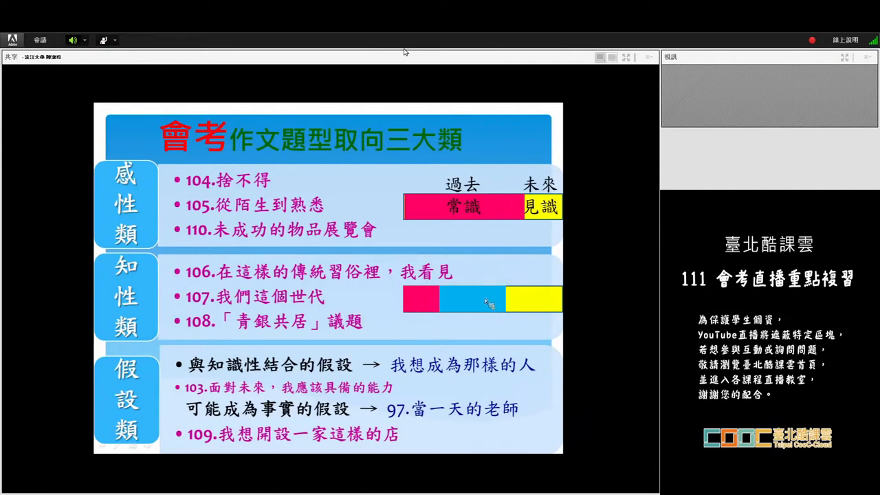
mouse_move(488, 281)
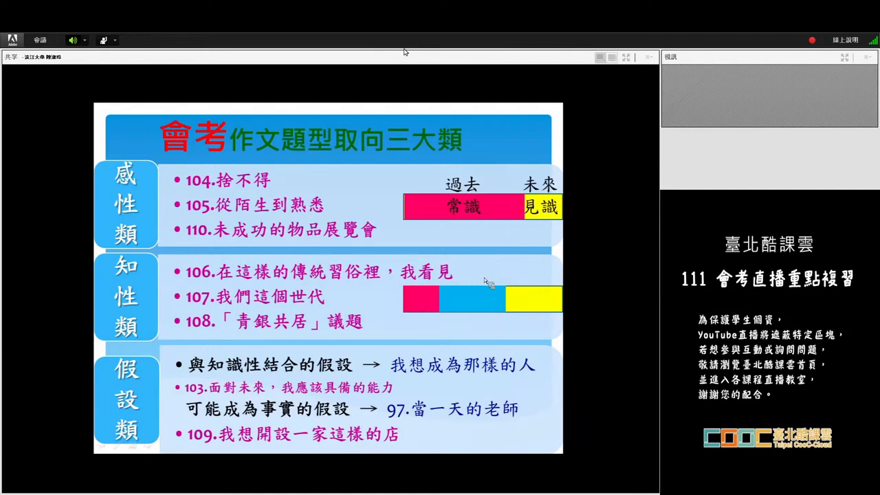
mouse_move(364, 310)
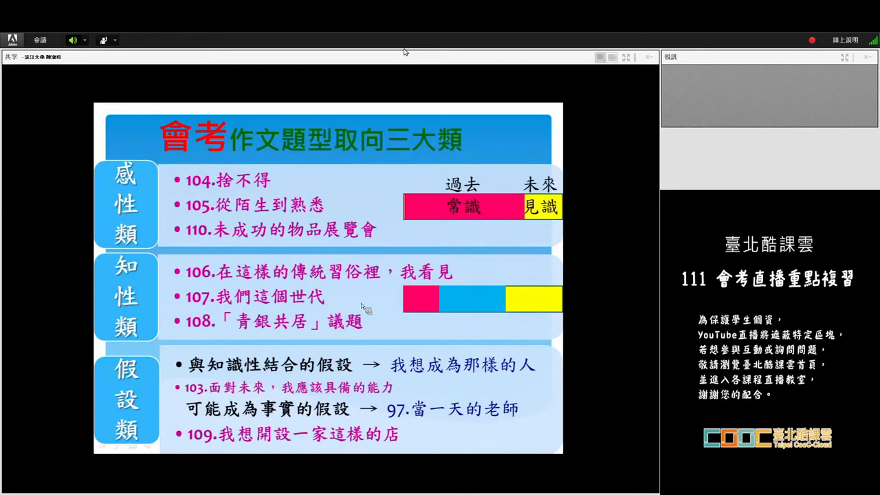
mouse_move(440, 275)
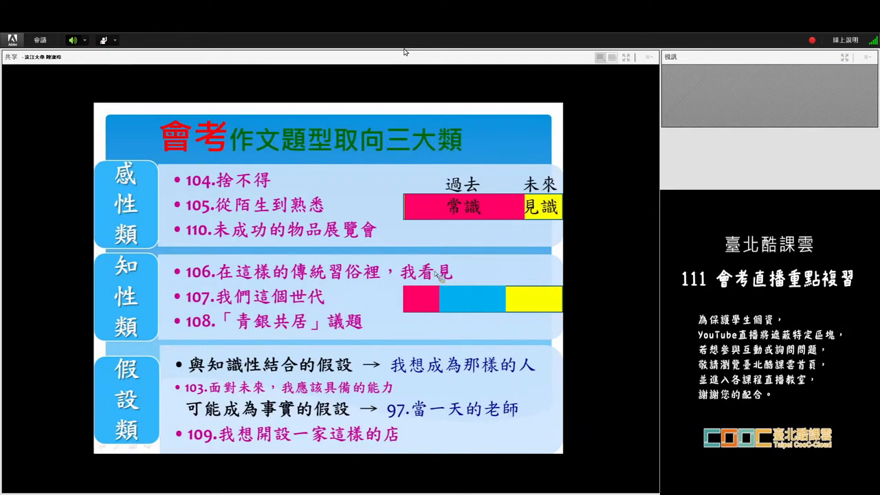
mouse_move(535, 297)
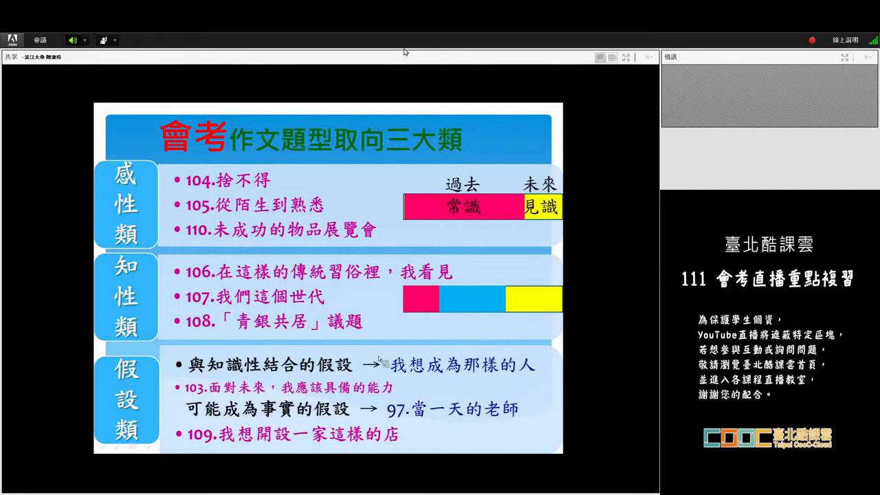
mouse_move(415, 309)
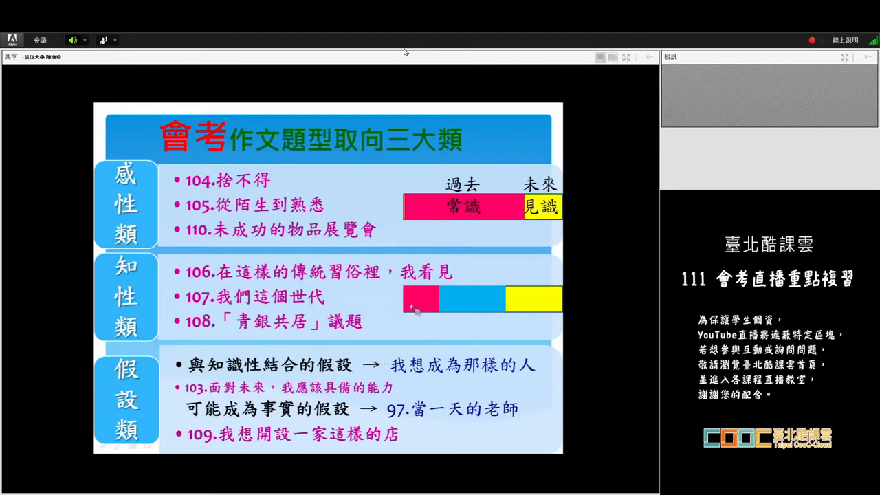